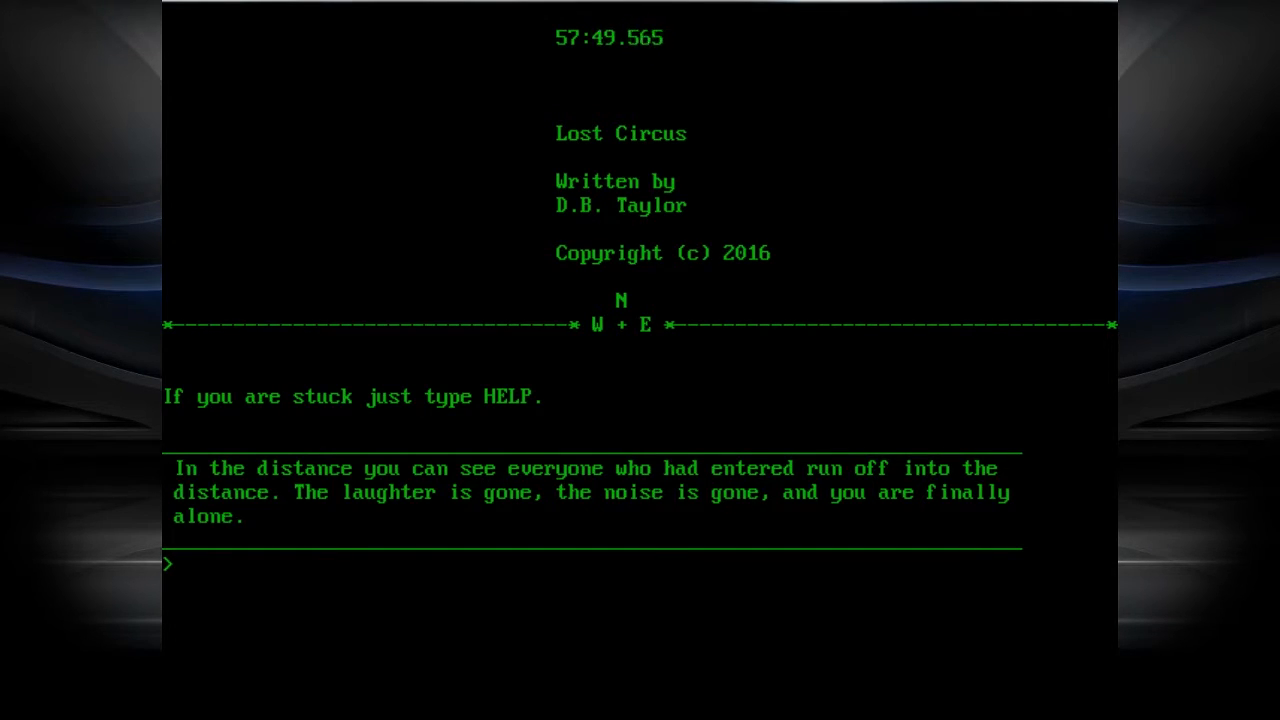
- Move east twice from the opening crowd scene into the empty, closing-in hallways
{"action": "type", "text": "E"}
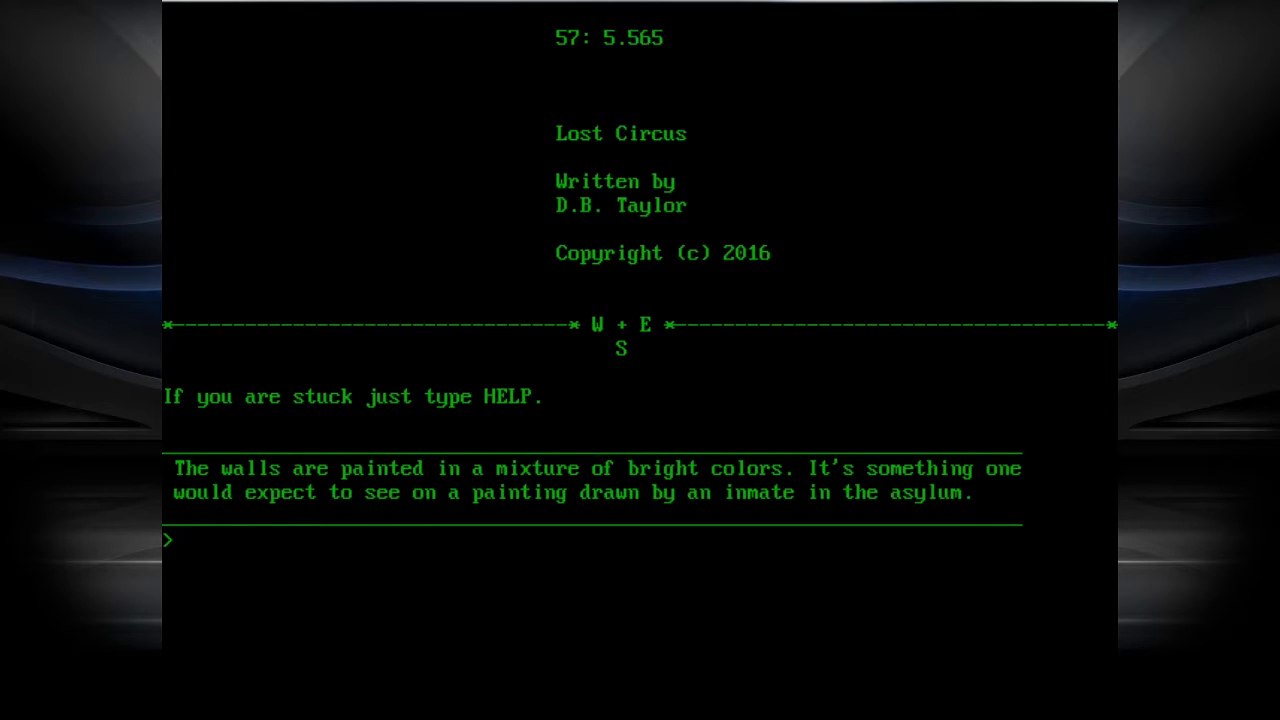
{"action": "type", "text": "E"}
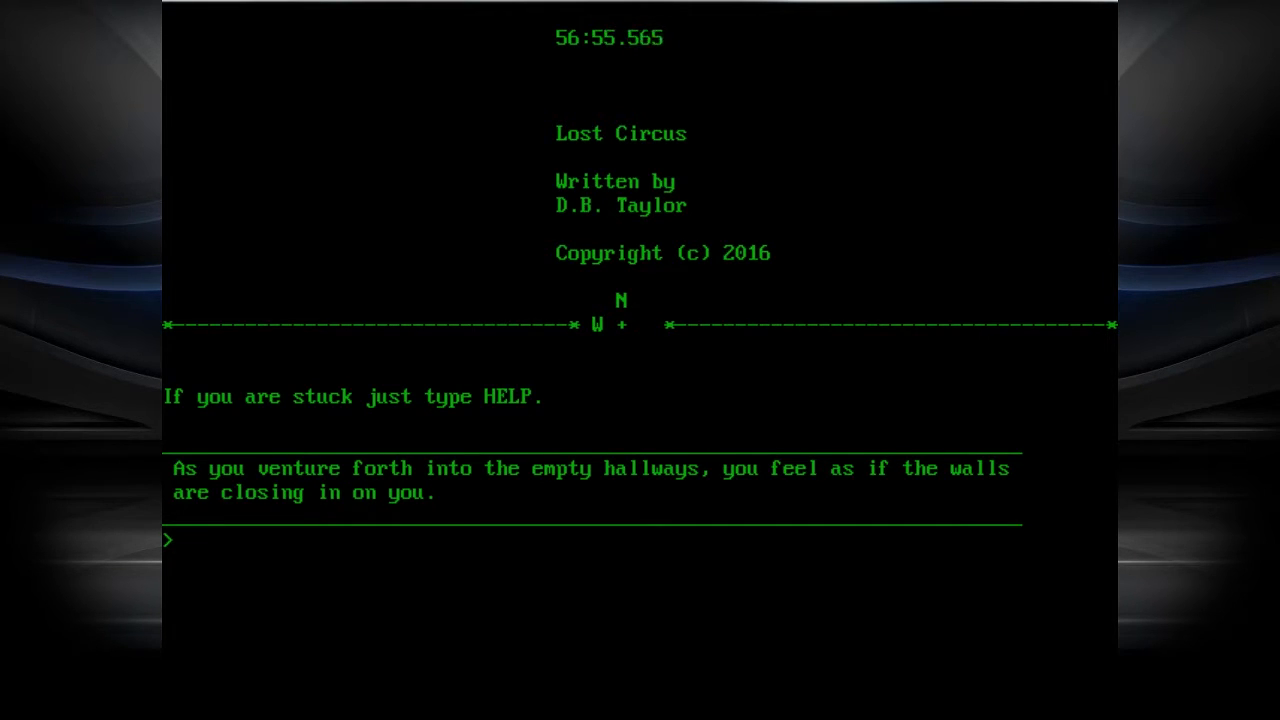
- Walk north twice through the plank room into the Eye of Ra crypt
{"action": "type", "text": "N"}
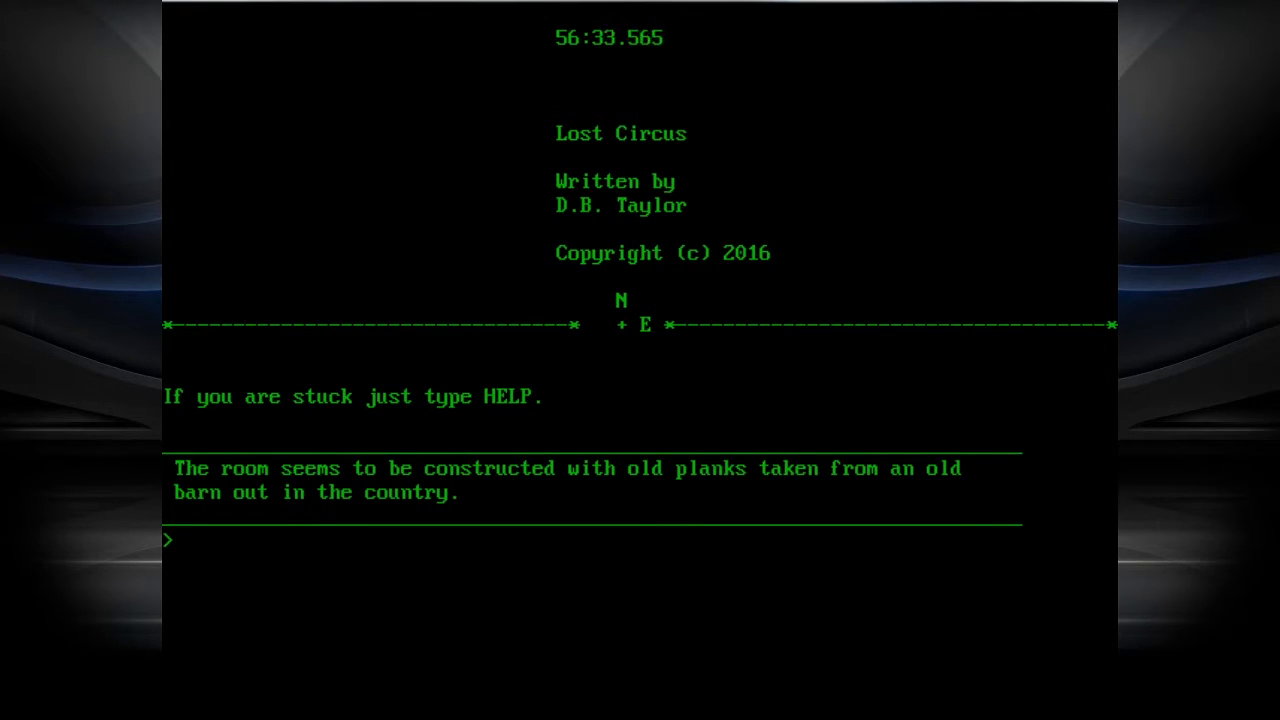
{"action": "type", "text": "N"}
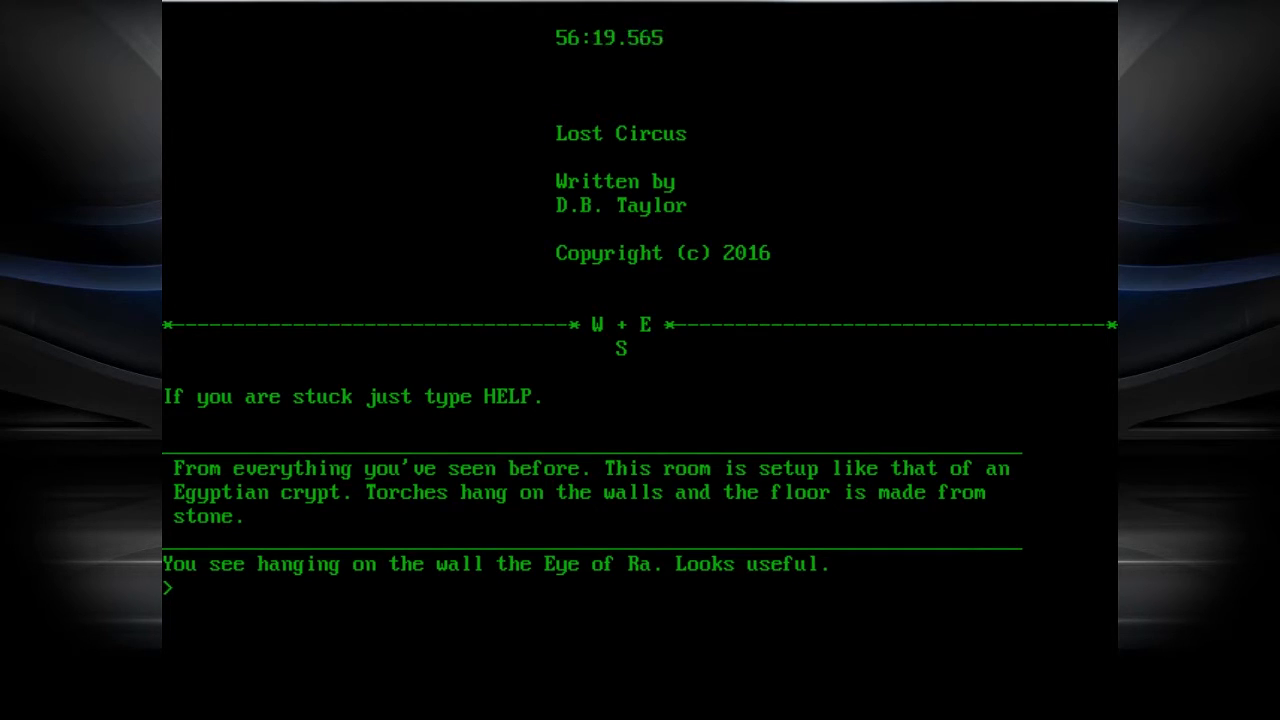
- Enter a command to leave the crypt for the mutated-animal display room
{"action": "type", "text": "TA"}
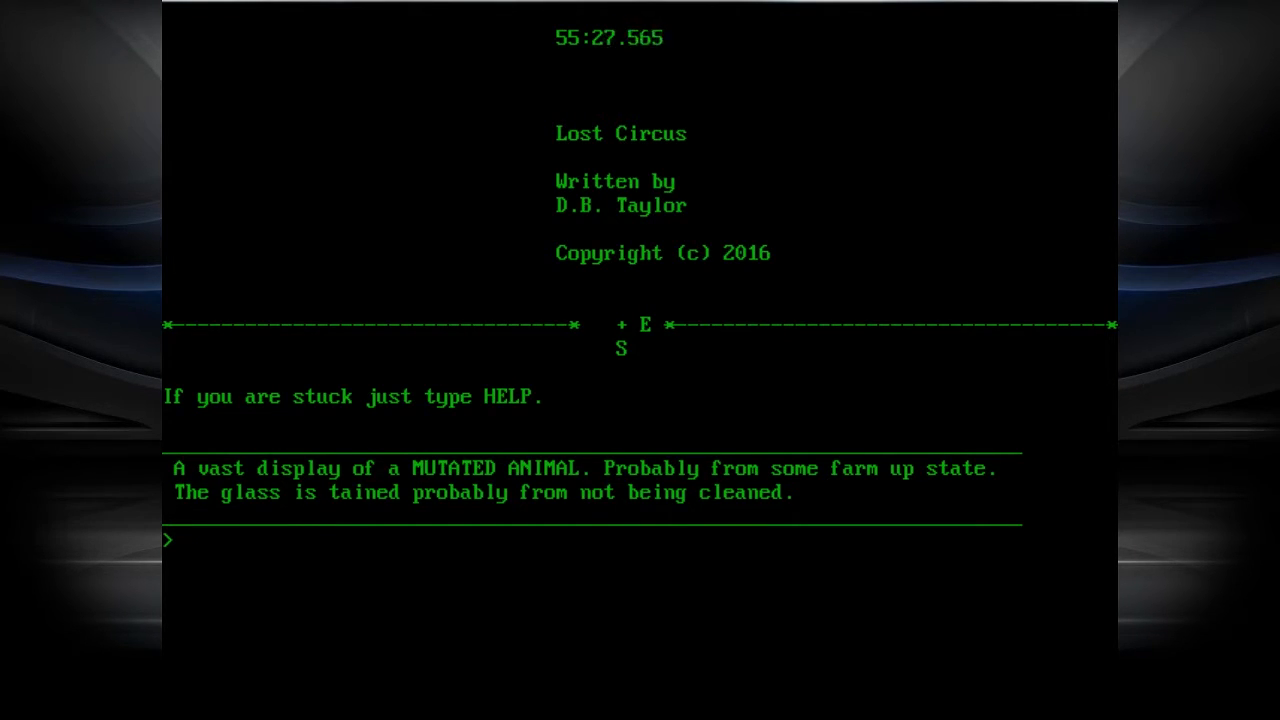
{"action": "type", "text": "EXAMINE"}
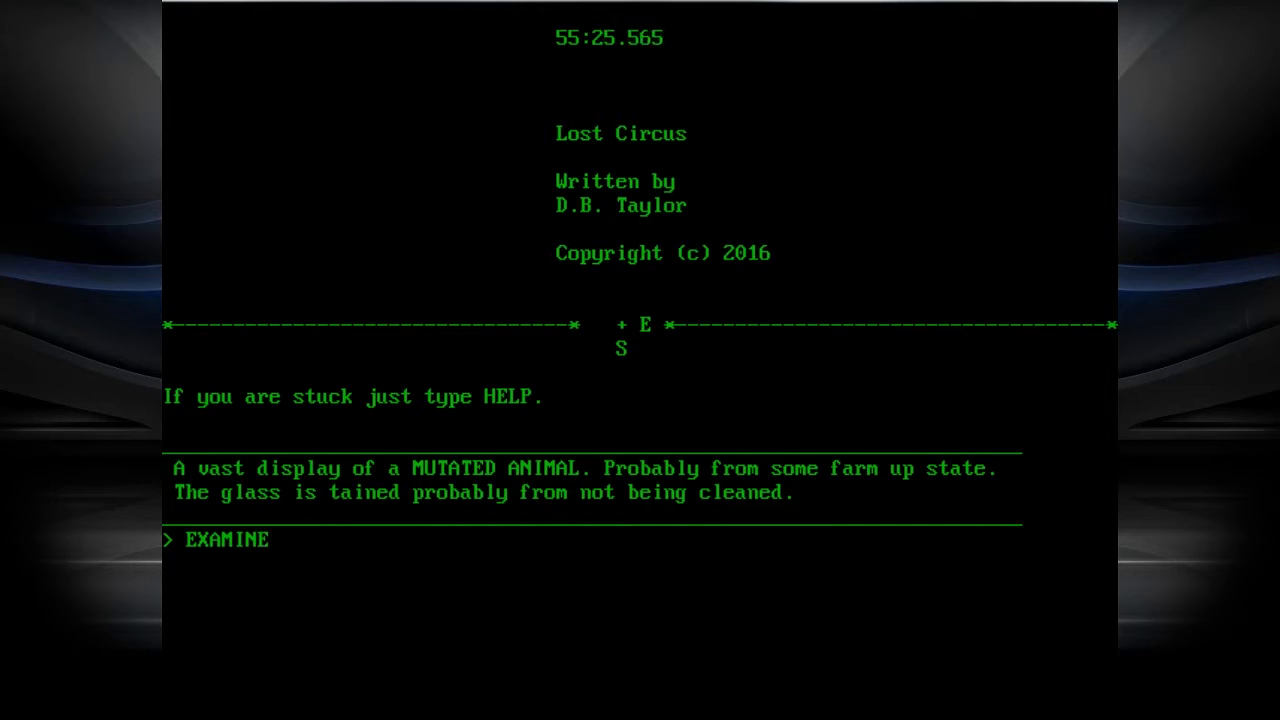
{"action": "type", "text": "MUTATE"}
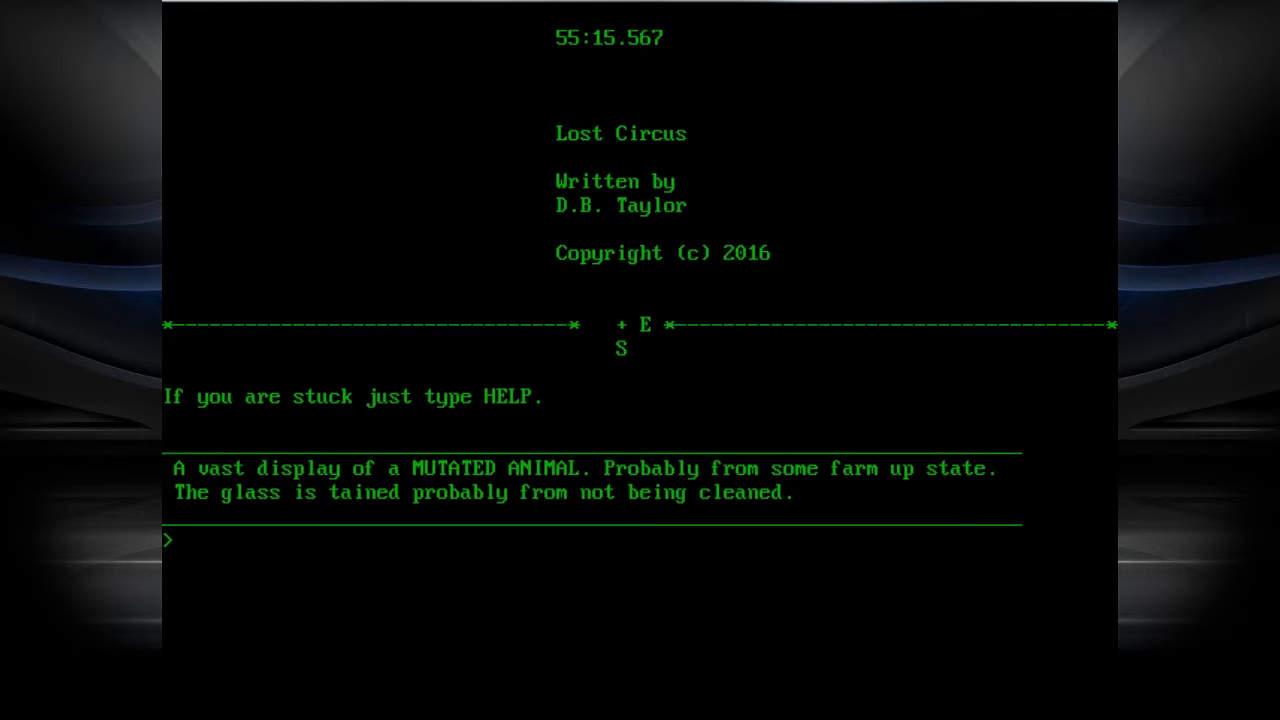
{"action": "type", "text": "OPEN"}
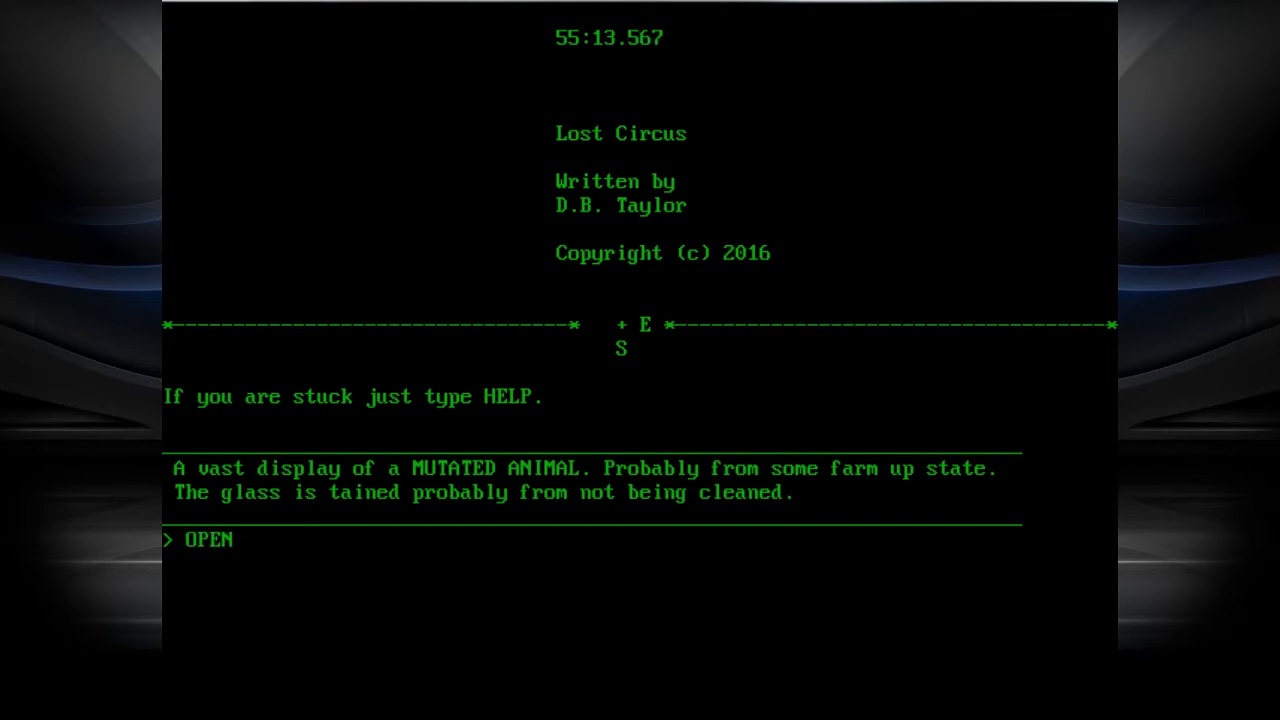
{"action": "type", "text": "MUTATED"}
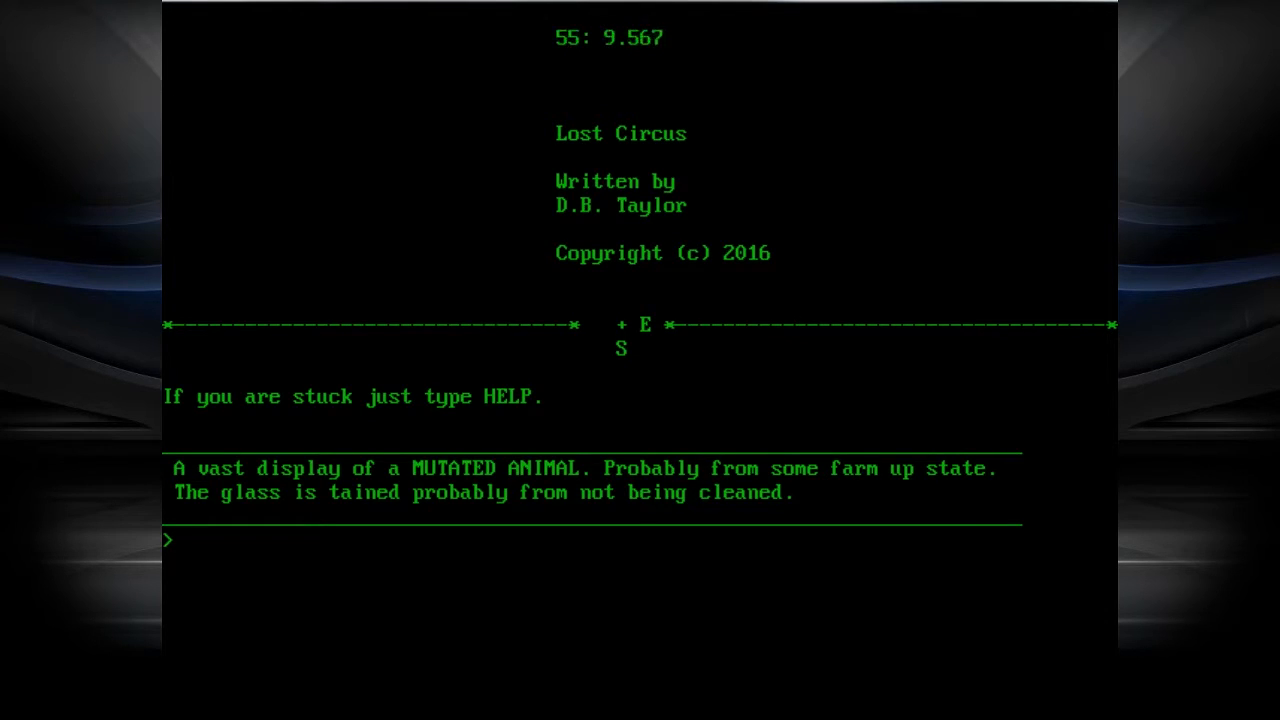
{"action": "type", "text": "UNZIP"}
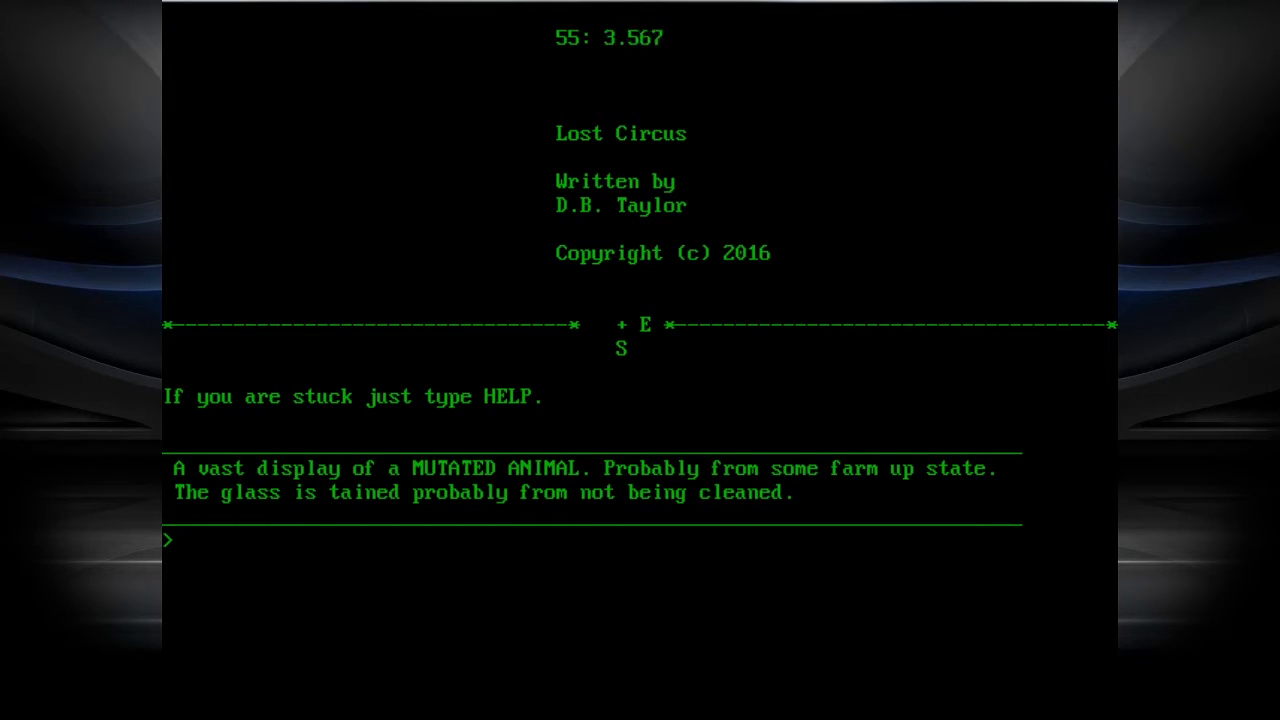
{"action": "type", "text": "TAKE M"}
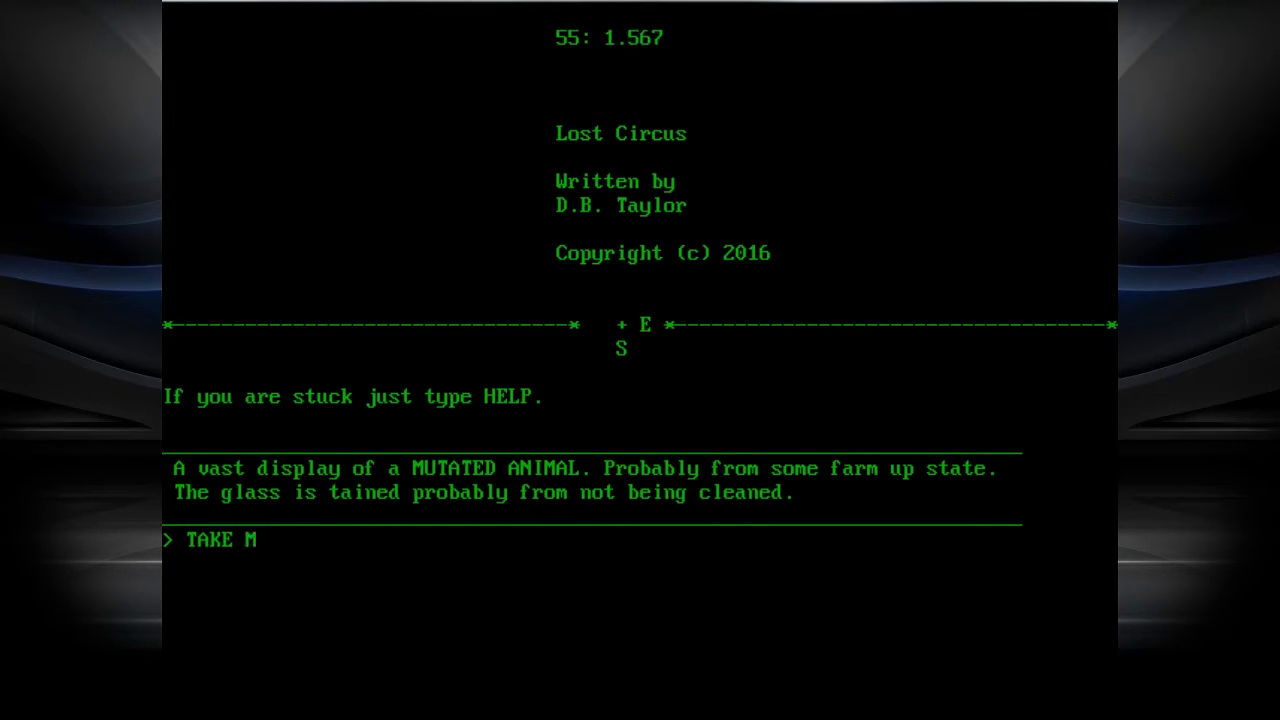
{"action": "type", "text": "UTATED ANIM"}
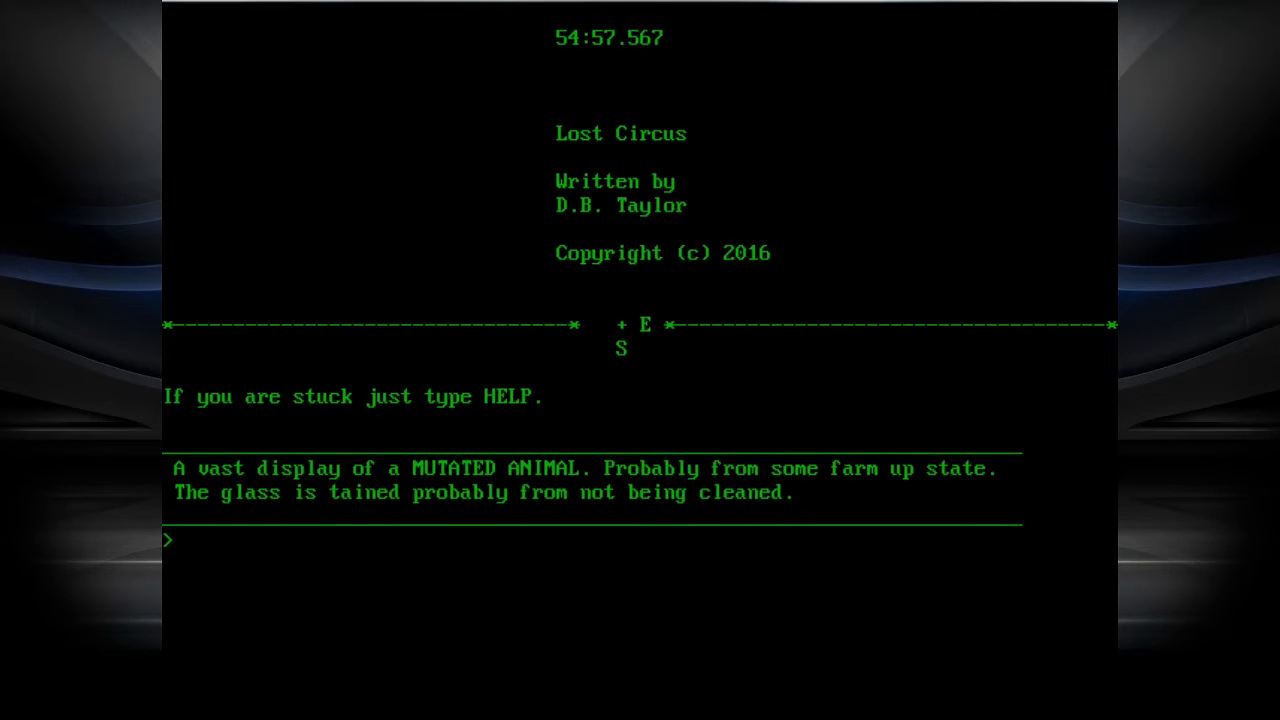
{"action": "type", "text": "HEL"}
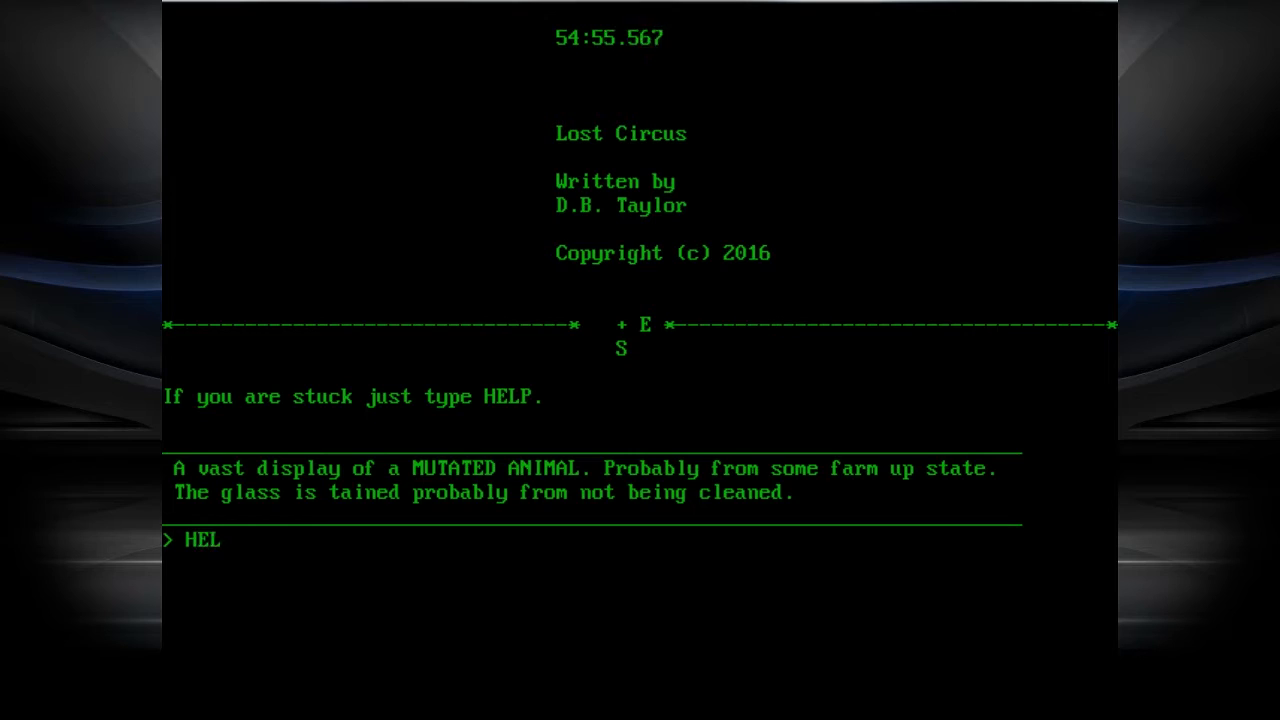
{"action": "type", "text": "P"}
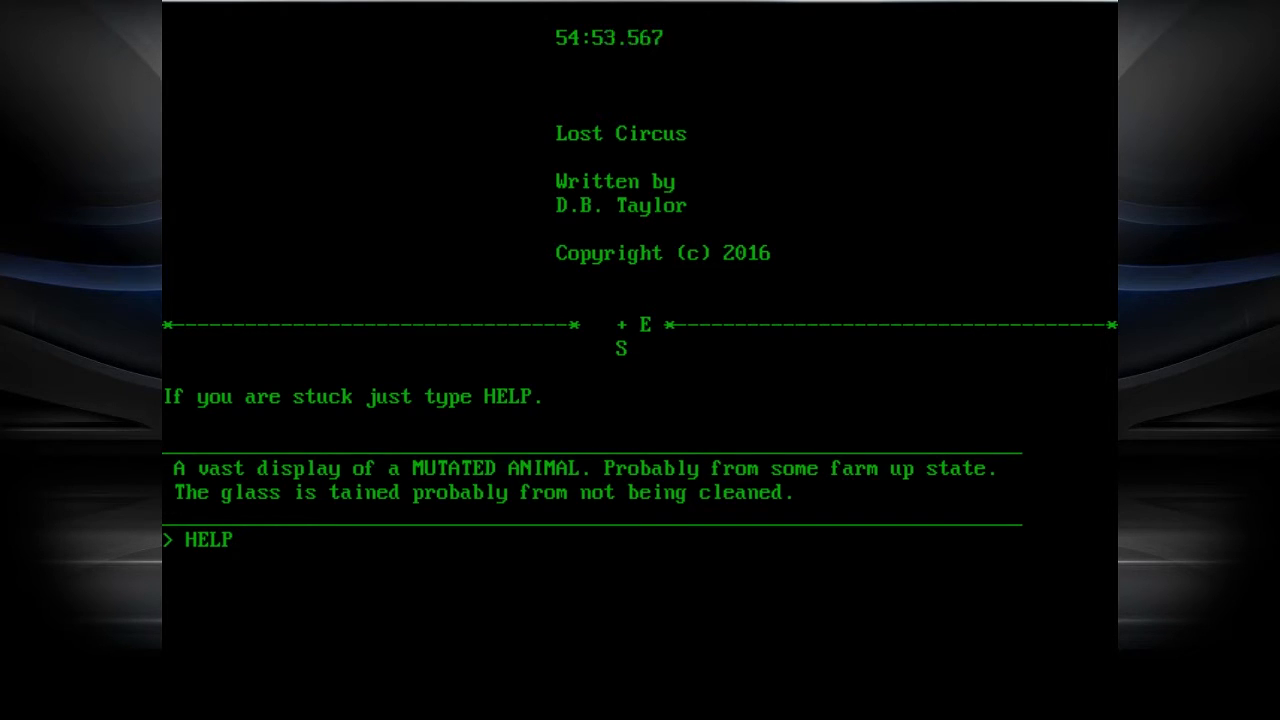
- Submit the HELP command to show the basic commands list
{"action": "key", "text": "enter"}
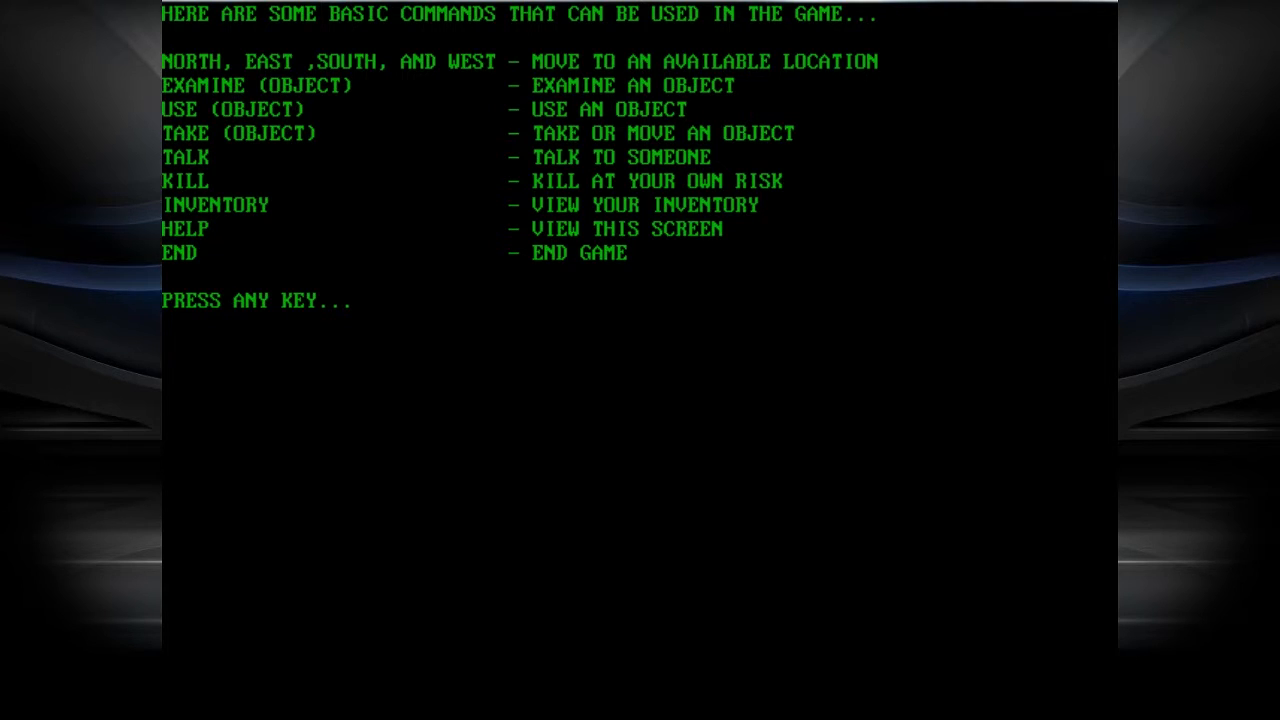
{"action": "mouse_move", "coordinate": [766, 416]}
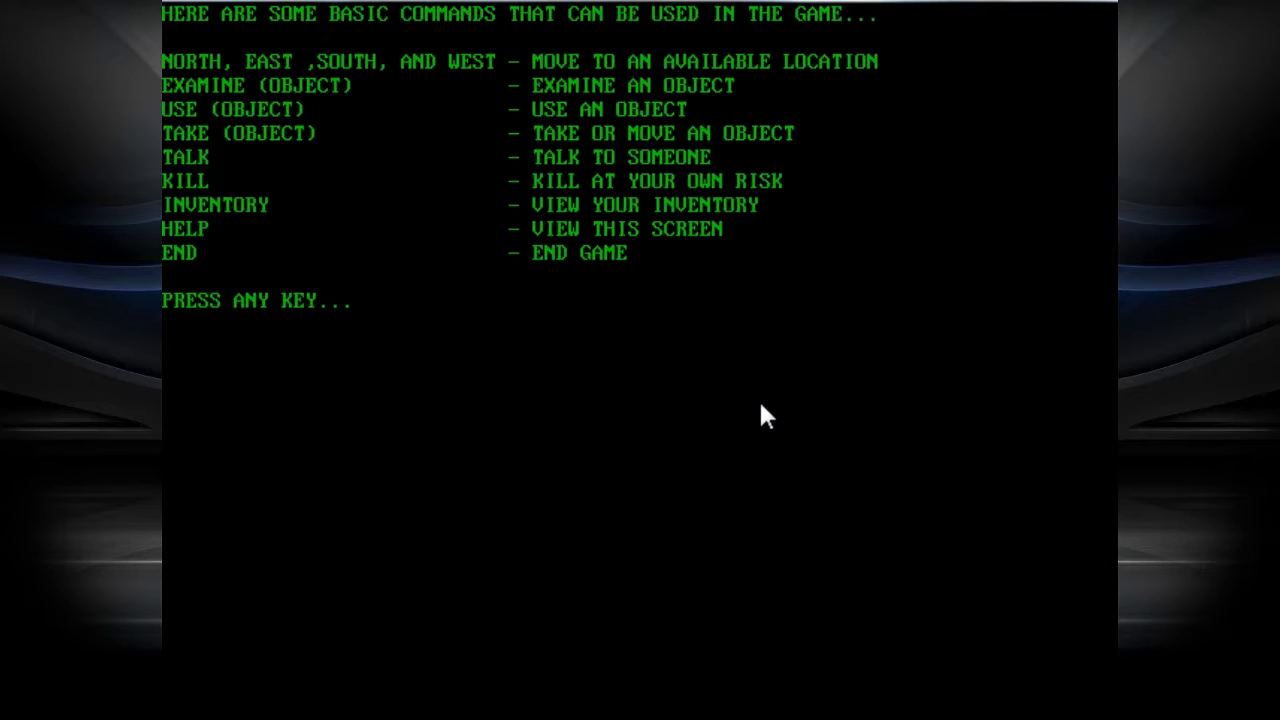
{"action": "mouse_move", "coordinate": [658, 267]}
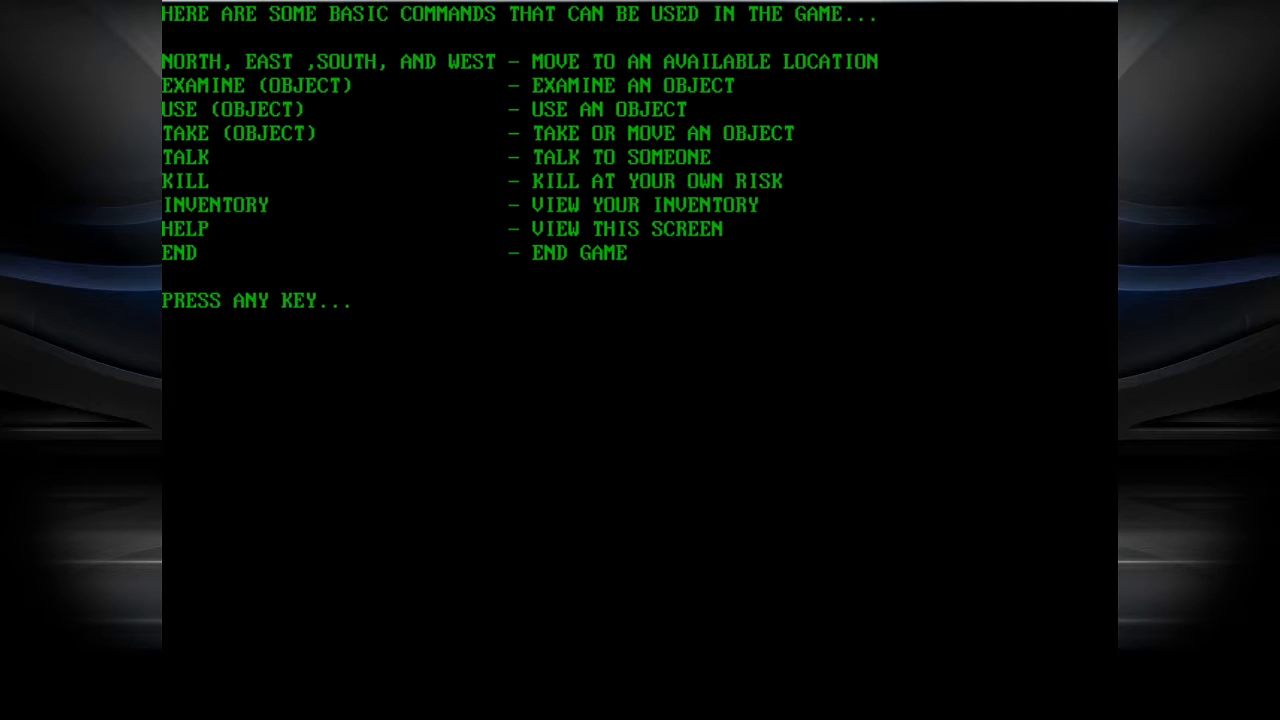
- Close the help screen, then walk south and west
{"action": "key", "text": "enter"}
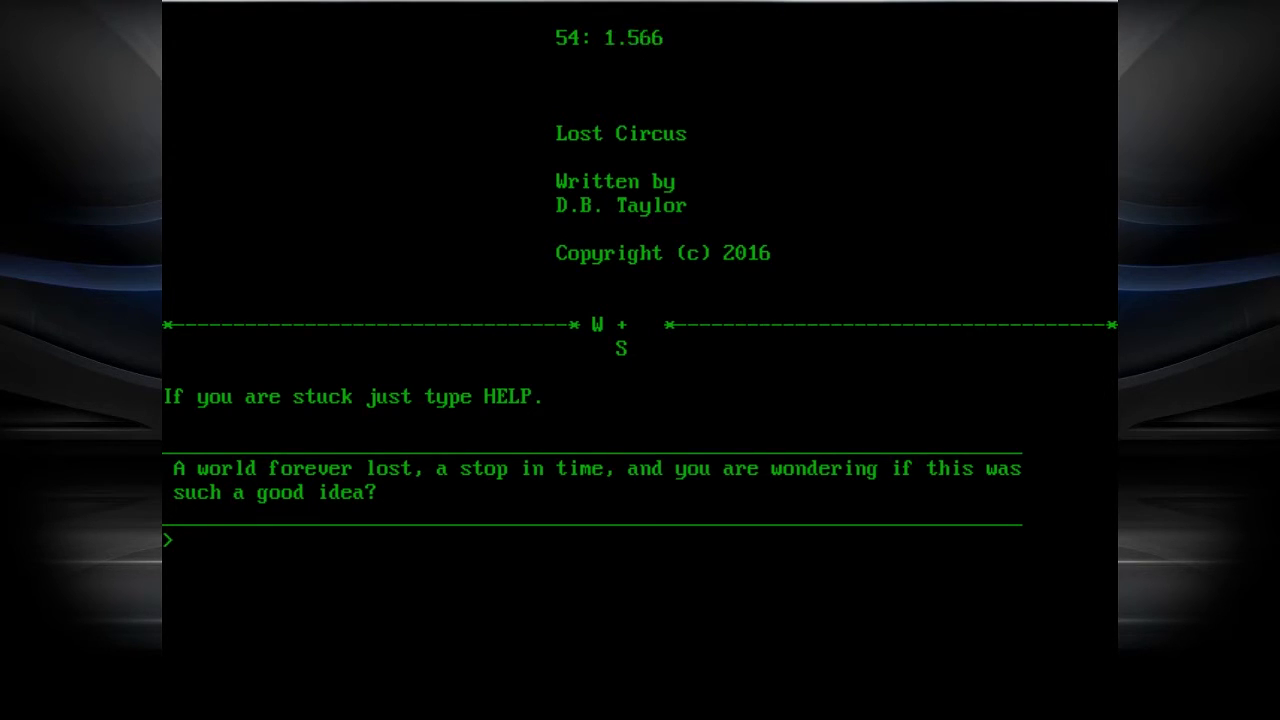
{"action": "type", "text": "S"}
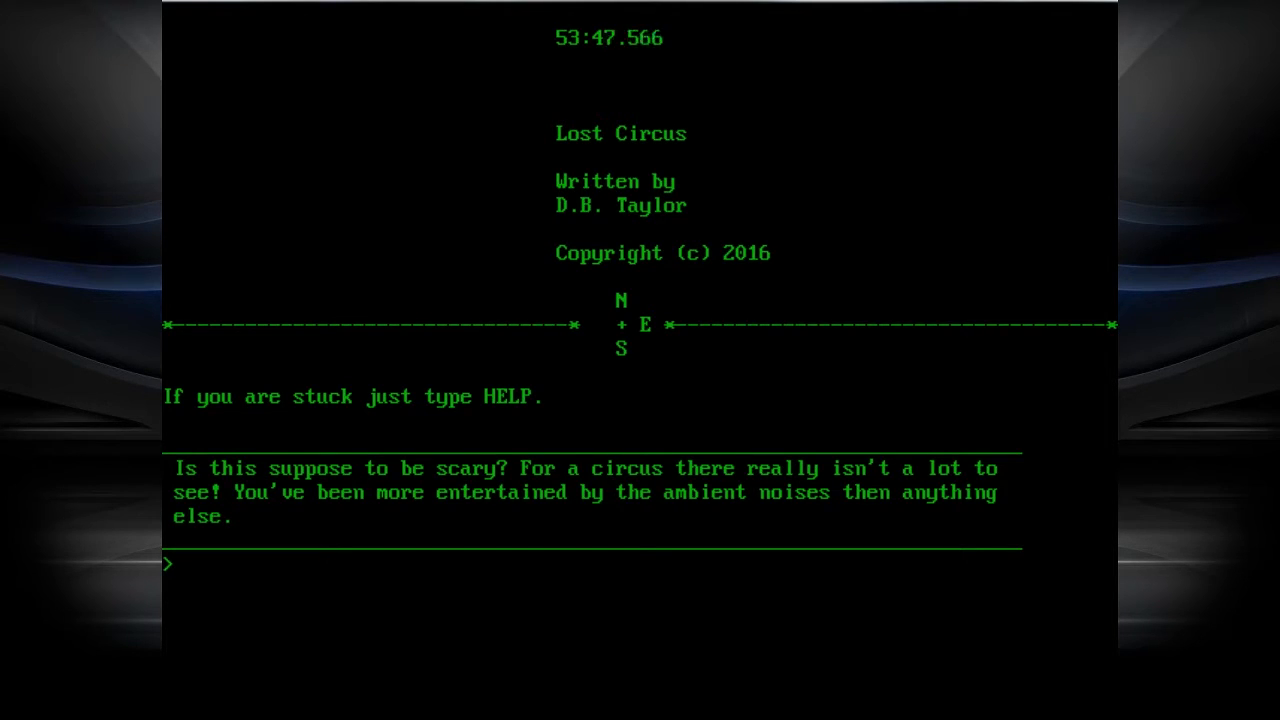
{"action": "type", "text": "W"}
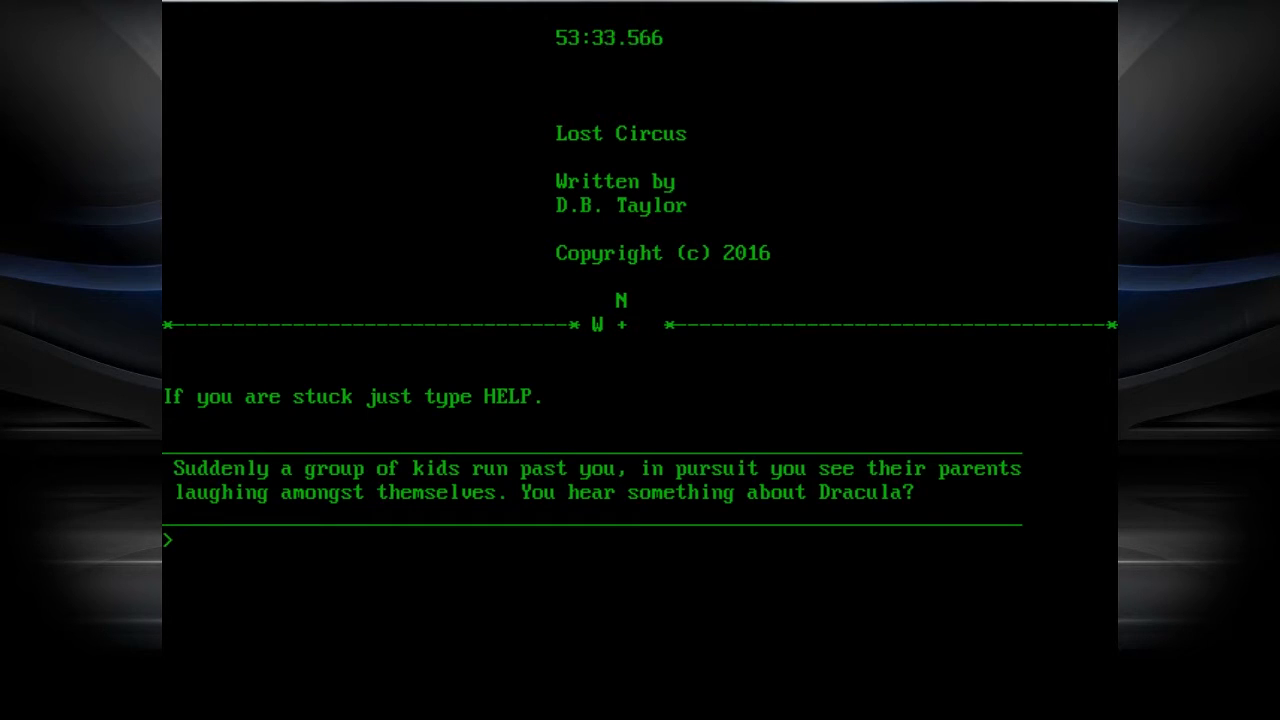
- Go north to the coffin room and examine, use and talk to Dracula
{"action": "type", "text": "N"}
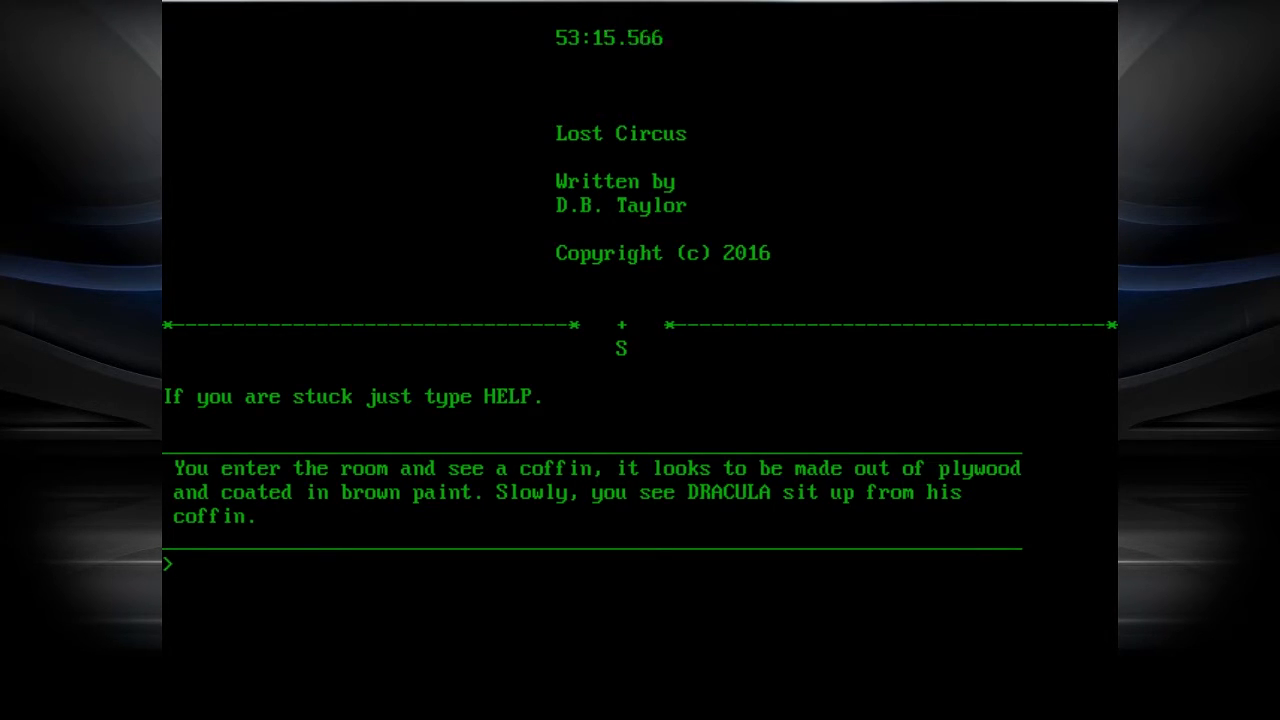
{"action": "type", "text": "EXAMINE DR"}
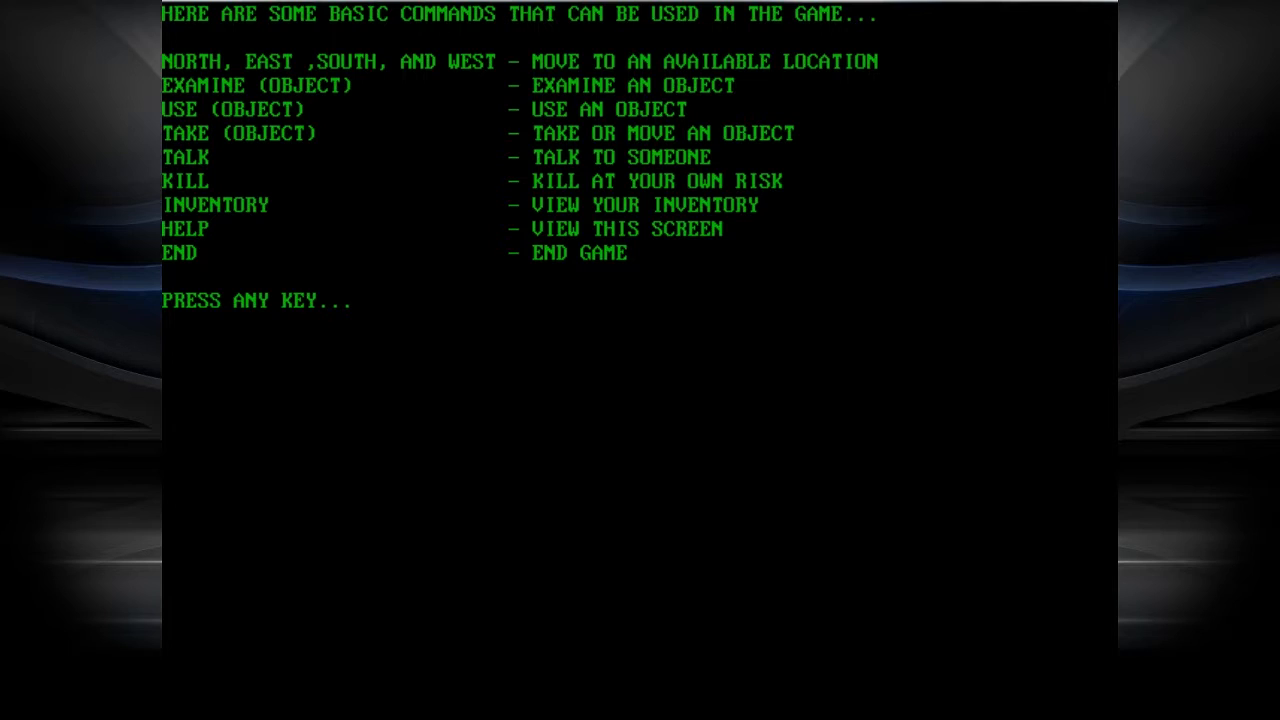
{"action": "key", "text": "enter"}
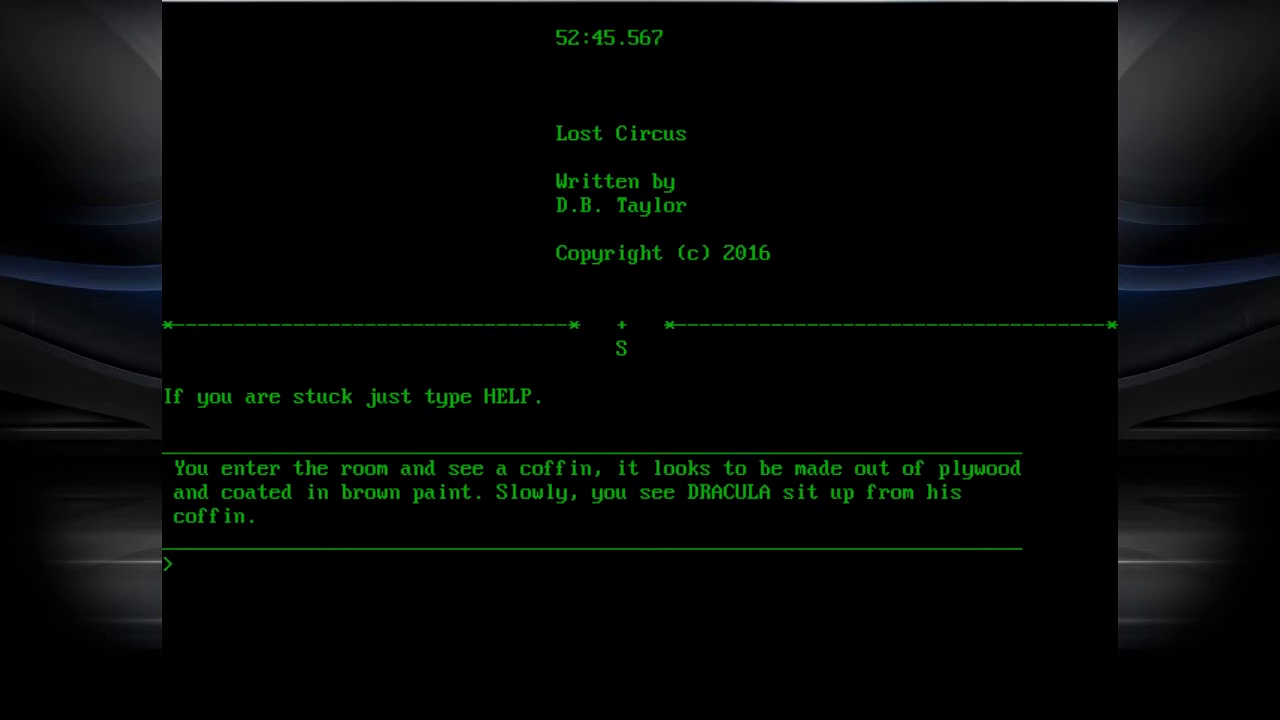
{"action": "type", "text": "USE DRACU"}
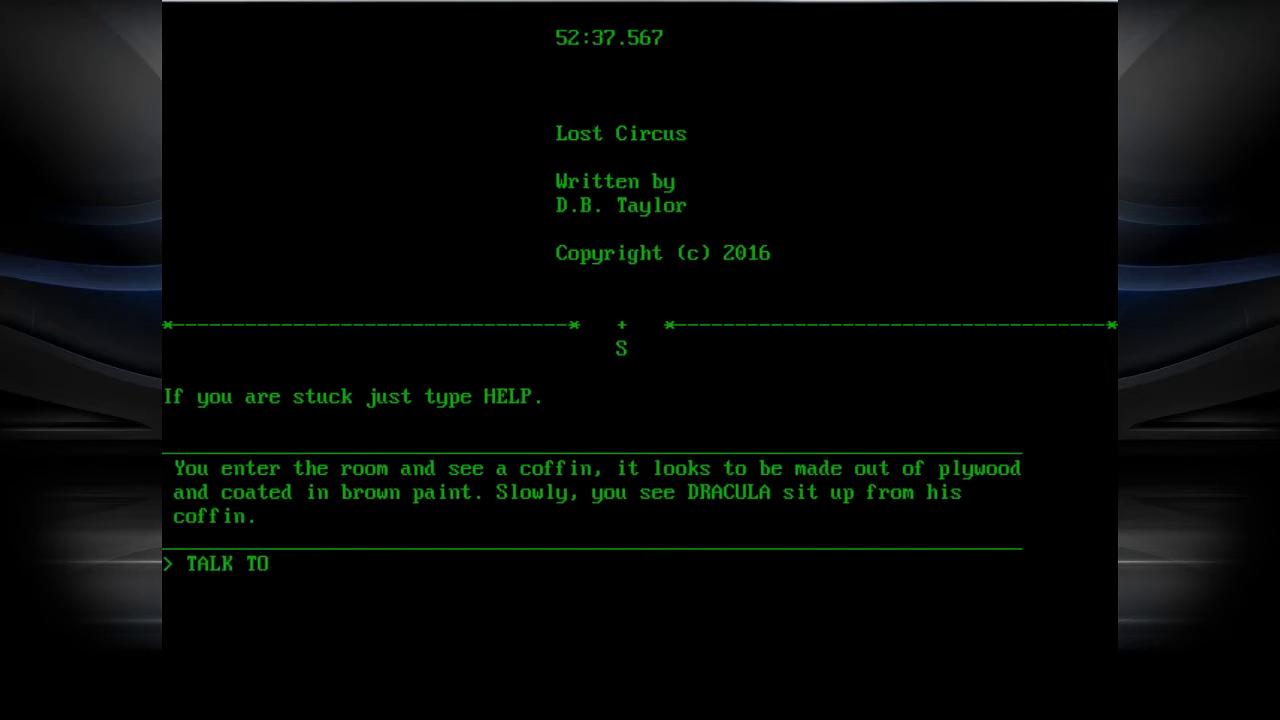
{"action": "type", "text": "DRACULA"}
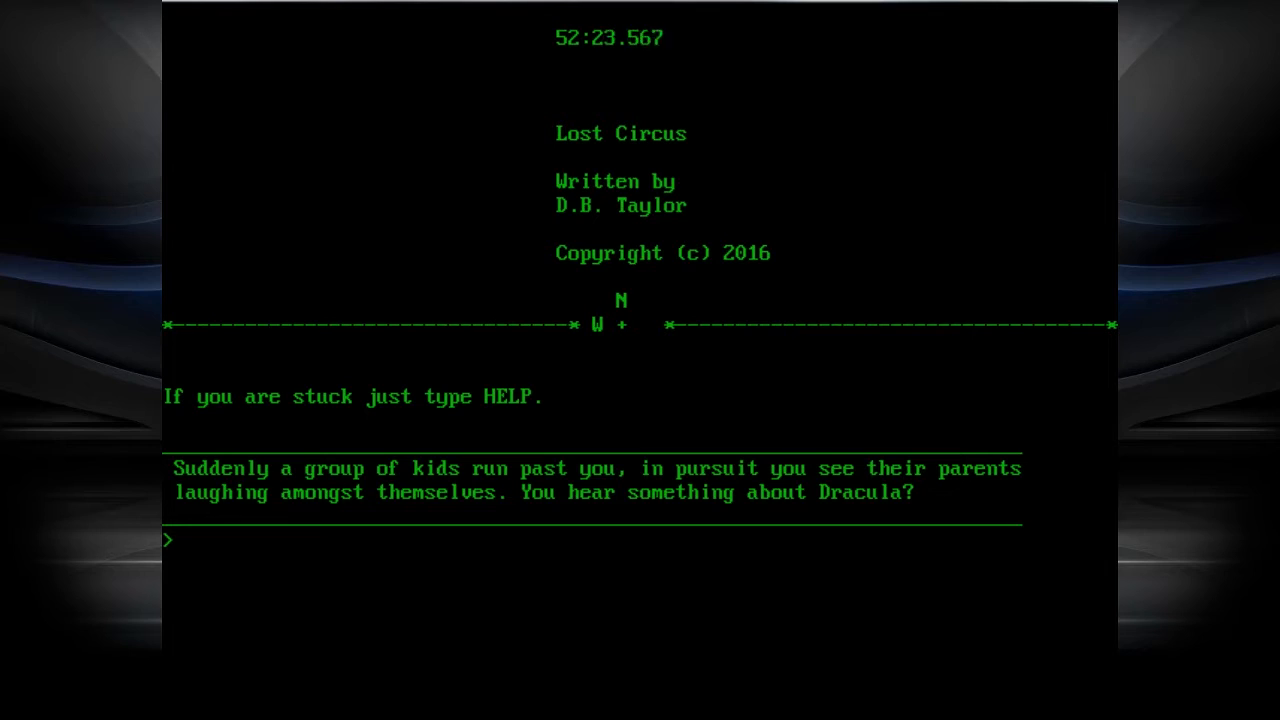
- Go west, take the plastic brain, talk to the kid, and examine twice
{"action": "type", "text": "W"}
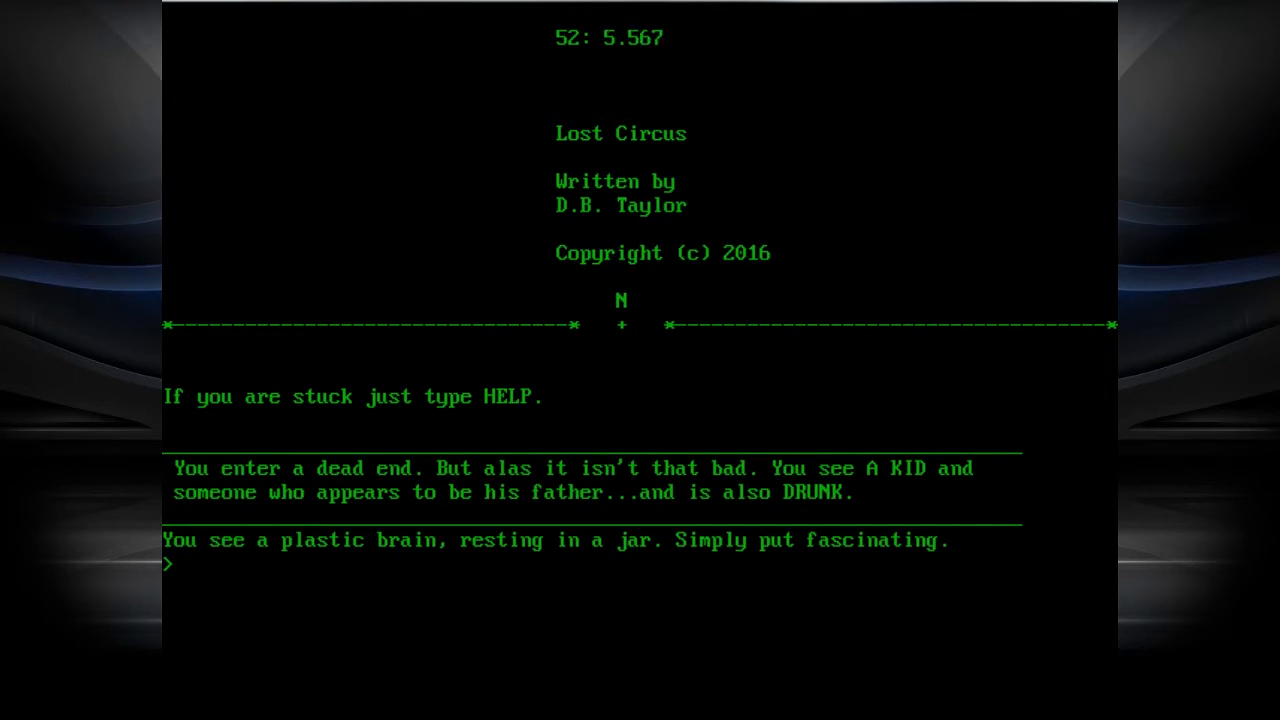
{"action": "type", "text": "TAKE BRAIN"}
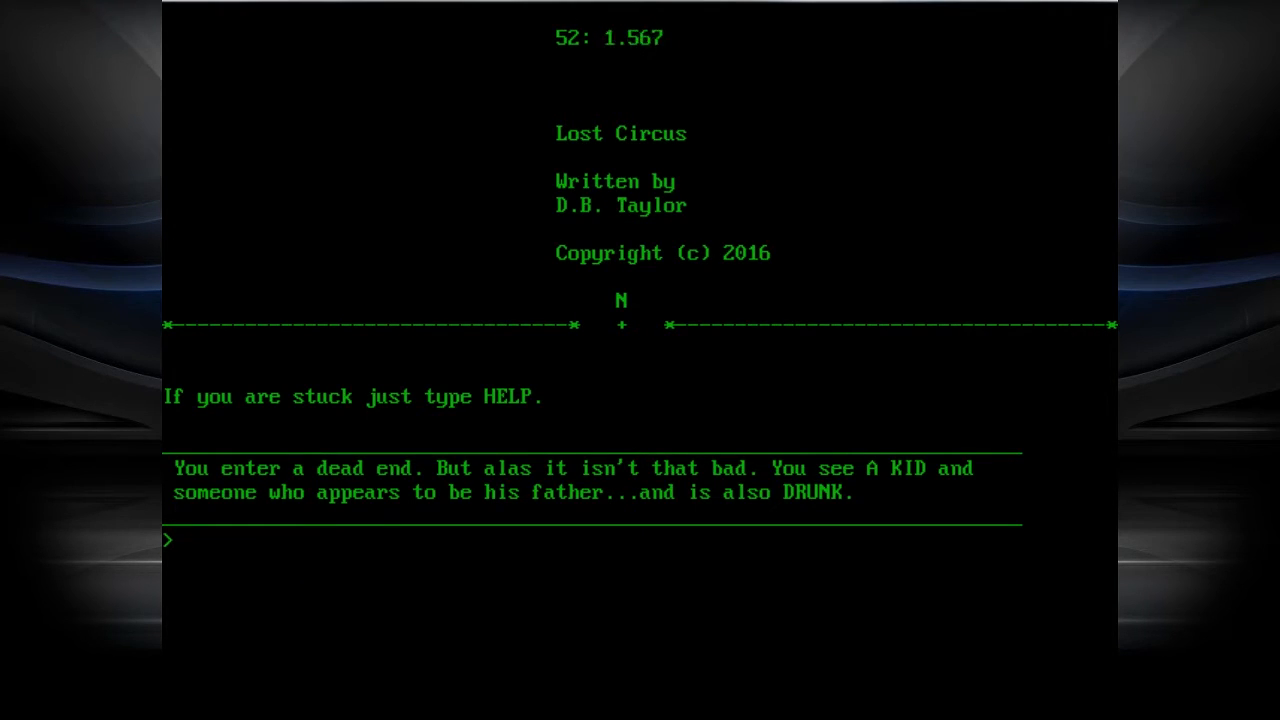
{"action": "type", "text": "TALK"}
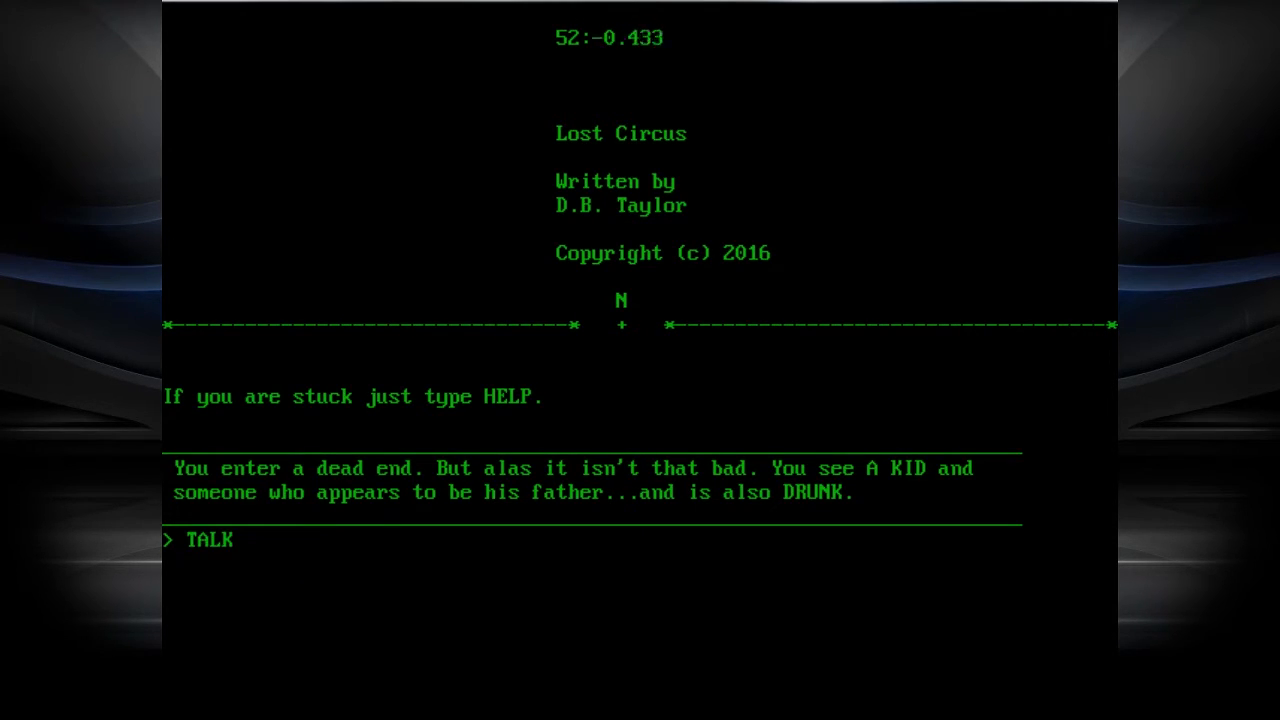
{"action": "type", "text": "KID"}
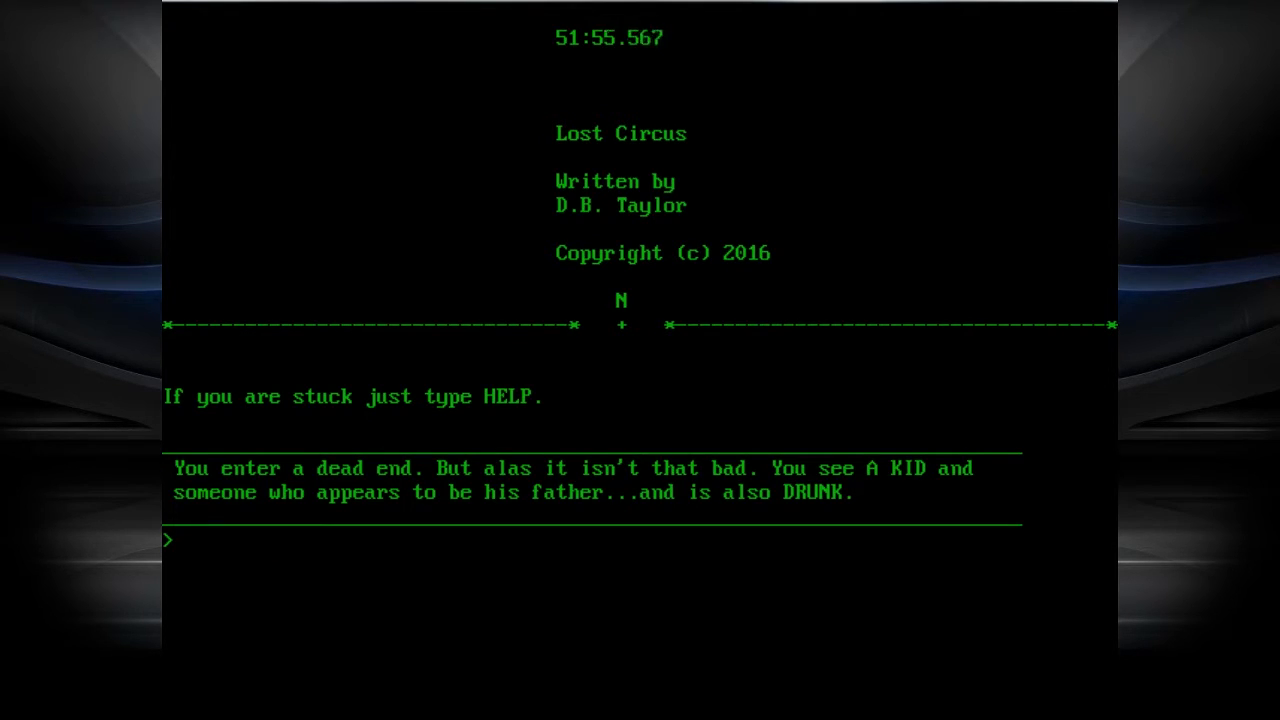
{"action": "type", "text": "EXAMINE"}
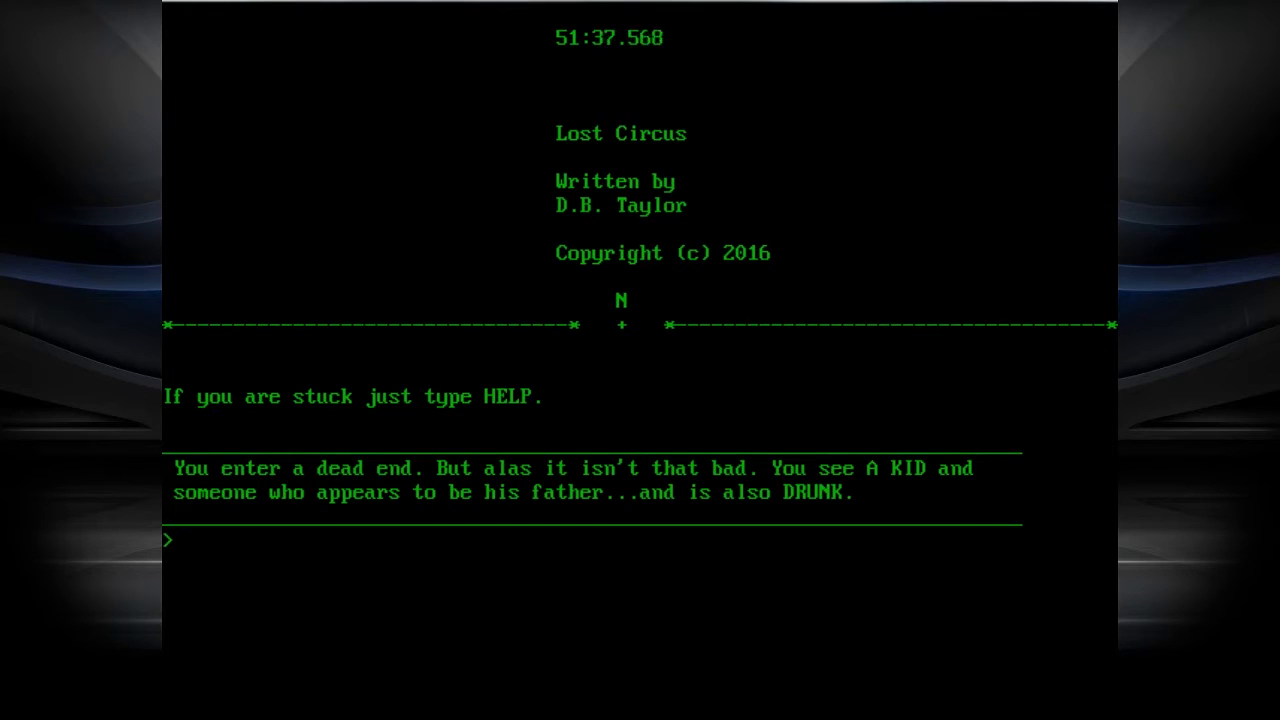
{"action": "type", "text": "EXAMINE"}
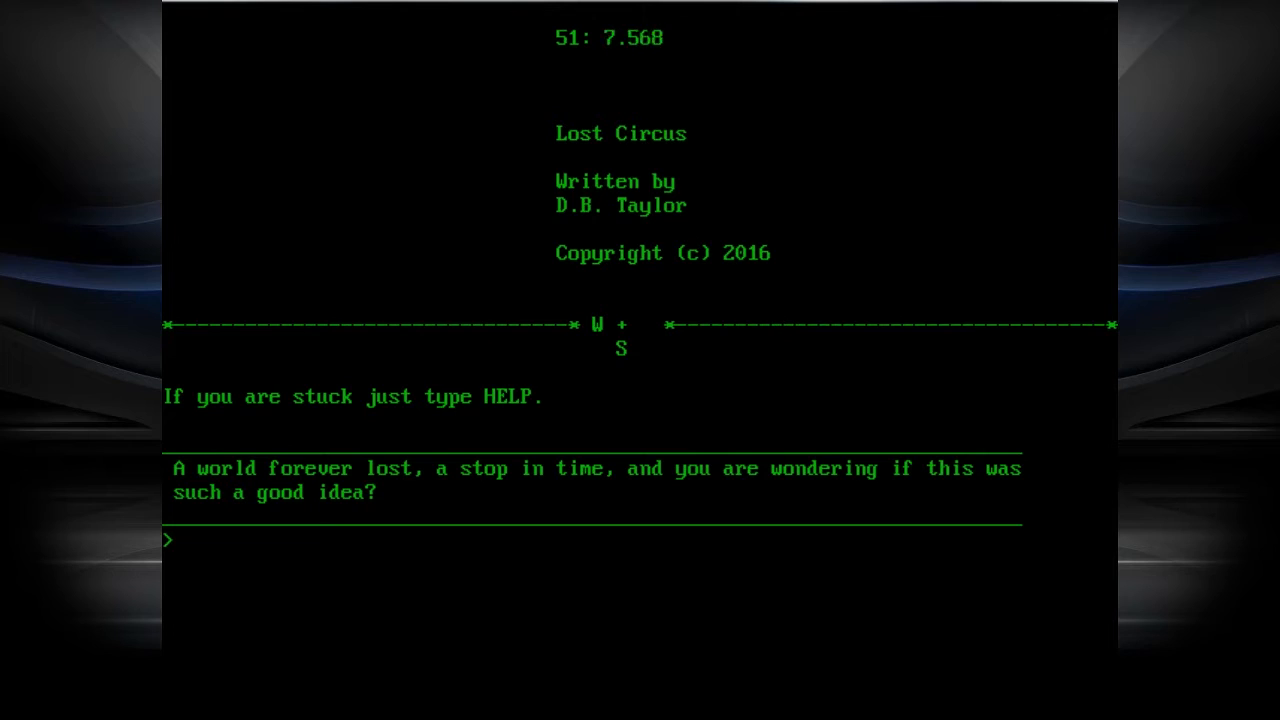
- Go west and north past the loudspeaker and bat rooms, then examine
{"action": "type", "text": "W"}
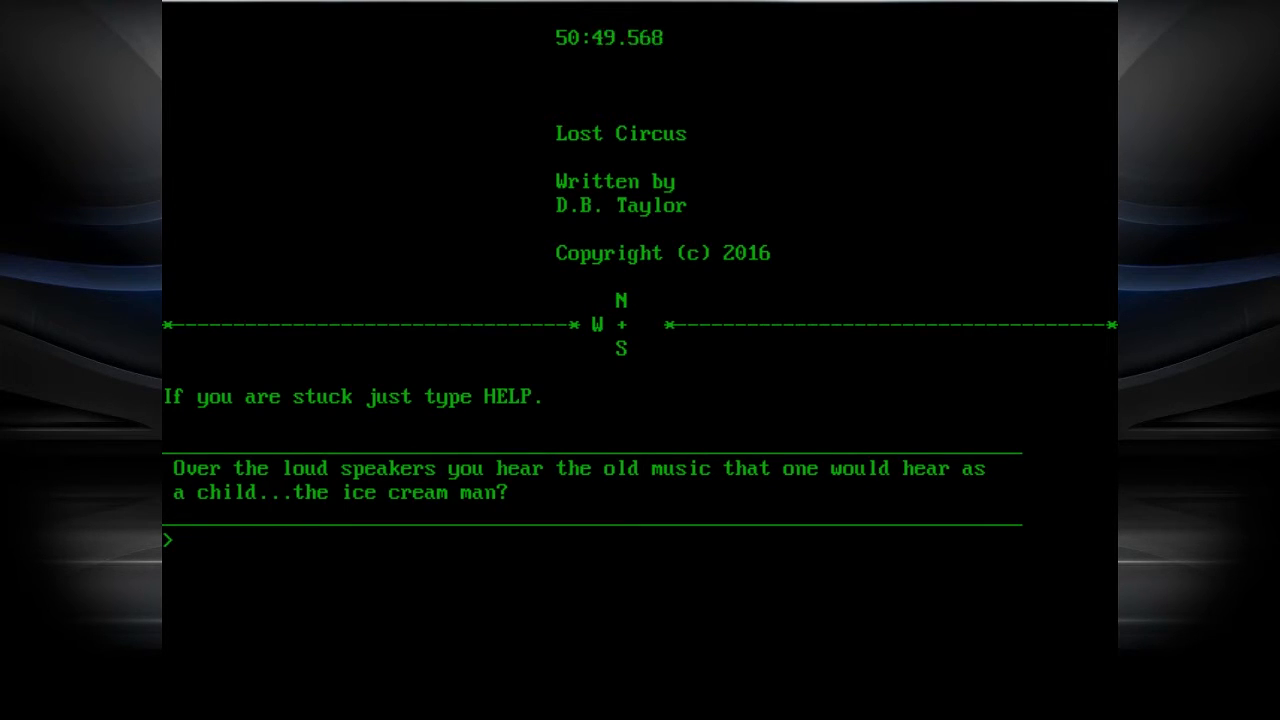
{"action": "type", "text": "N"}
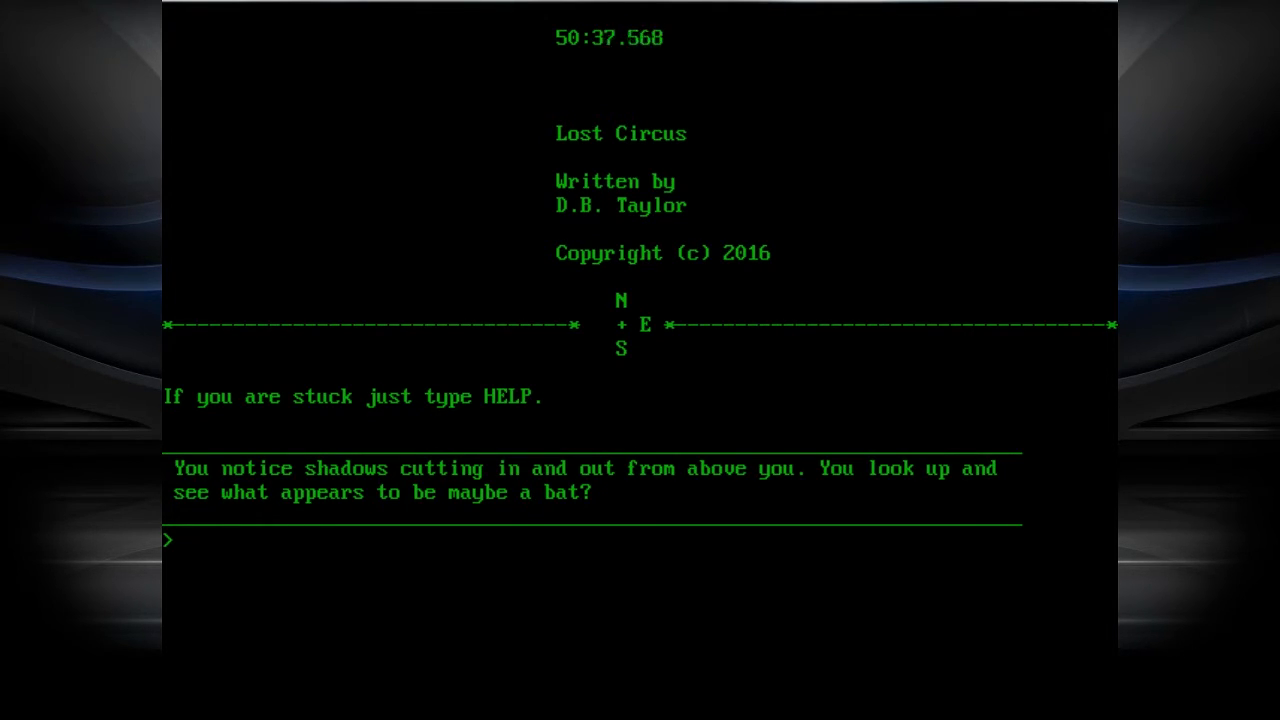
{"action": "type", "text": "EXAMIN"}
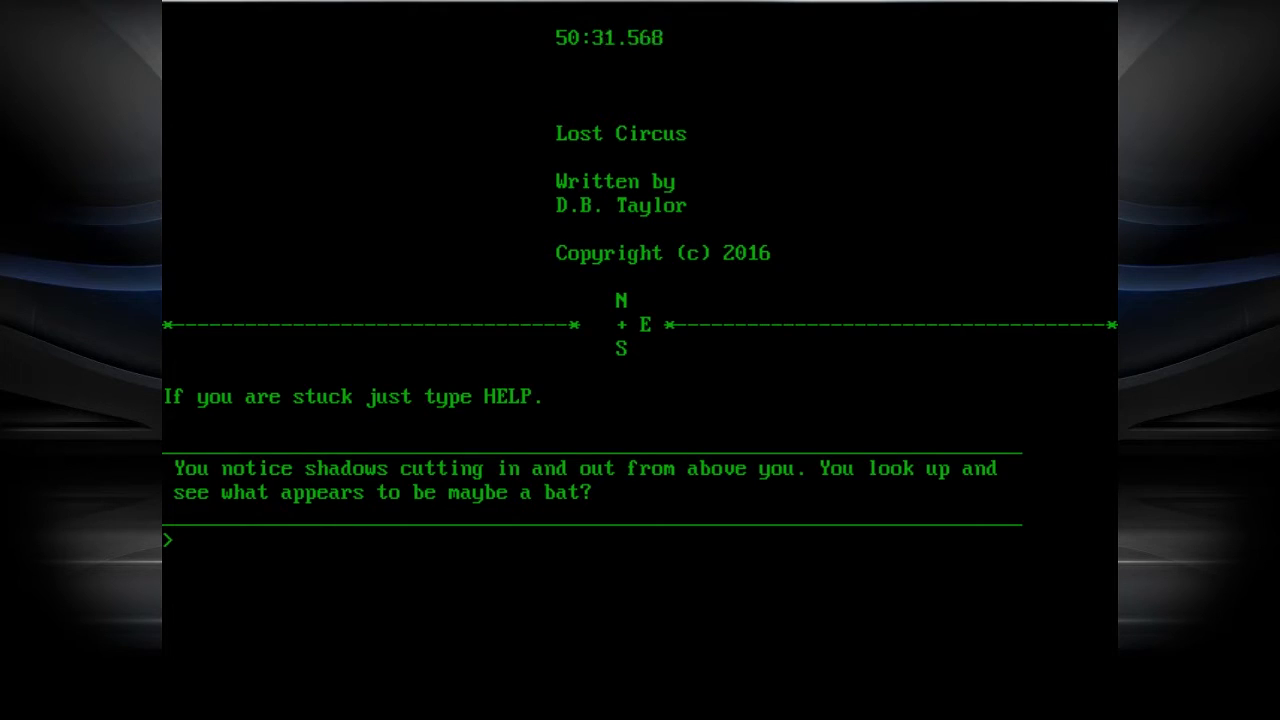
{"action": "type", "text": "E"}
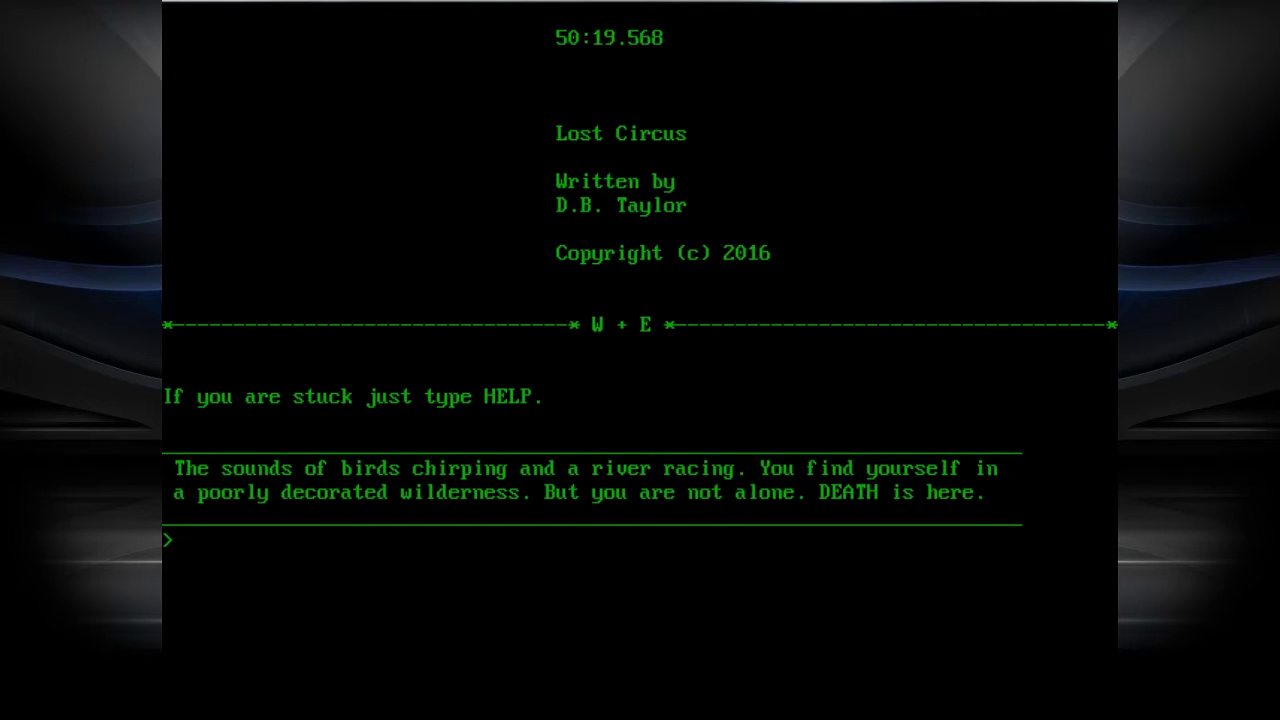
- Talk to DEATH and examine the plastic tree holding the BLOOD KNIFE
{"action": "type", "text": "TALK TO DEA"}
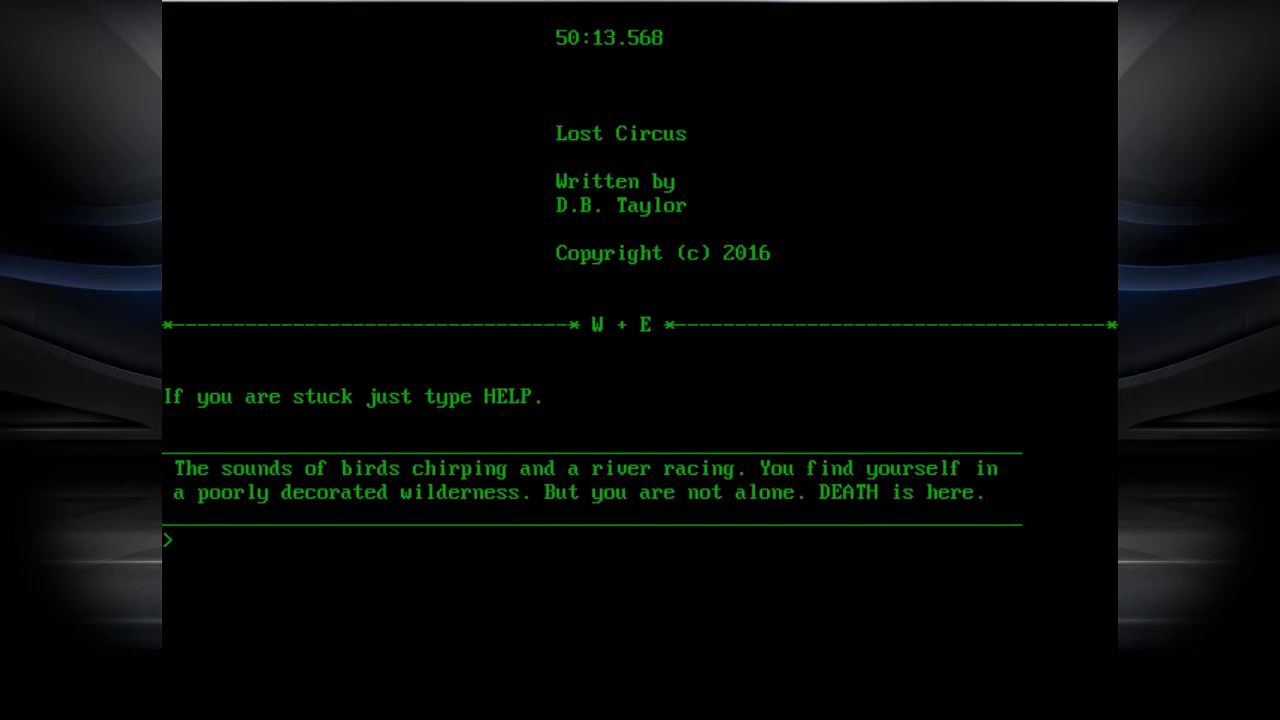
{"action": "type", "text": "EXAMI"}
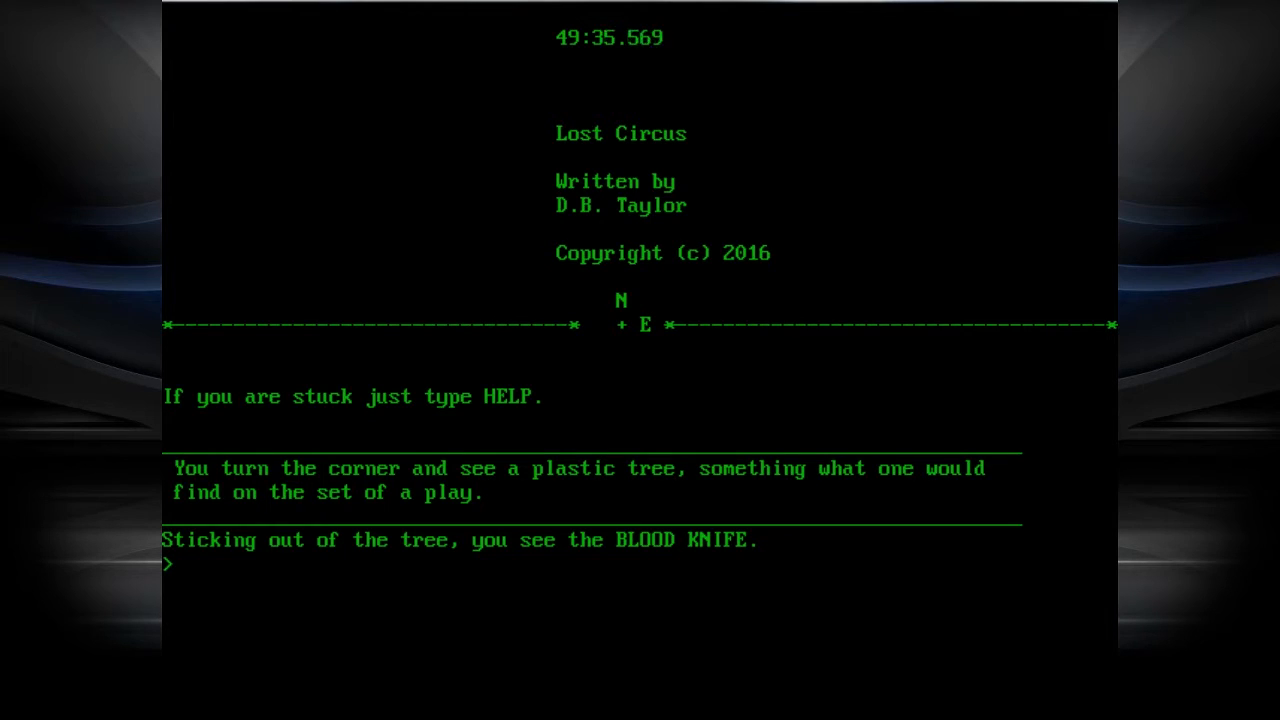
- Take the BLOOD KNIFE and go east twice to the MUMMY's cardboard tomb
{"action": "type", "text": "TAKE B"}
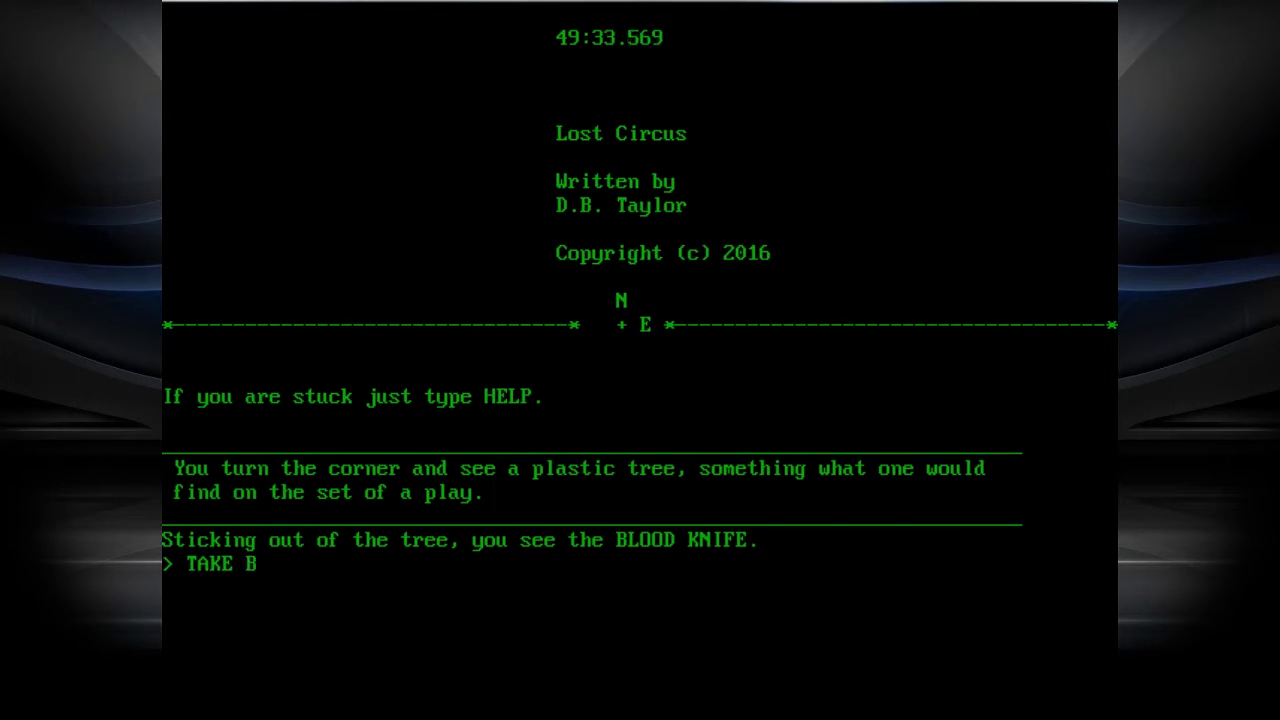
{"action": "type", "text": "LOOD KNIFE"}
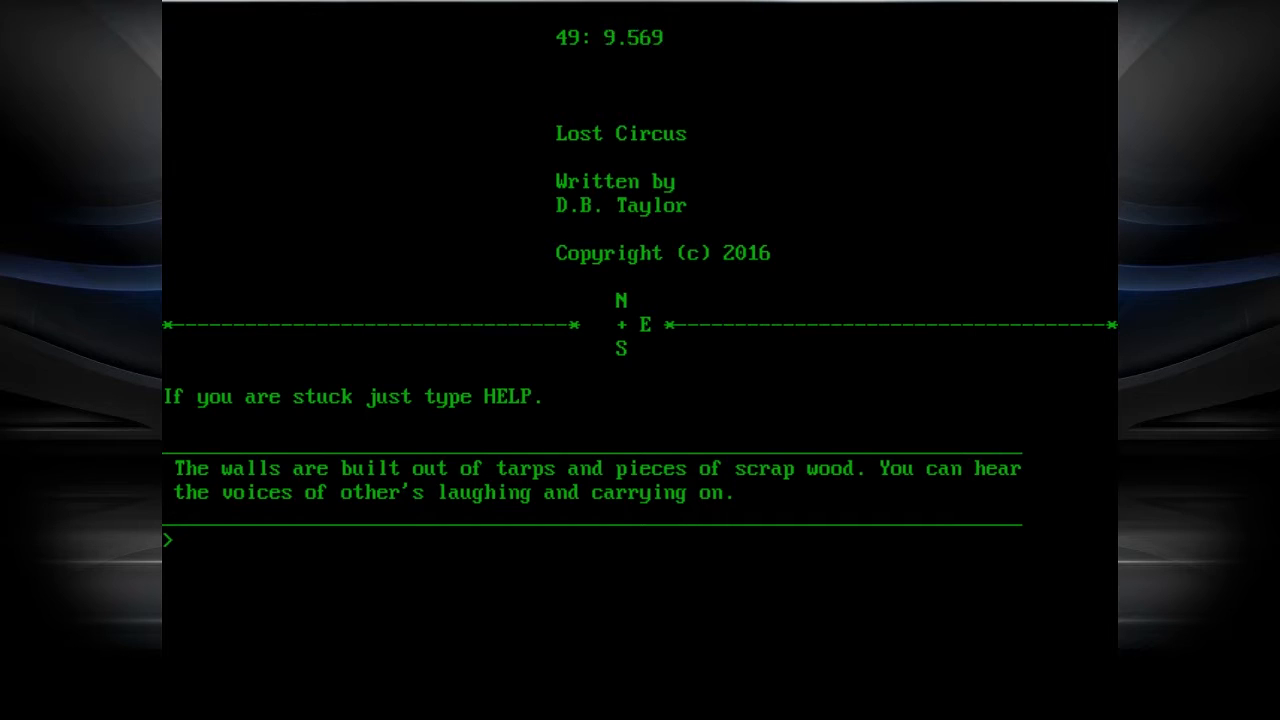
{"action": "type", "text": "E"}
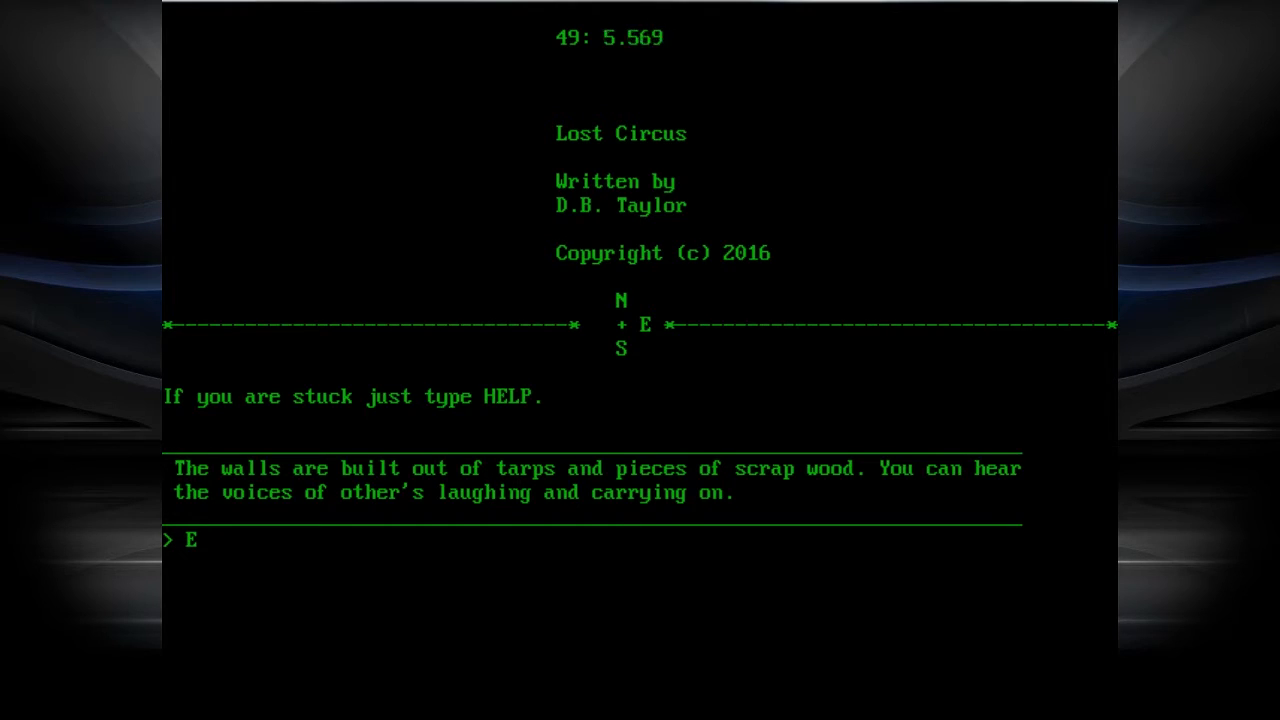
{"action": "type", "text": "E"}
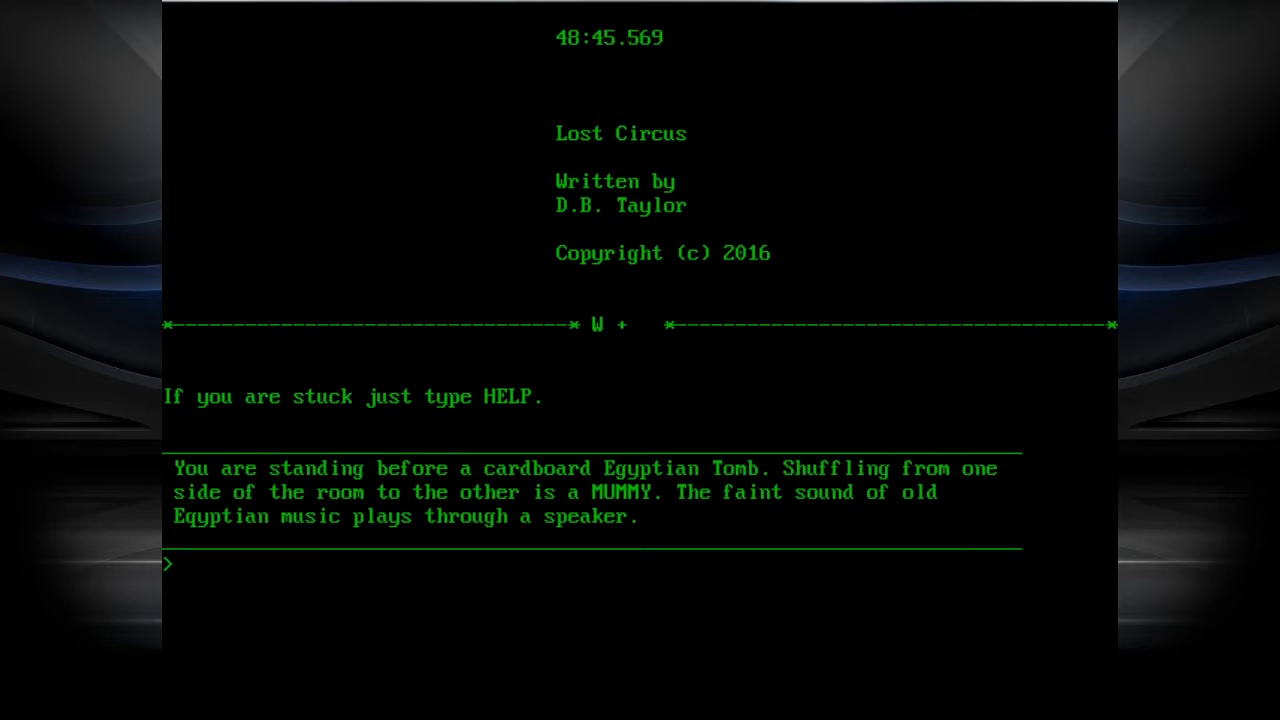
- Examine the mummy, then head west out of the tomb into the dark realm
{"action": "type", "text": "EXAMINE"}
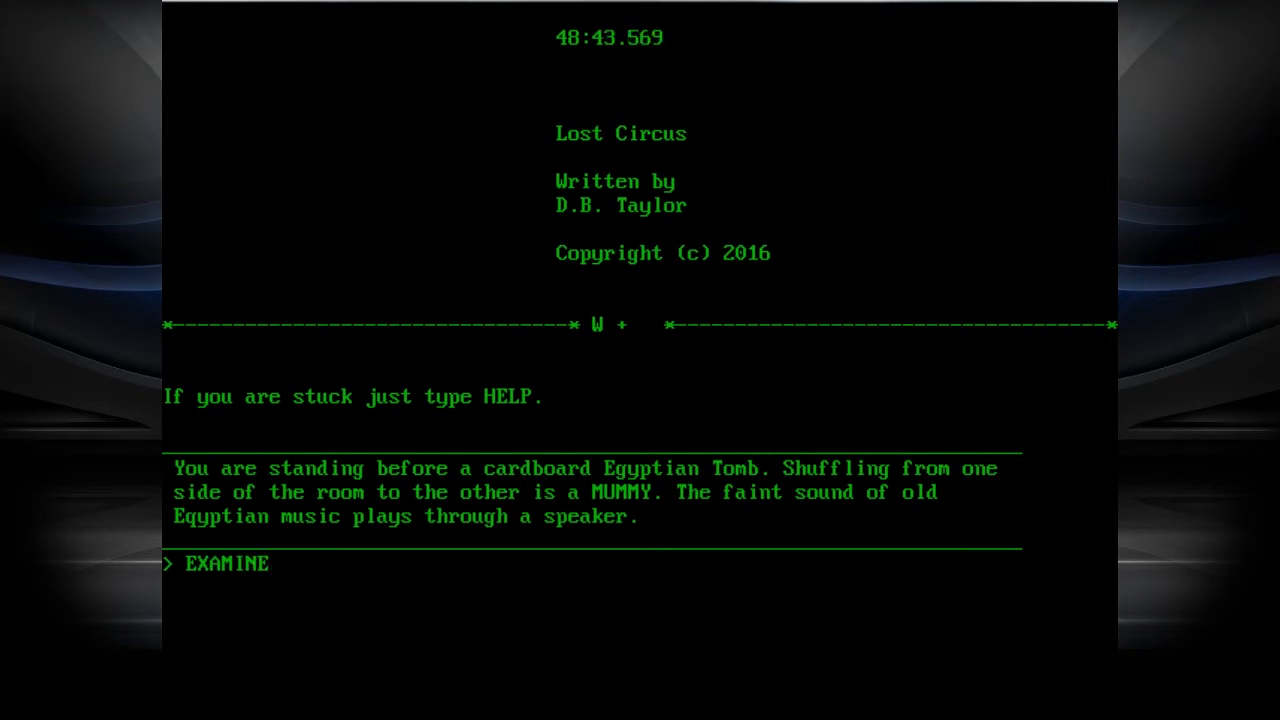
{"action": "type", "text": "MUMMY"}
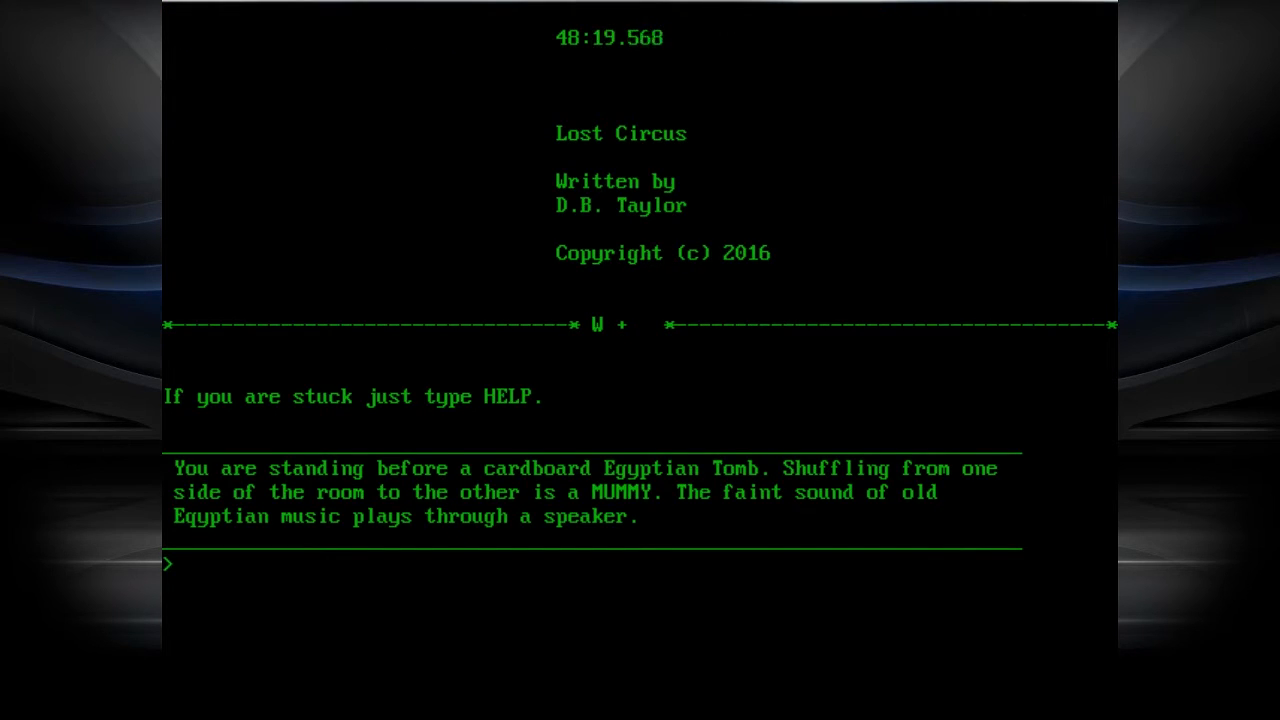
{"action": "type", "text": "W"}
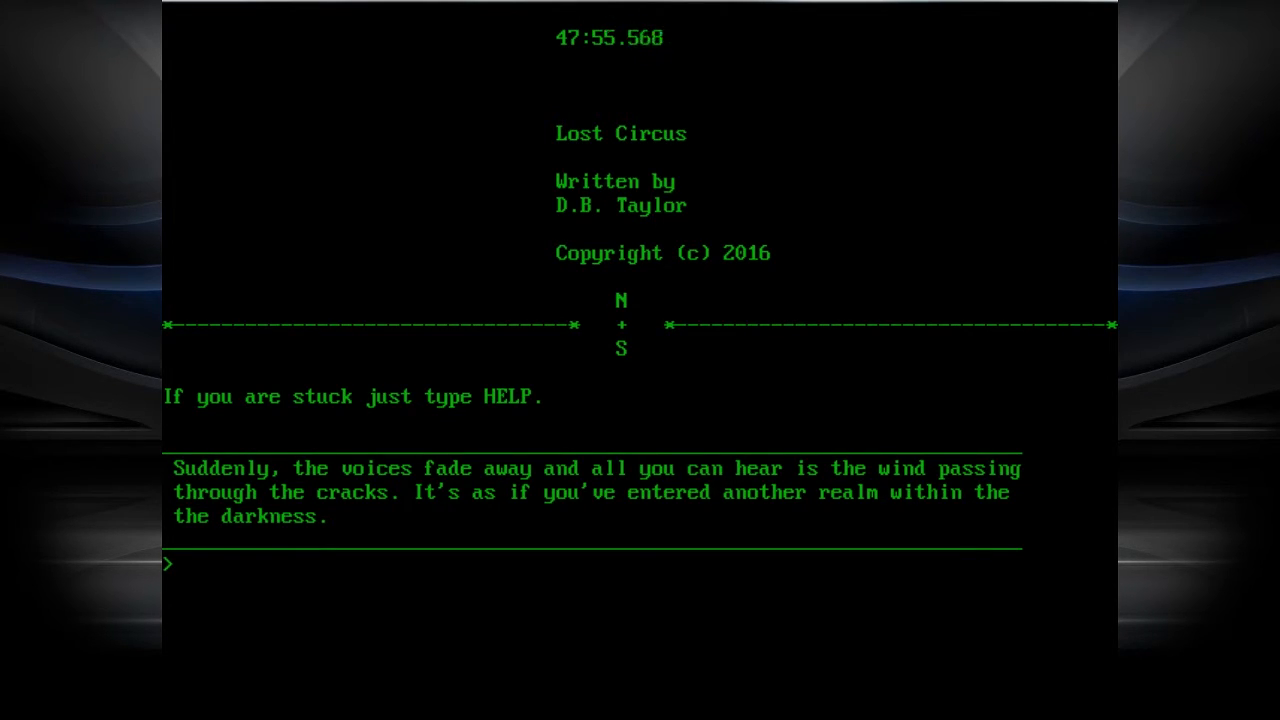
- Go south into the flickering hall, then east into the ghost's graveyard
{"action": "type", "text": "S"}
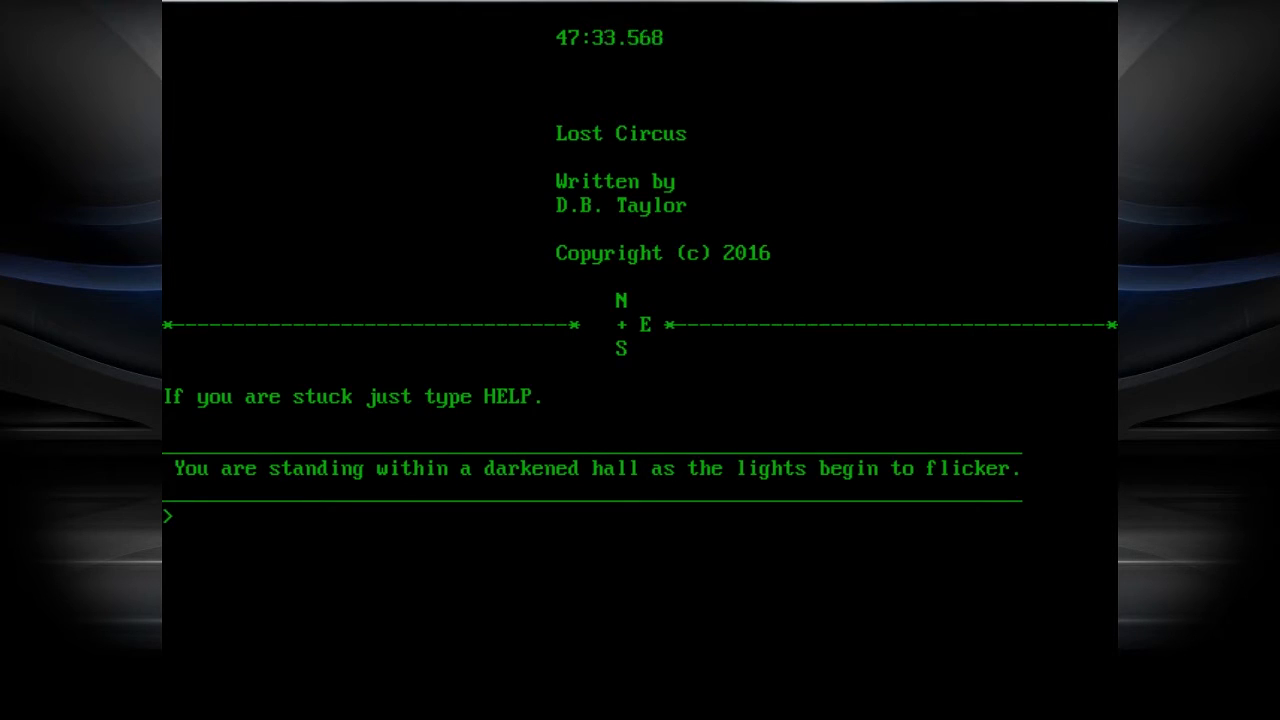
{"action": "type", "text": "E"}
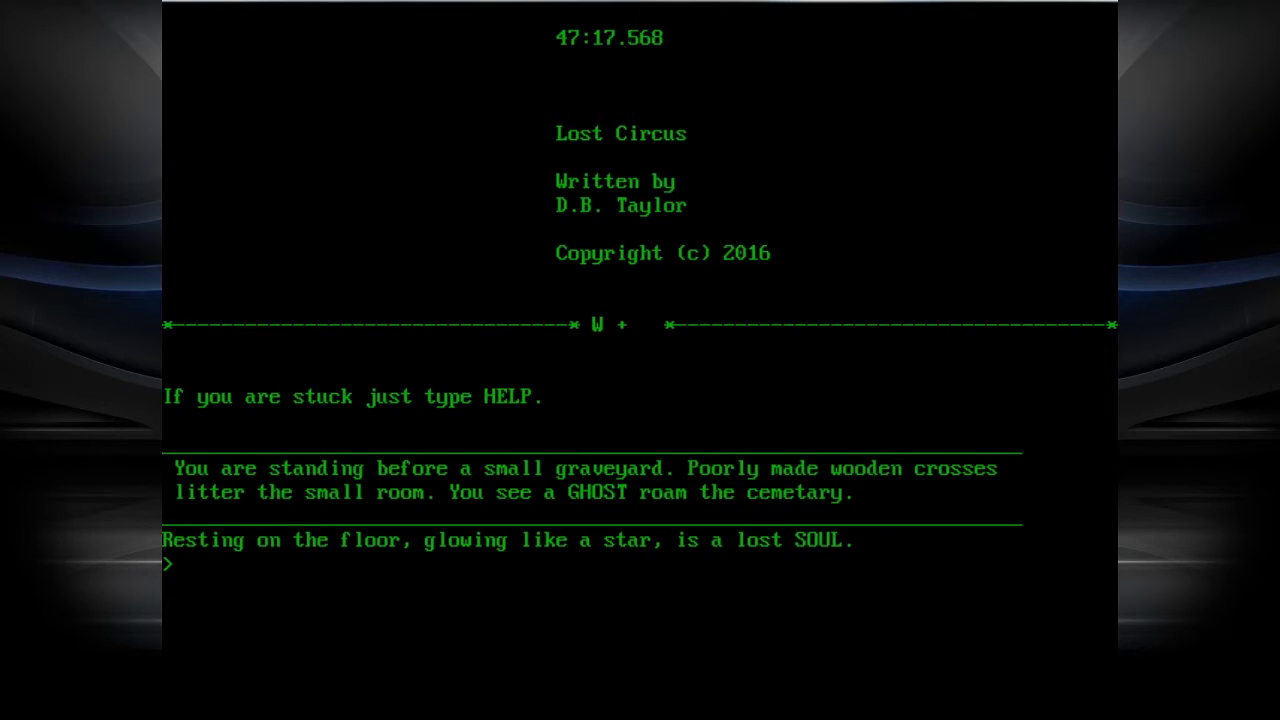
- Take the glowing soul, examine the ghost, and go west to the cleaning-agent doorway
{"action": "type", "text": "TAKE"}
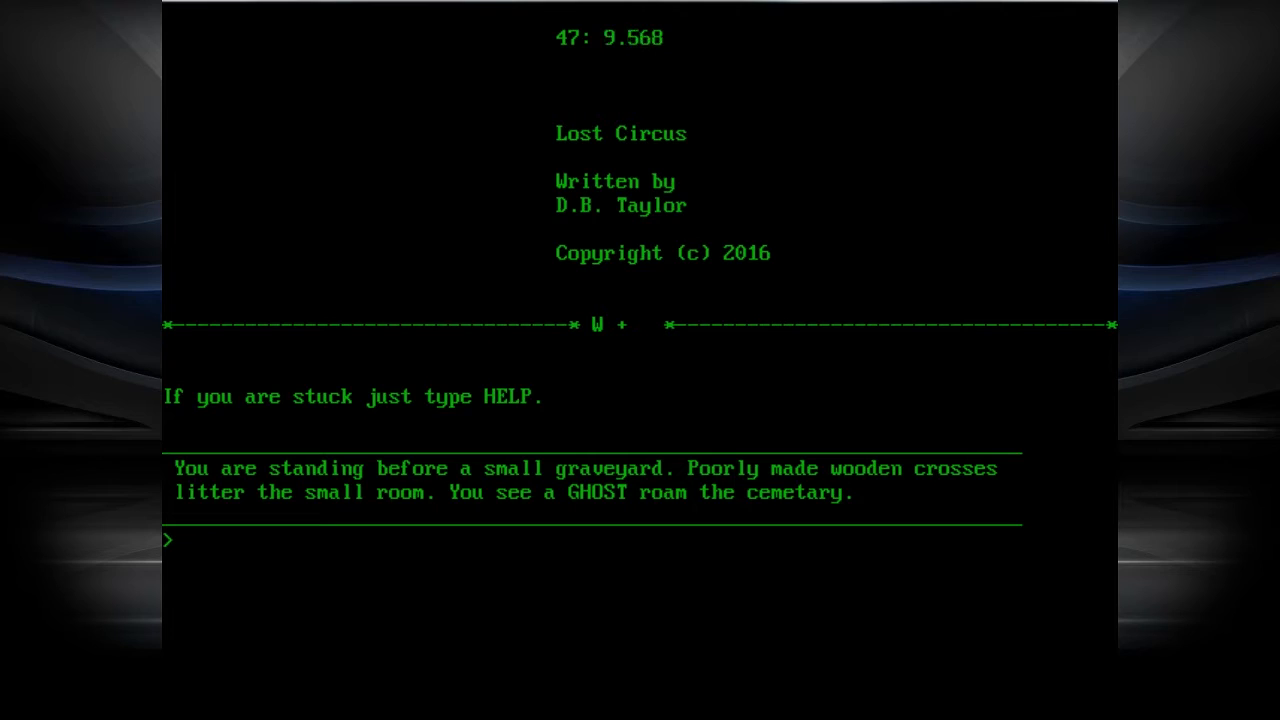
{"action": "type", "text": "E"}
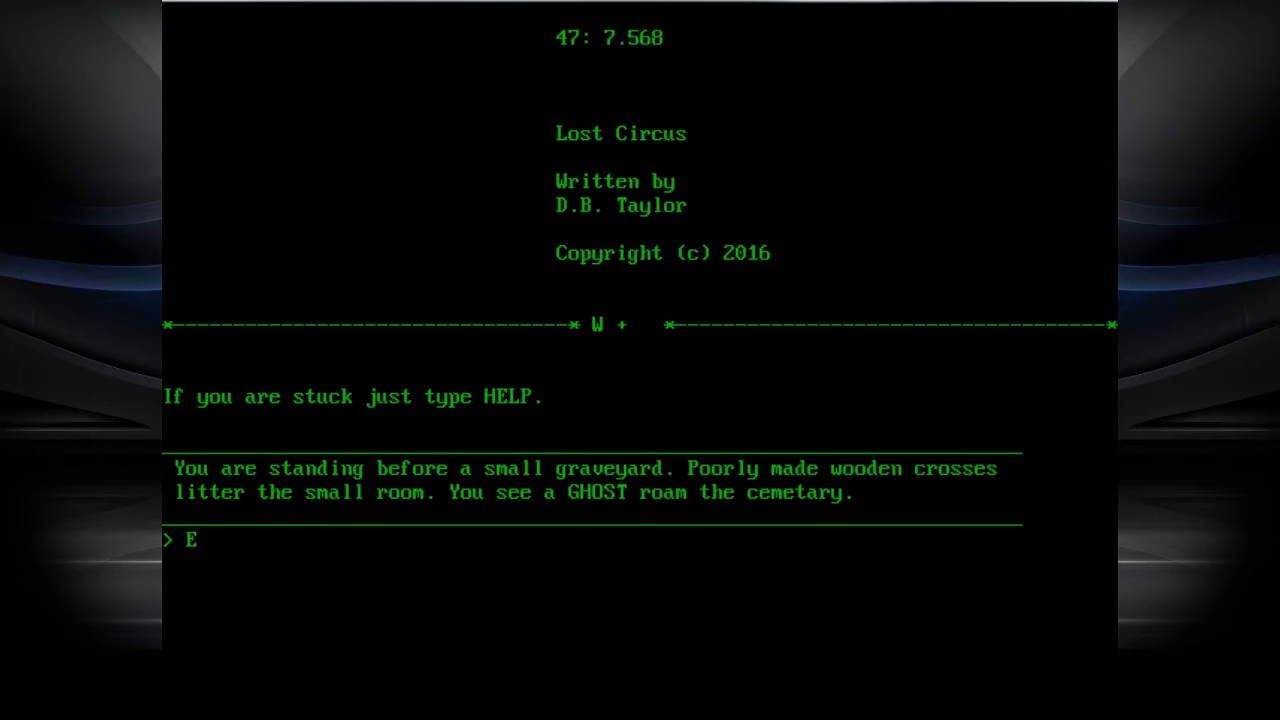
{"action": "type", "text": "XAMINE GHO"}
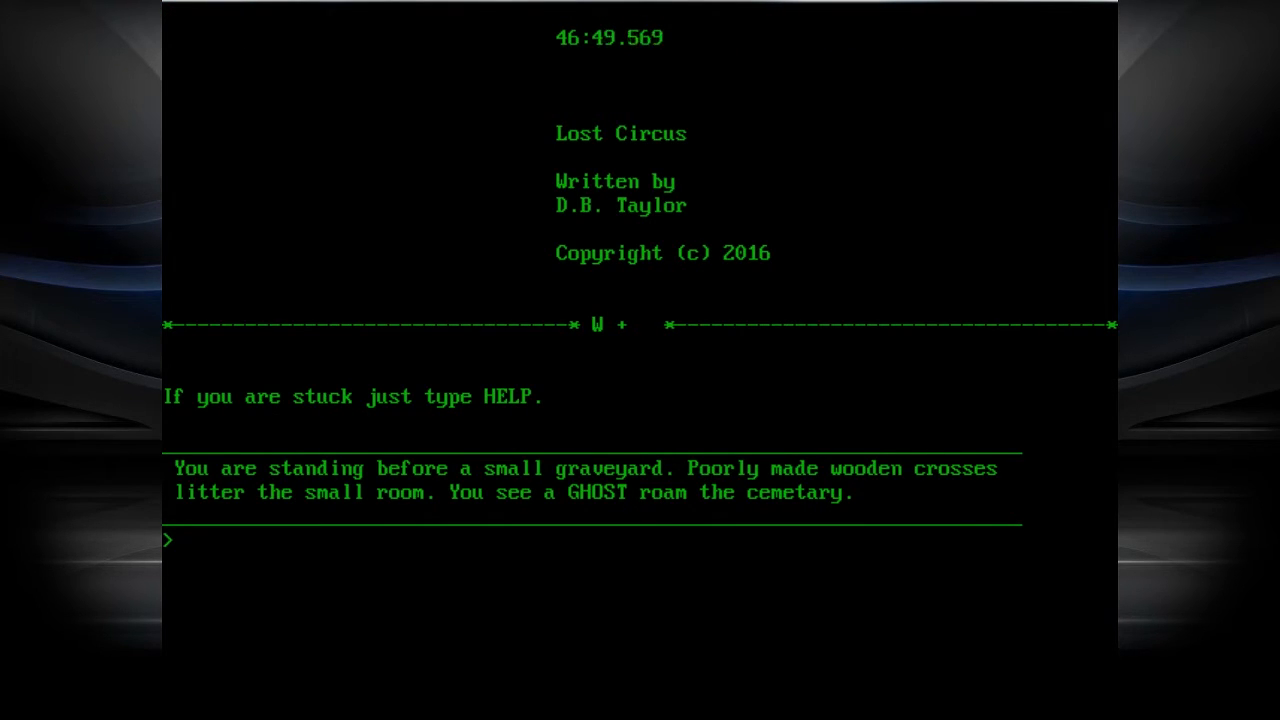
{"action": "type", "text": "W"}
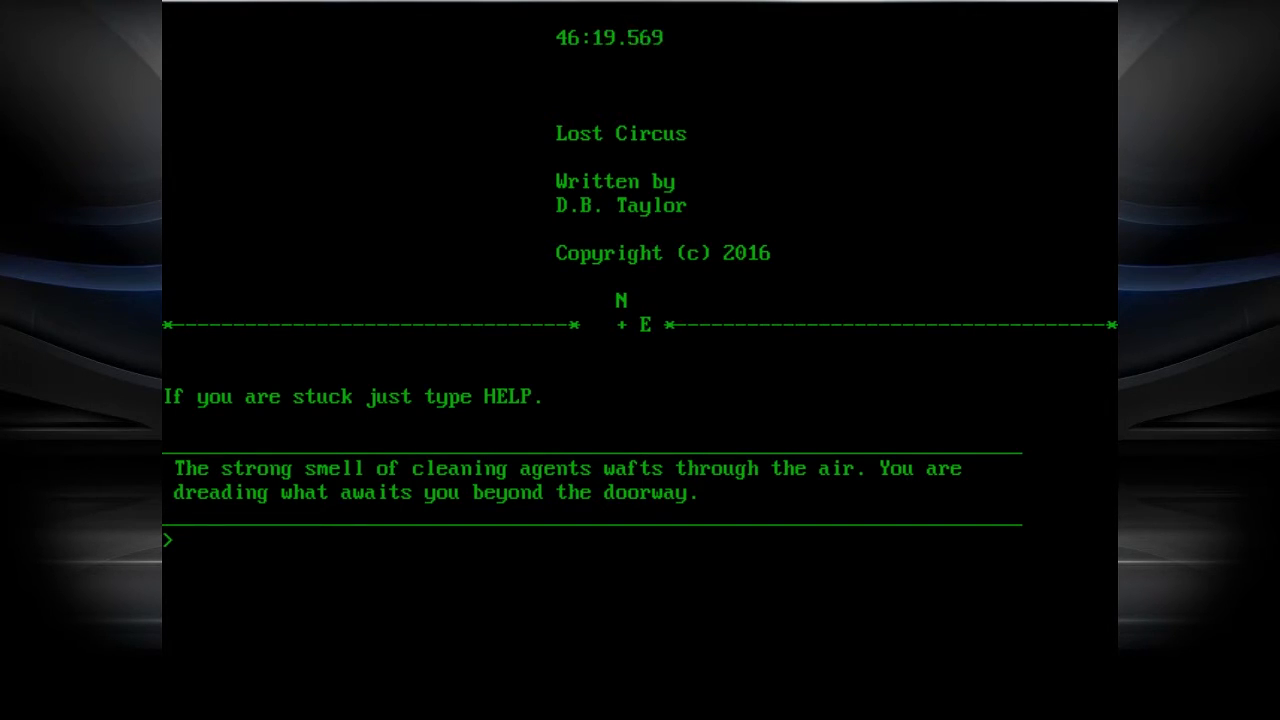
- Go north into the hallway smelling of deep-fried food
{"action": "type", "text": "N"}
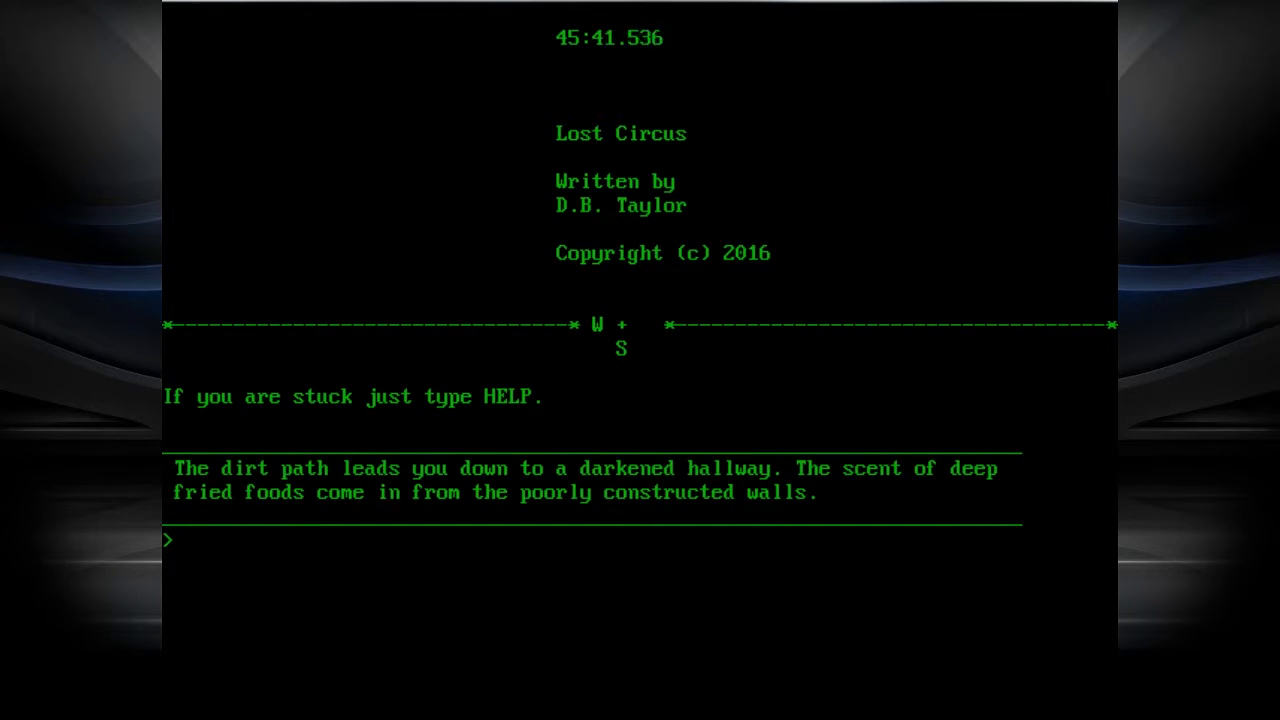
- Move north, north, west, west past the bat and balloon-animal rooms
{"action": "type", "text": "N"}
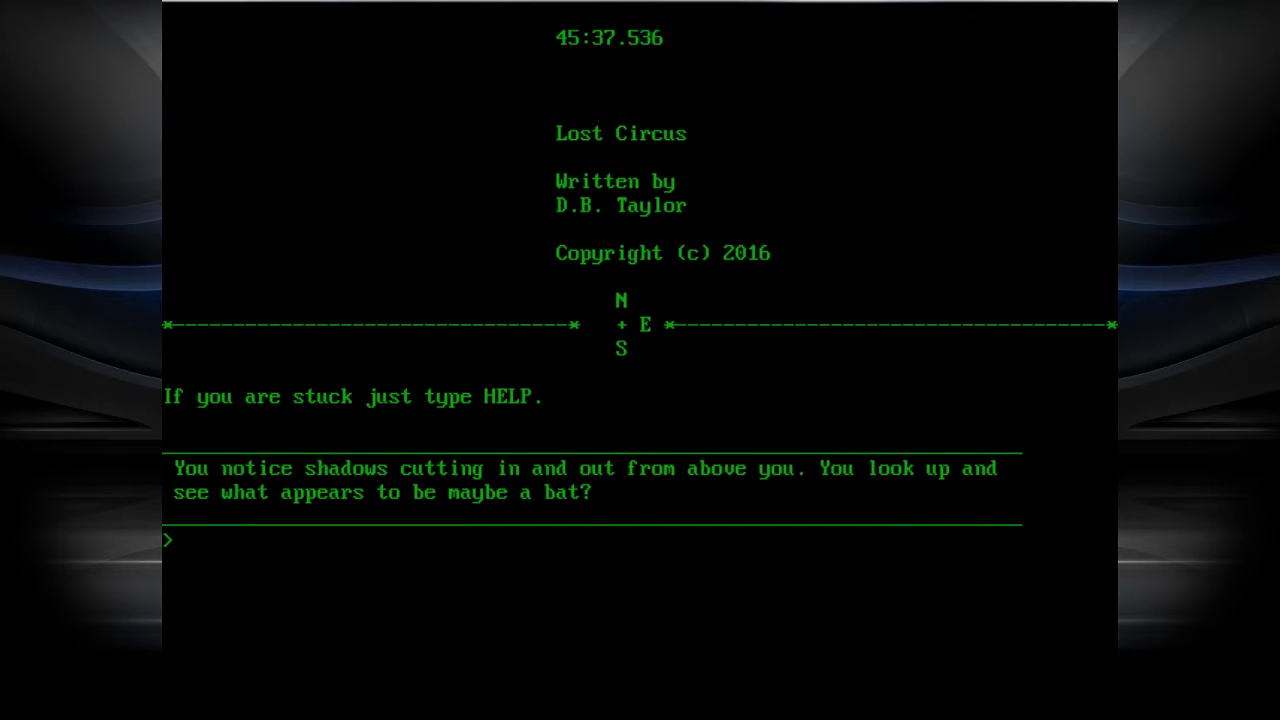
{"action": "type", "text": "N"}
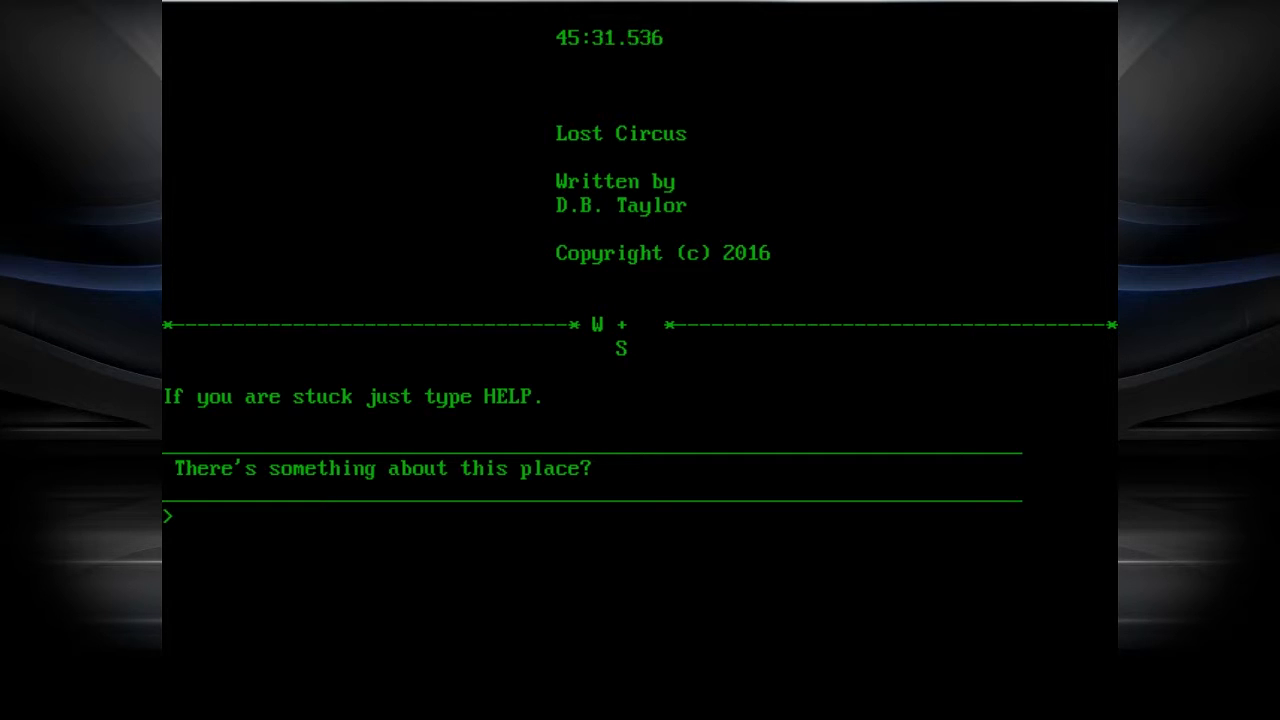
{"action": "type", "text": "W"}
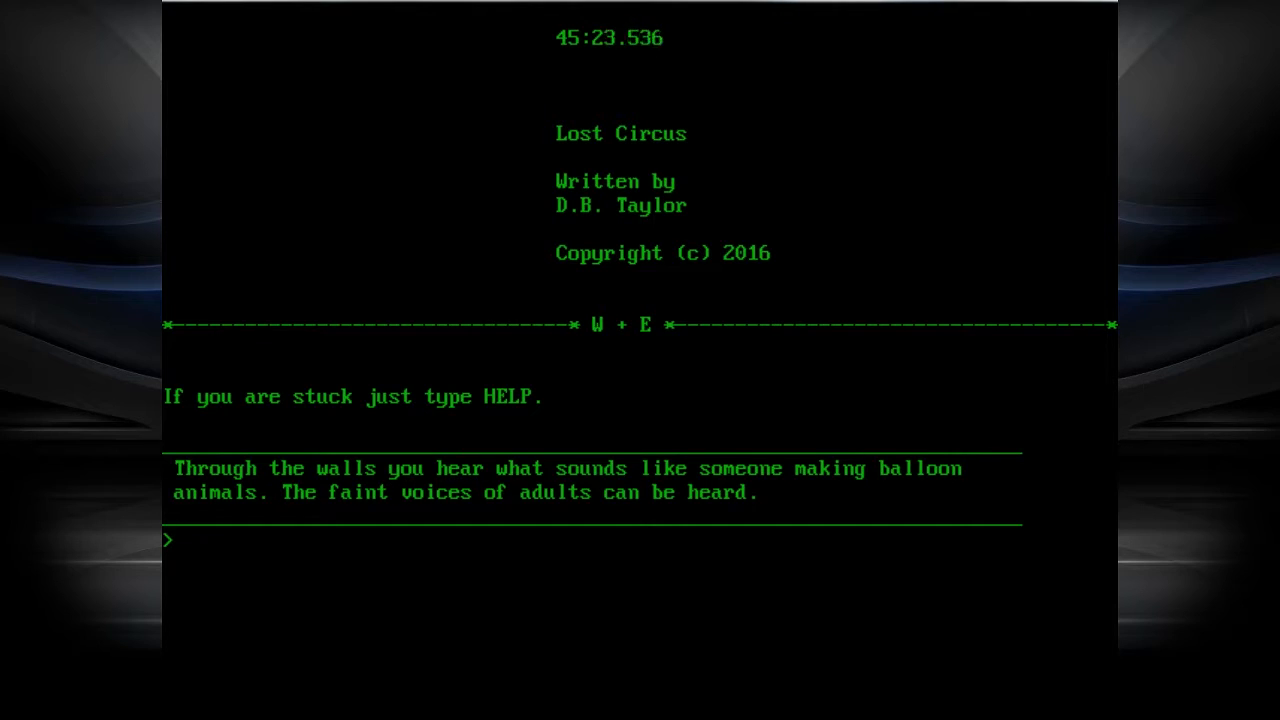
{"action": "type", "text": "W"}
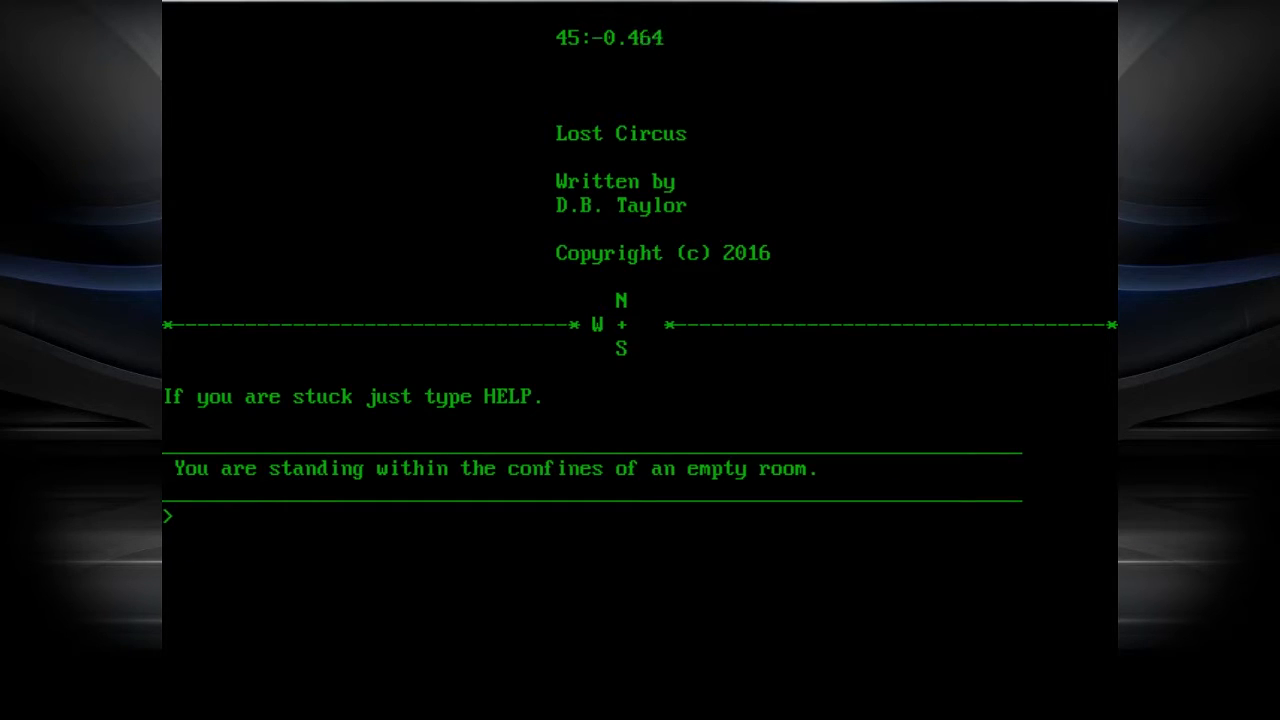
- Move north, west, west past the EXIT sign to the Cowboy mummy
{"action": "type", "text": "N"}
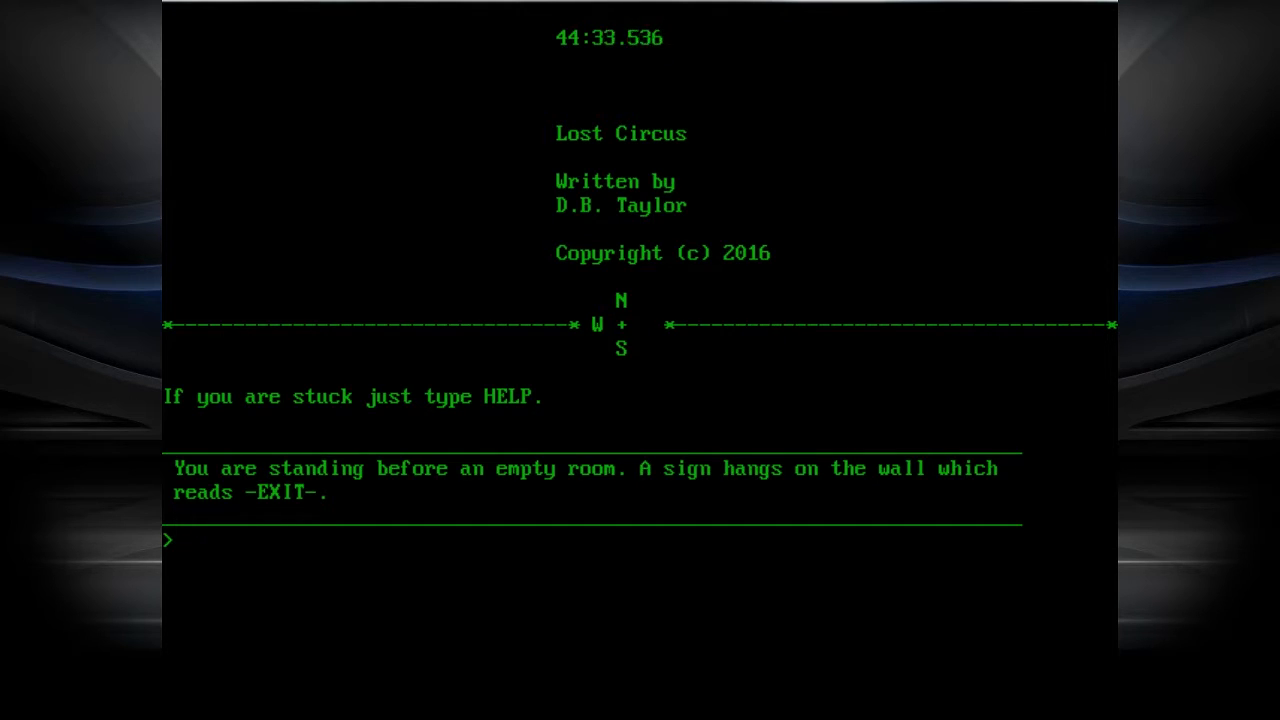
{"action": "type", "text": "W"}
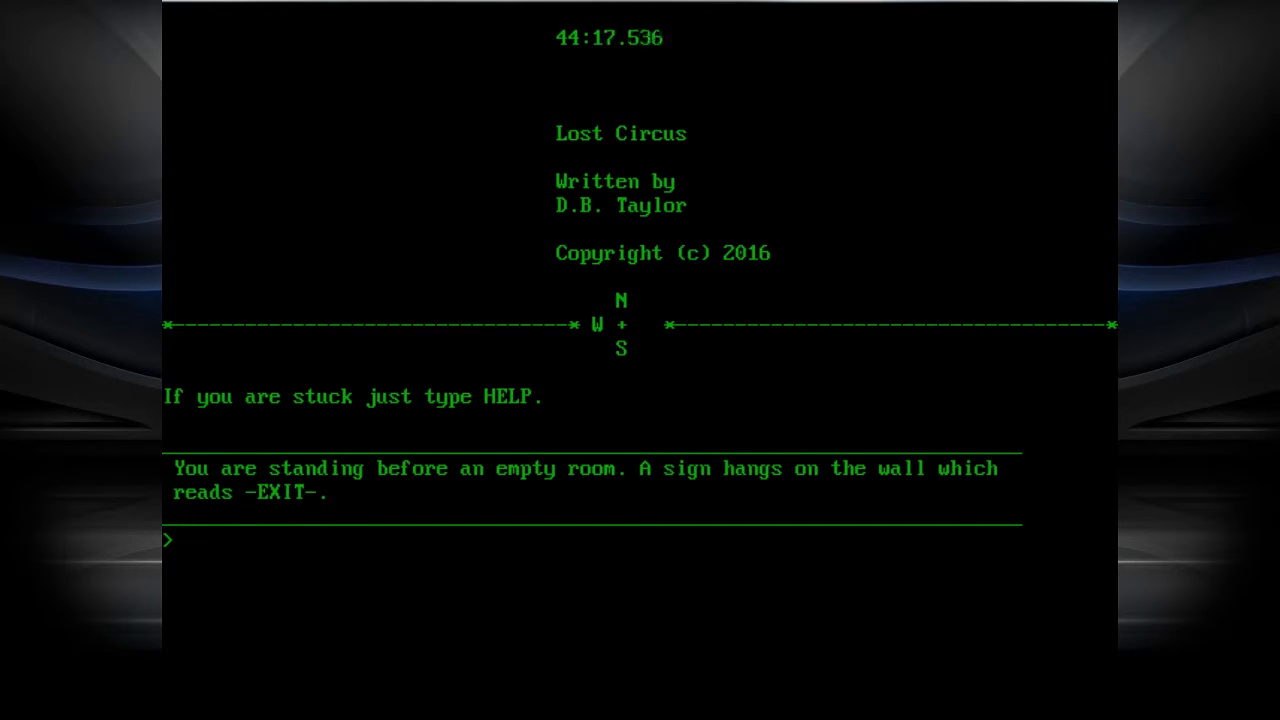
{"action": "type", "text": "W"}
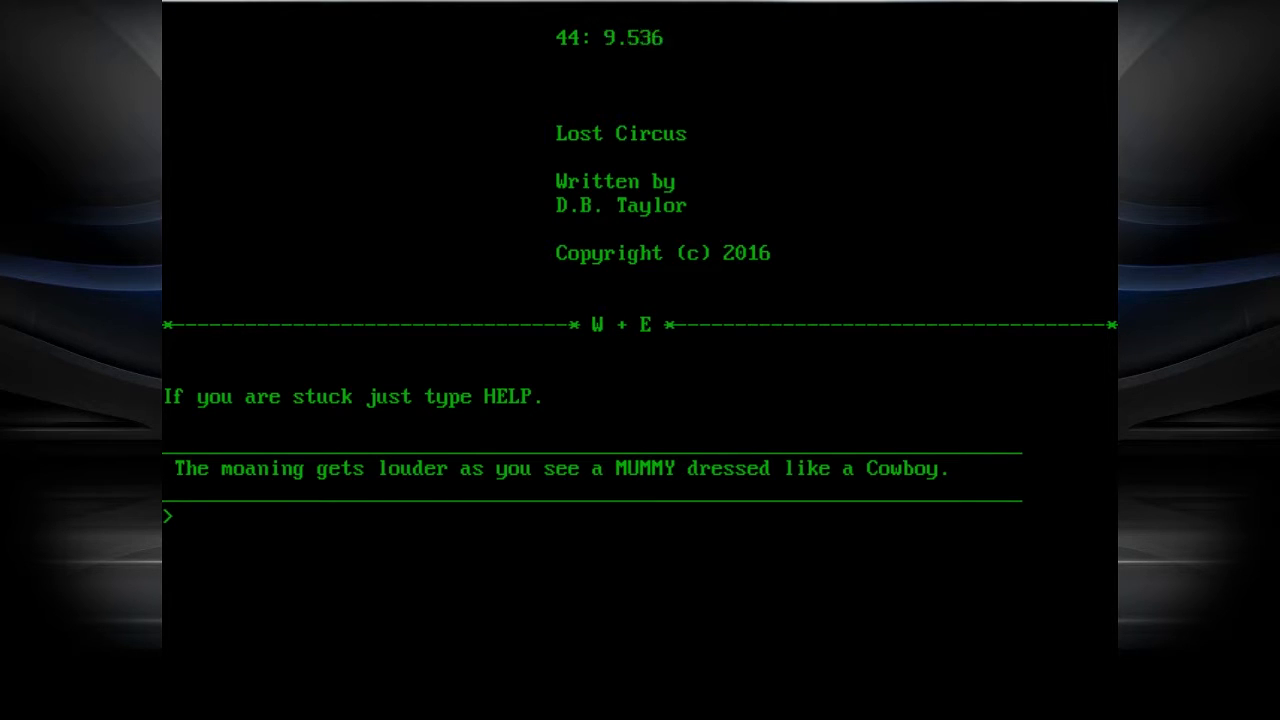
- Examine the Cowboy mummy, then go west to the muffled-moans room
{"action": "type", "text": "EXAMINE M"}
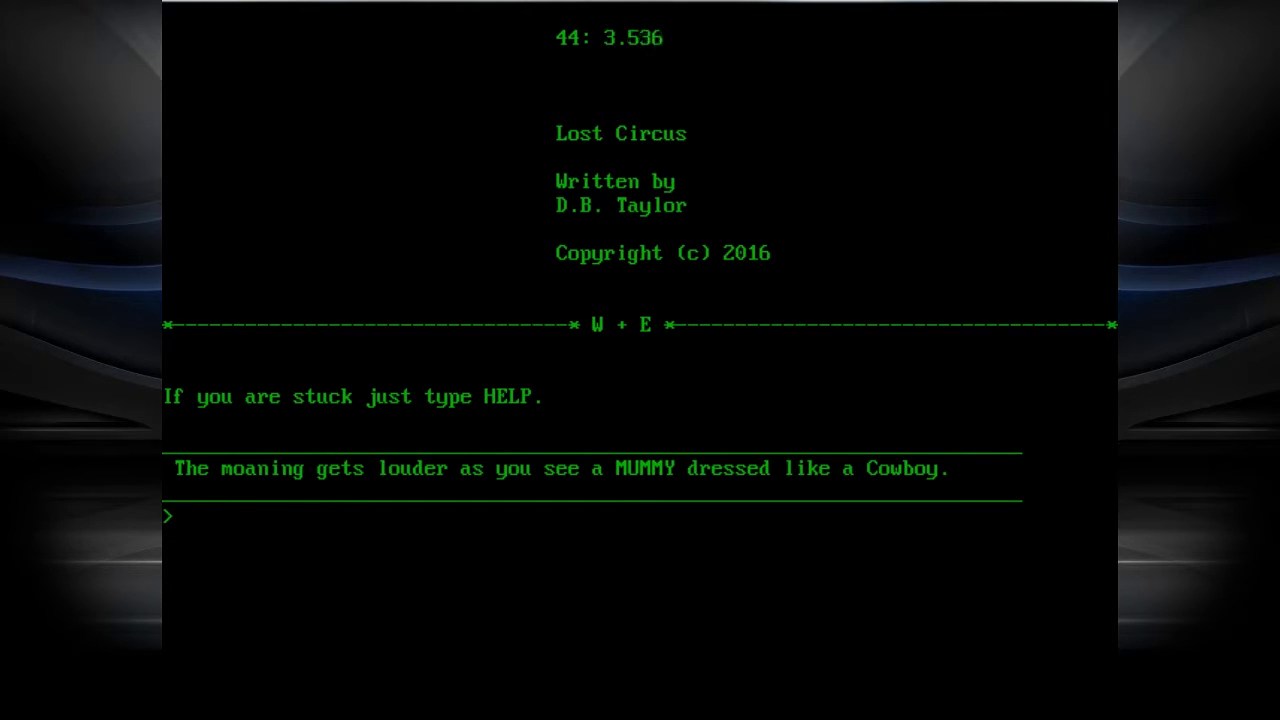
{"action": "type", "text": "W"}
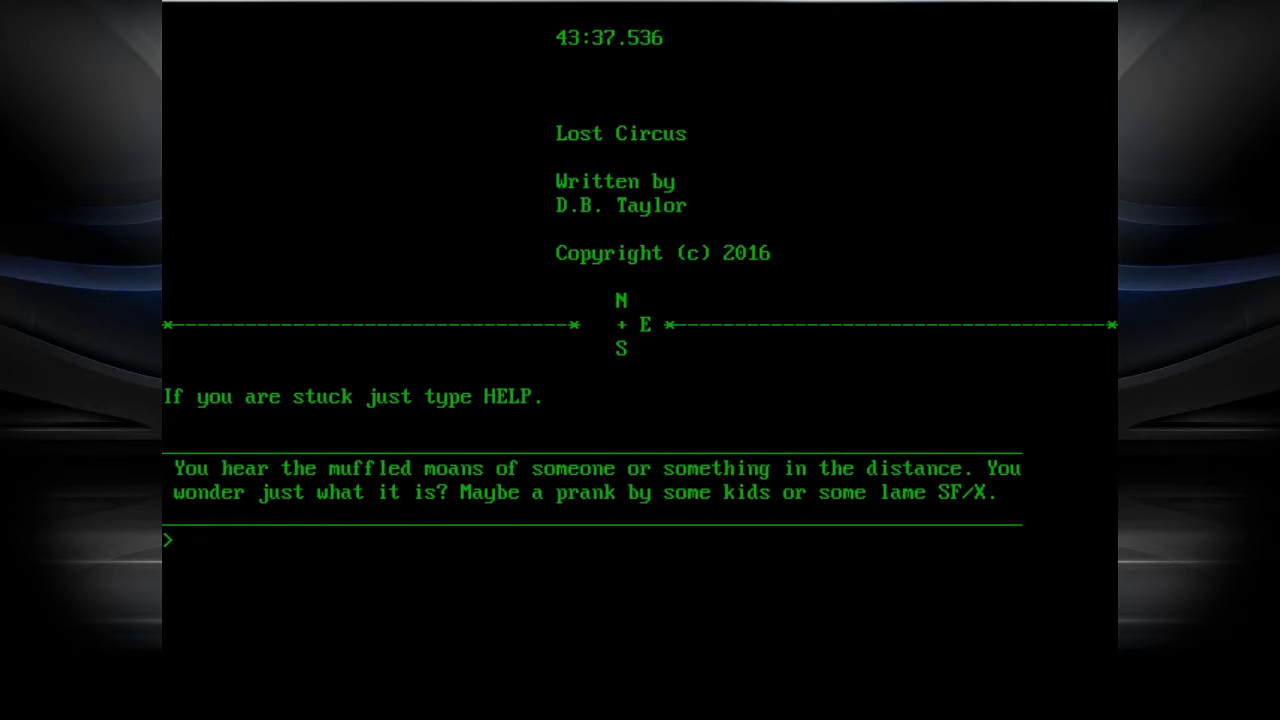
- Move north, then south, to stand before the alien
{"action": "type", "text": "N"}
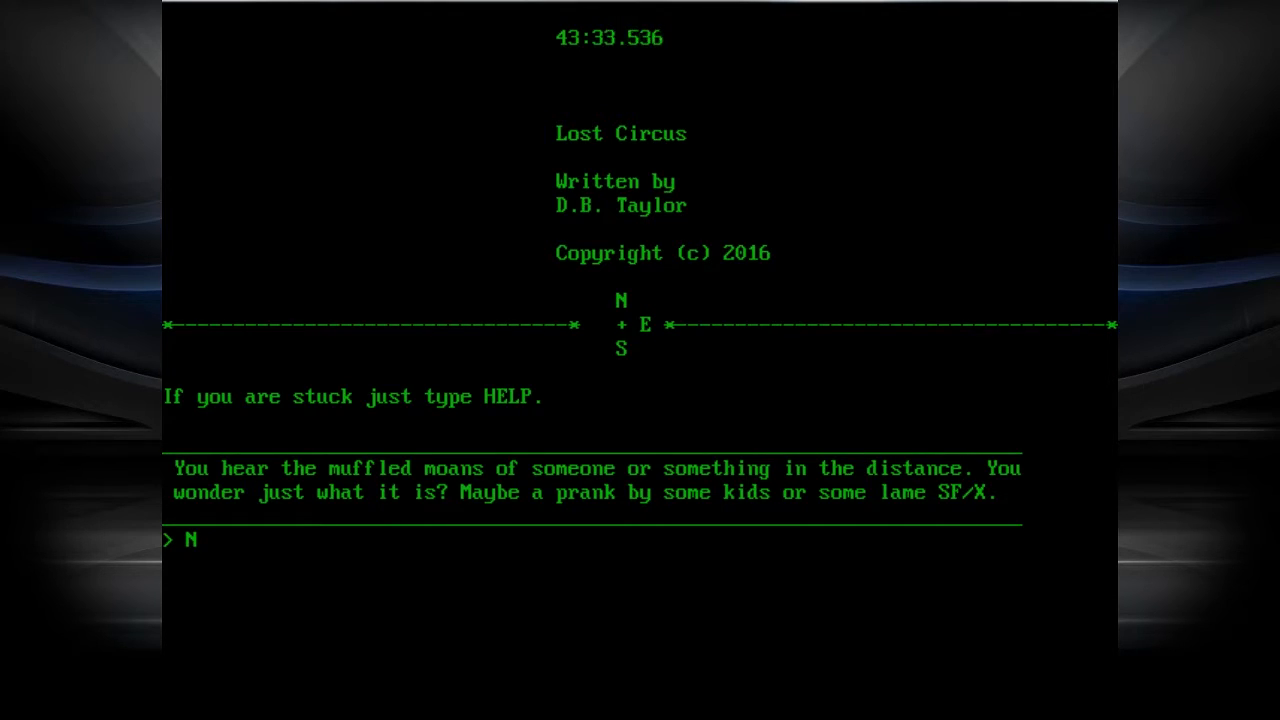
{"action": "type", "text": "S"}
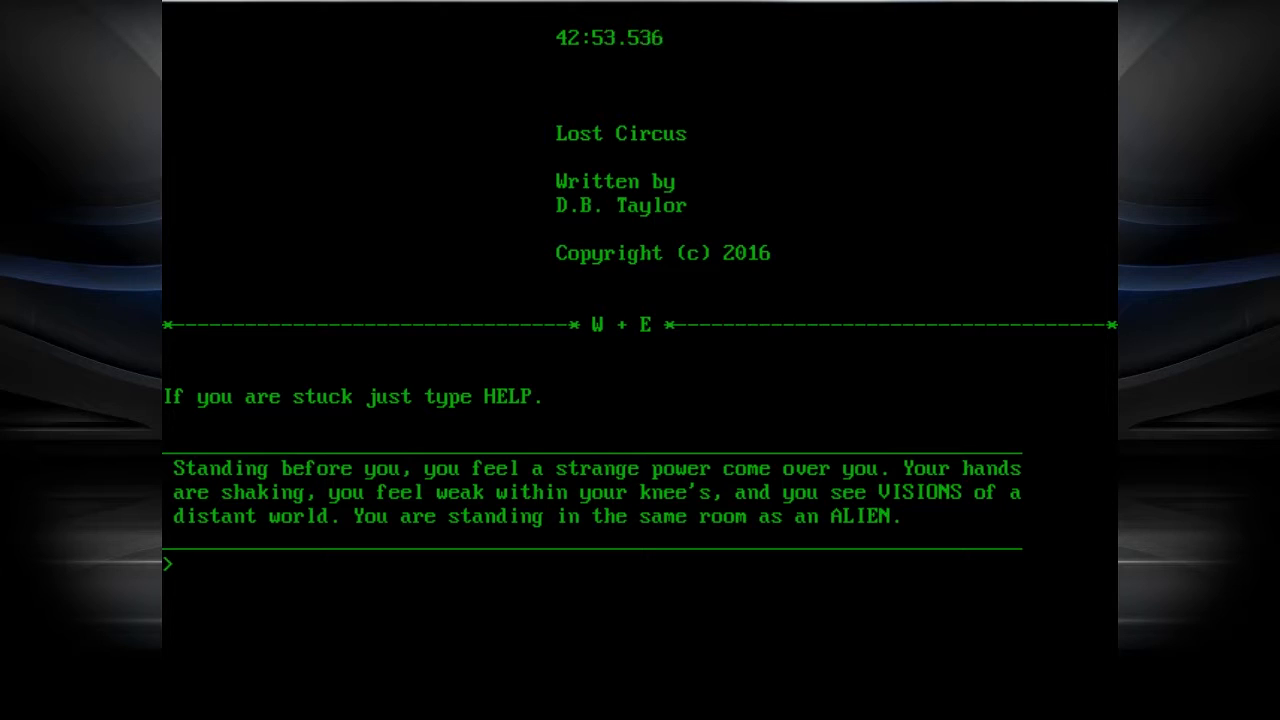
- Examine the alien, talk to it, and free it to finish the game
{"action": "type", "text": "EXAMINE A"}
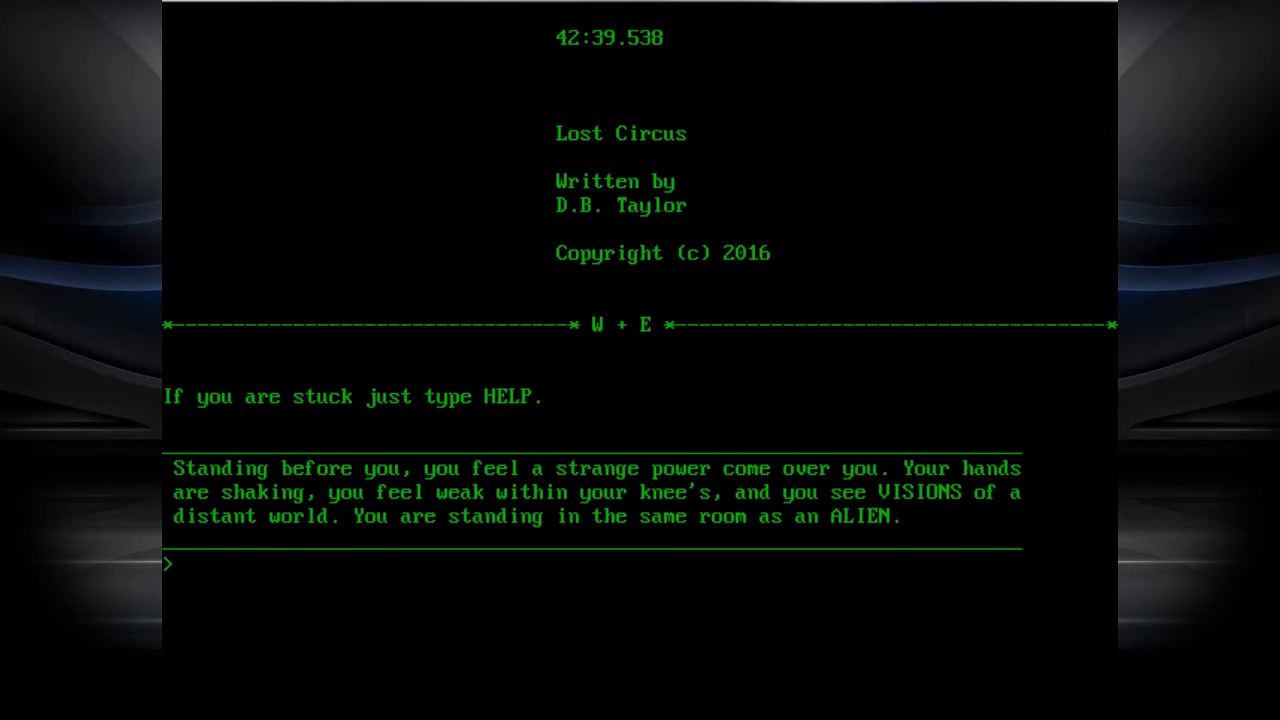
{"action": "type", "text": "EXAMIN"}
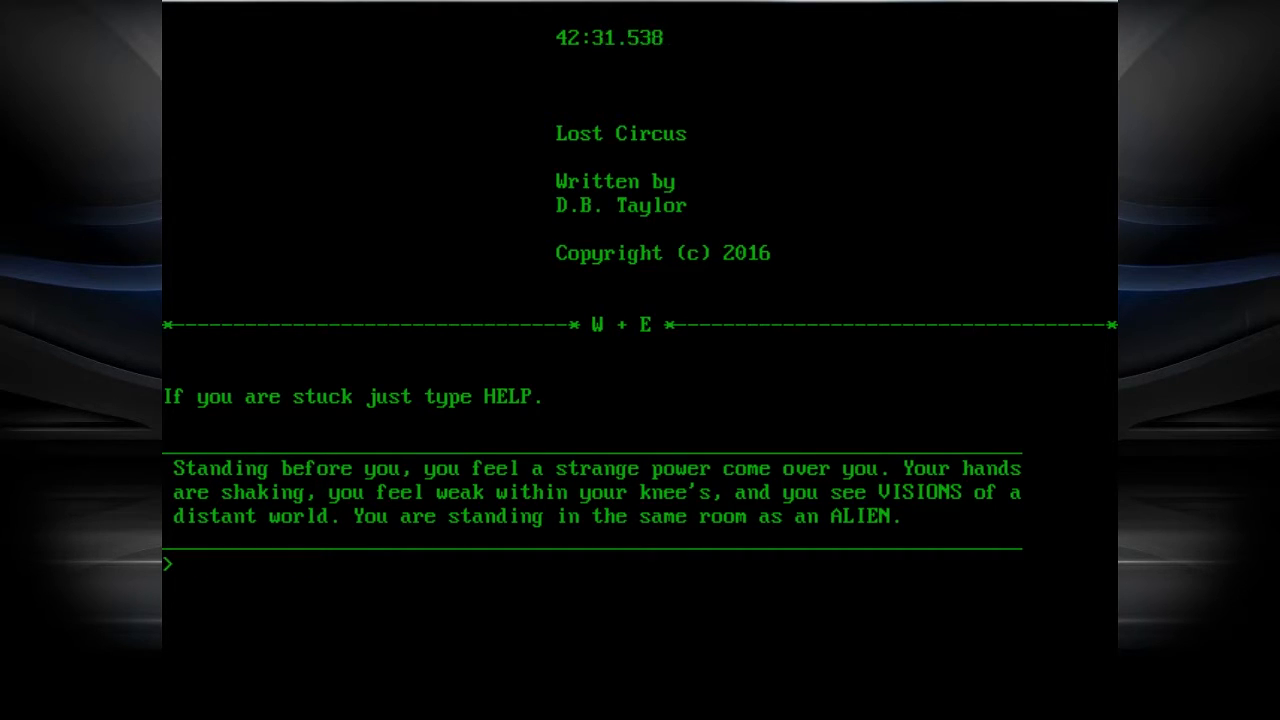
{"action": "type", "text": "TALK"}
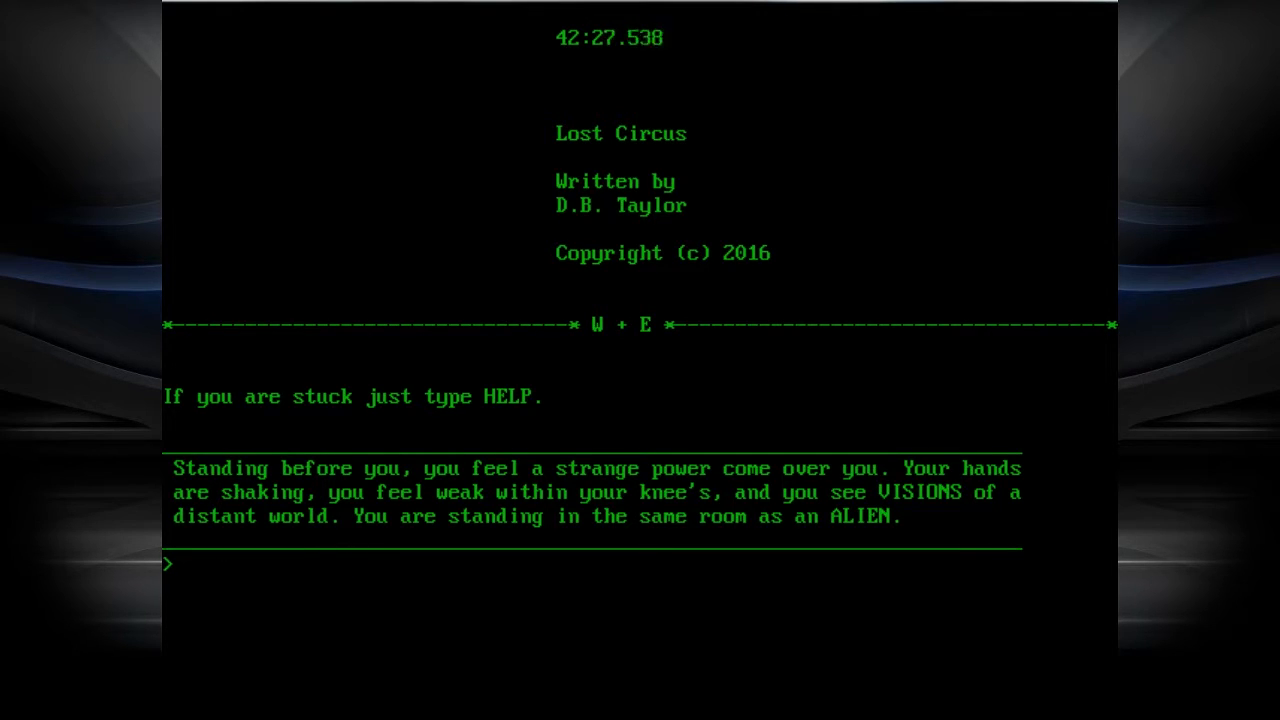
{"action": "type", "text": "TALK TO AL"}
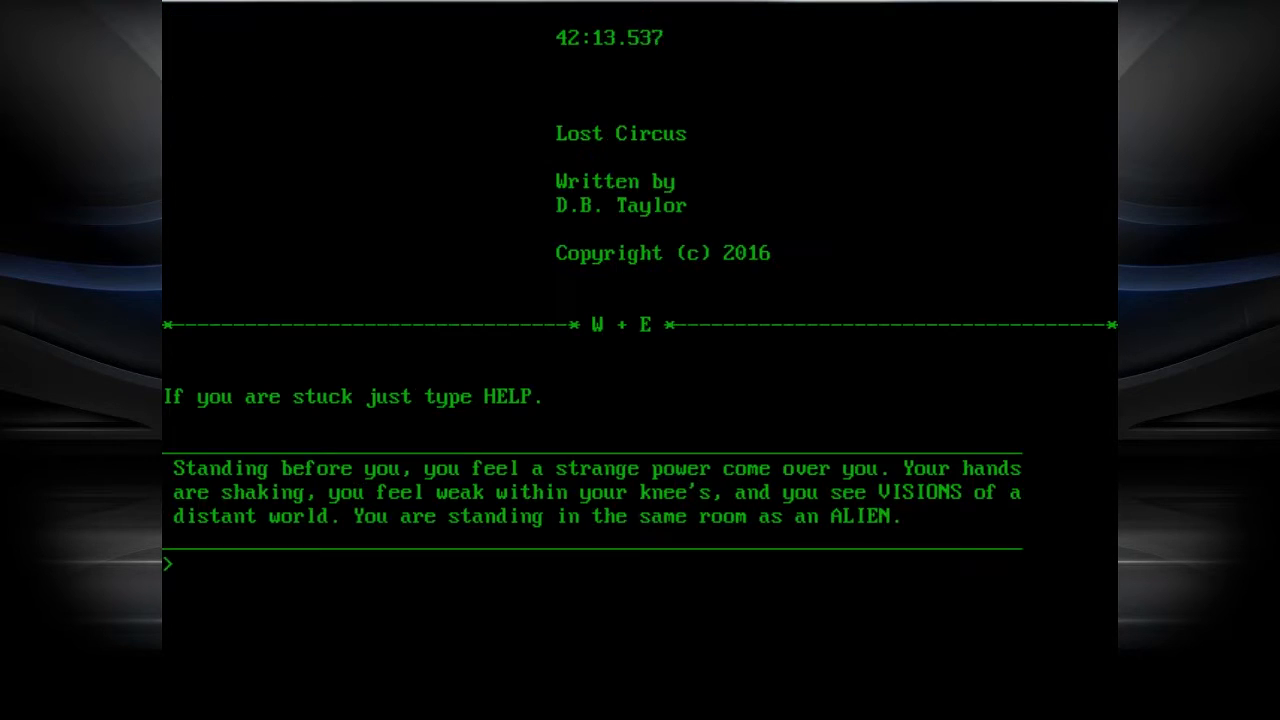
{"action": "type", "text": "RES"}
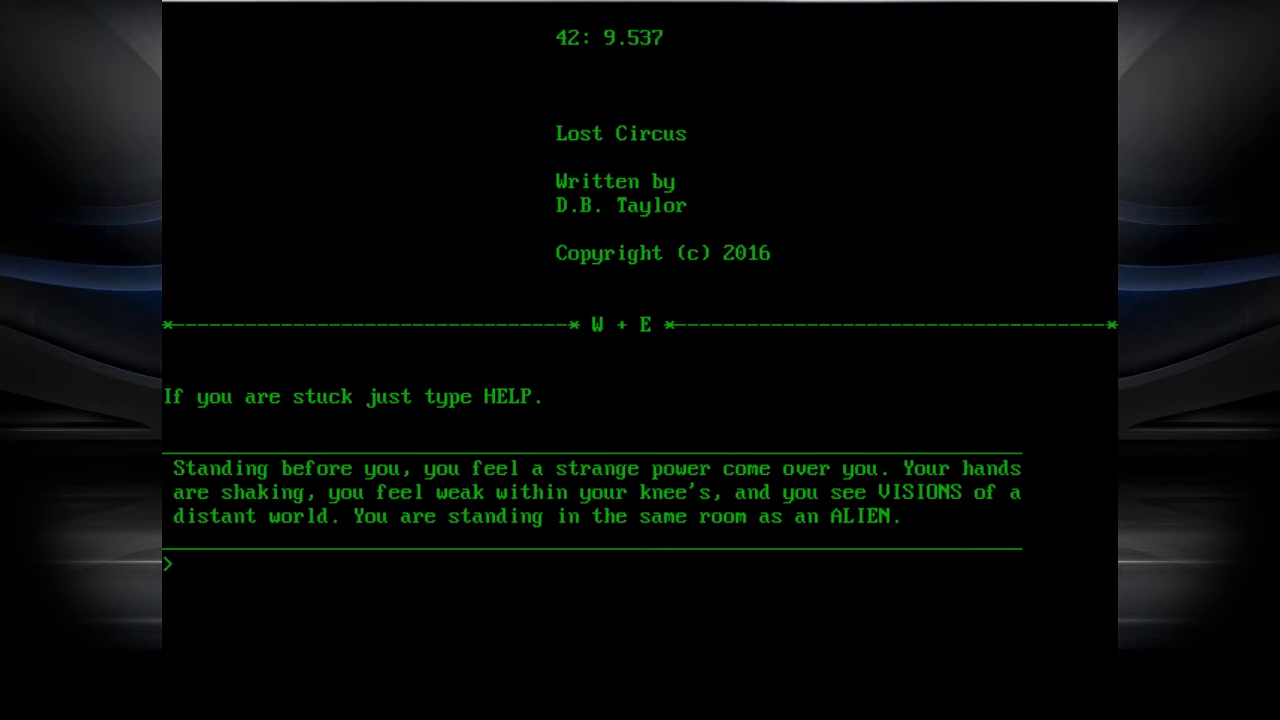
{"action": "type", "text": "FREE ALIEN"}
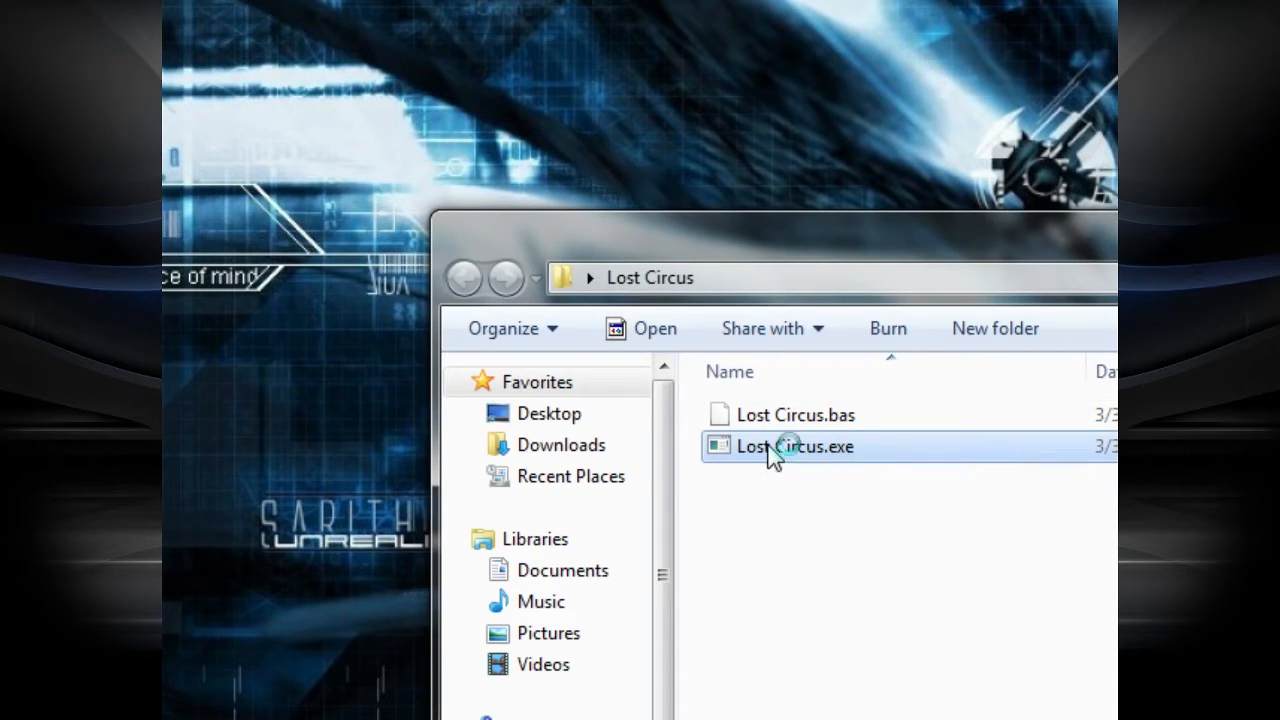
- Relaunch Lost Circus.exe from its folder for a fresh run
{"action": "double_click", "coordinate": [795, 446]}
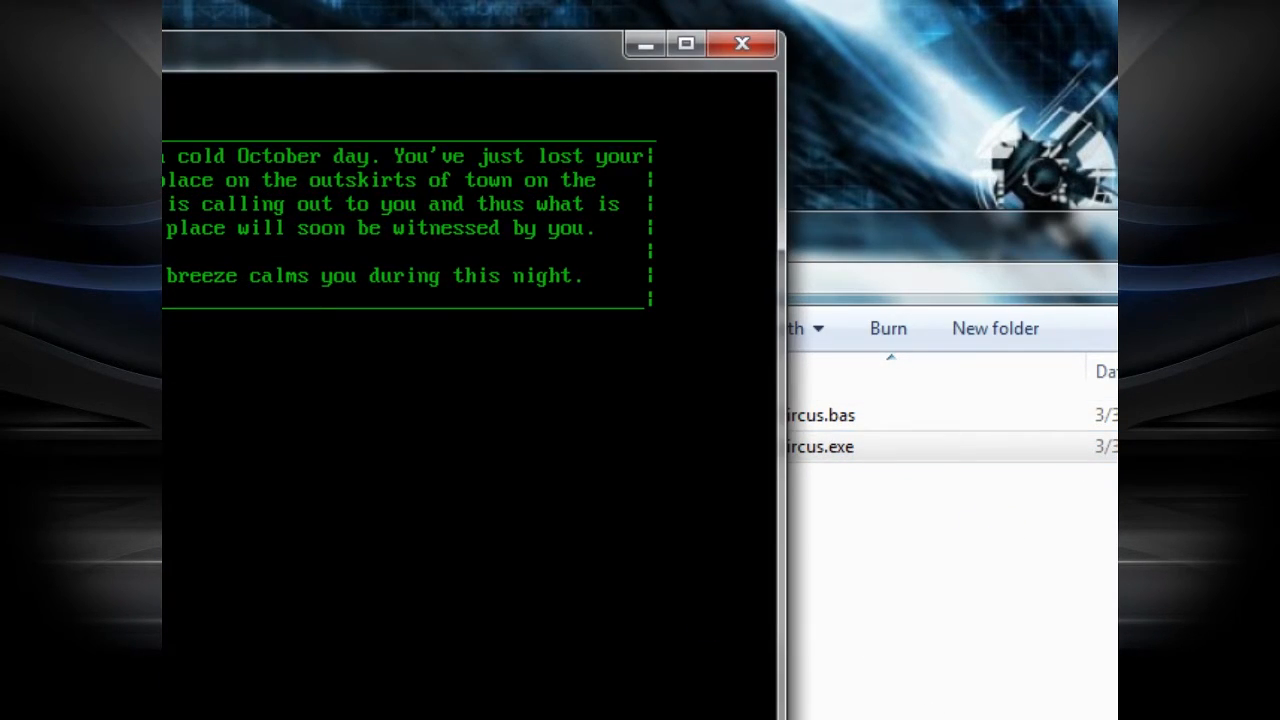
{"action": "mouse_move", "coordinate": [500, 628]}
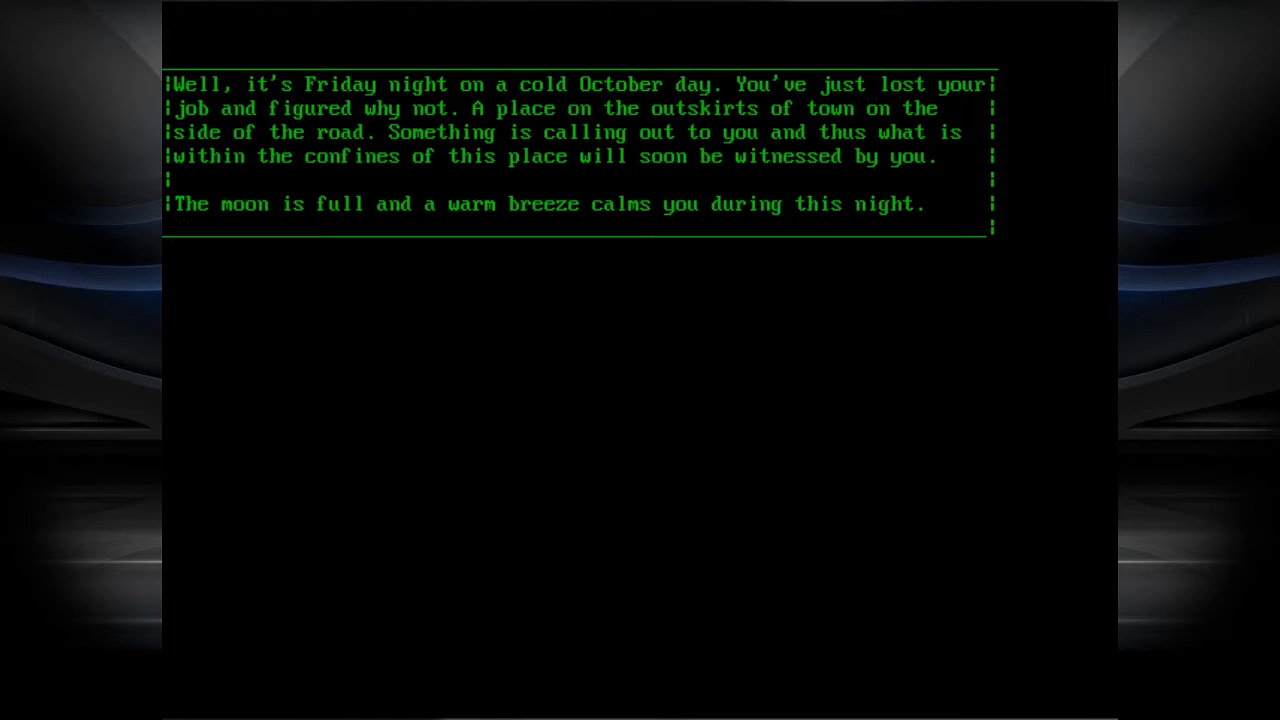
{"action": "mouse_move", "coordinate": [499, 4]}
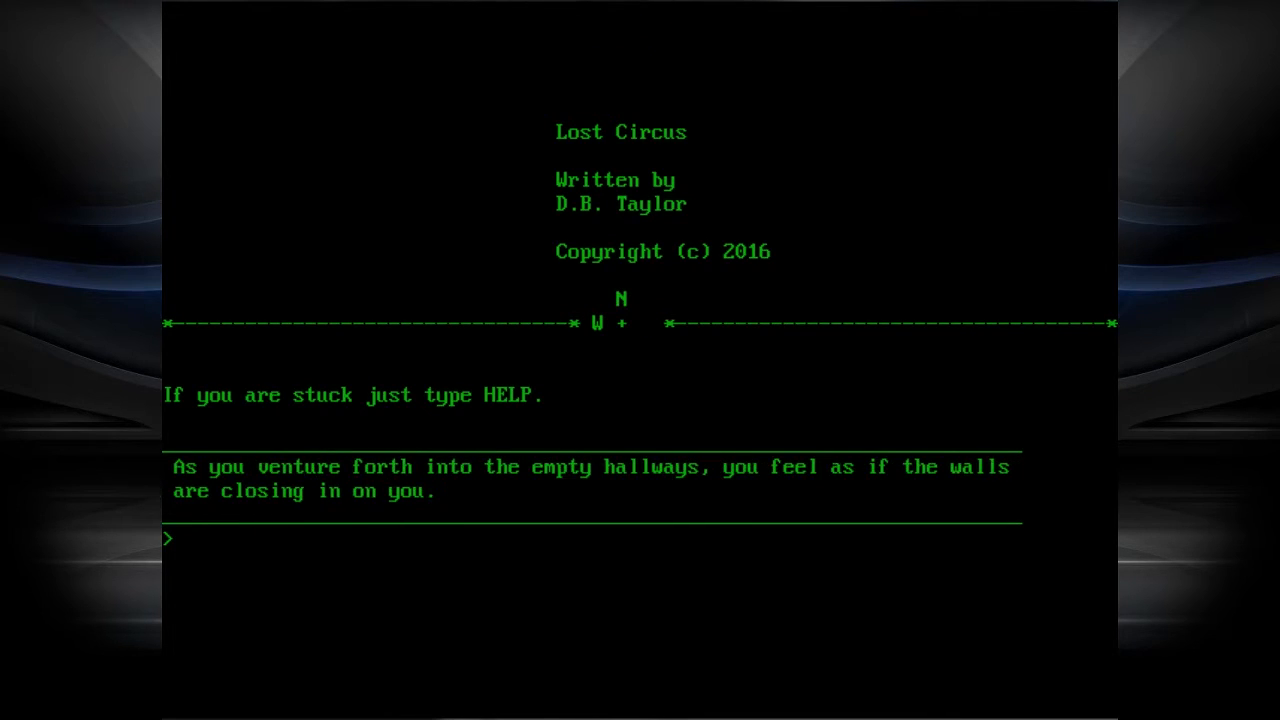
- Go north, take the Eye of Ra, then head east toward the BLOOD KNIFE tree
{"action": "type", "text": "N"}
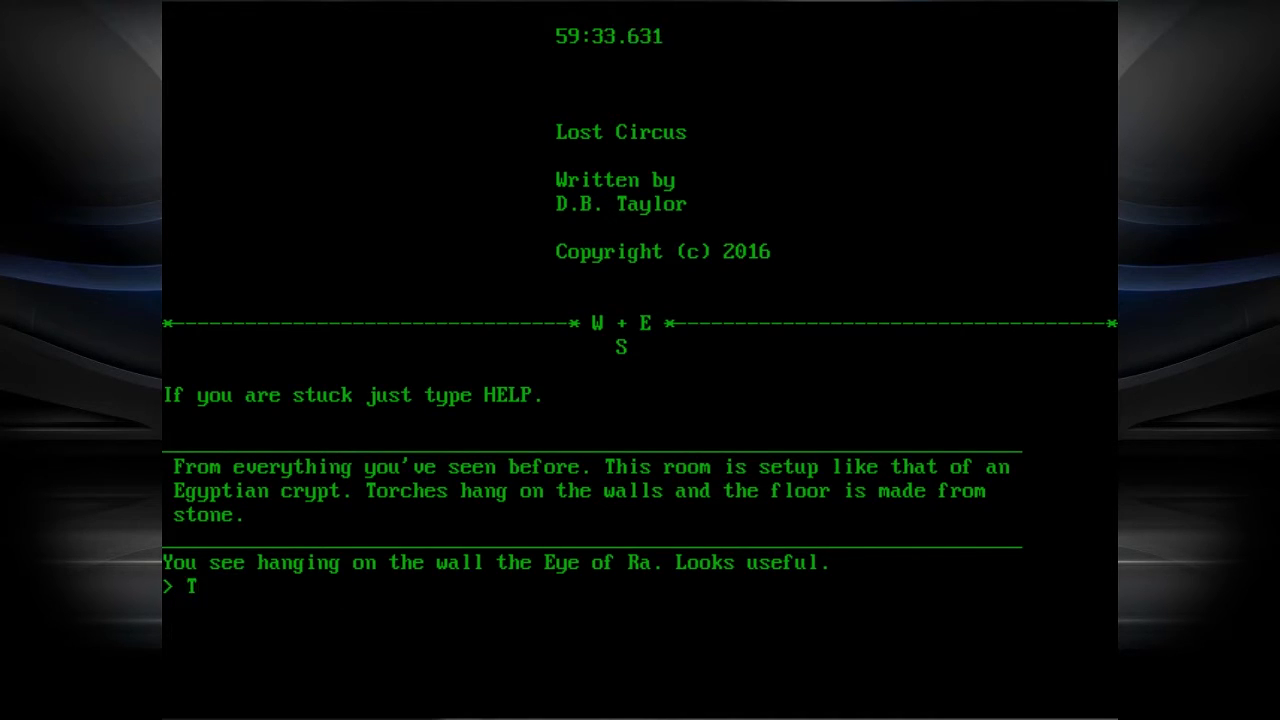
{"action": "type", "text": "AKE EYE OF R"}
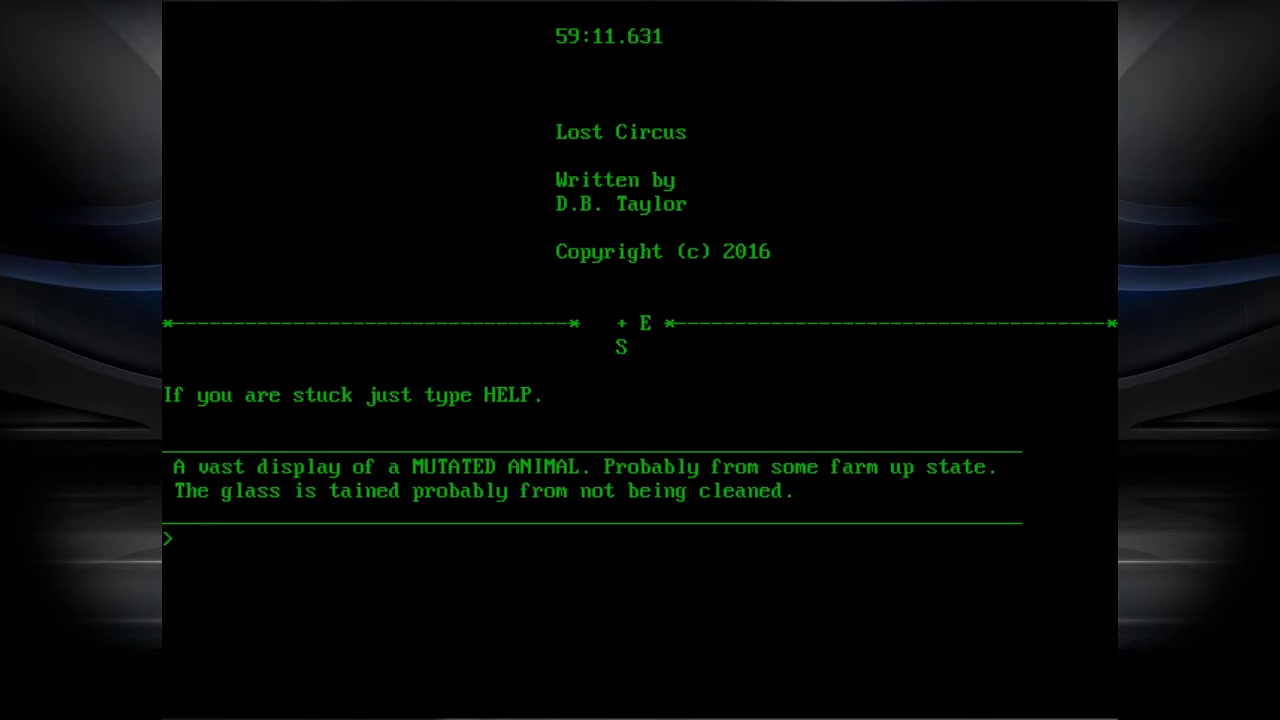
{"action": "type", "text": "E"}
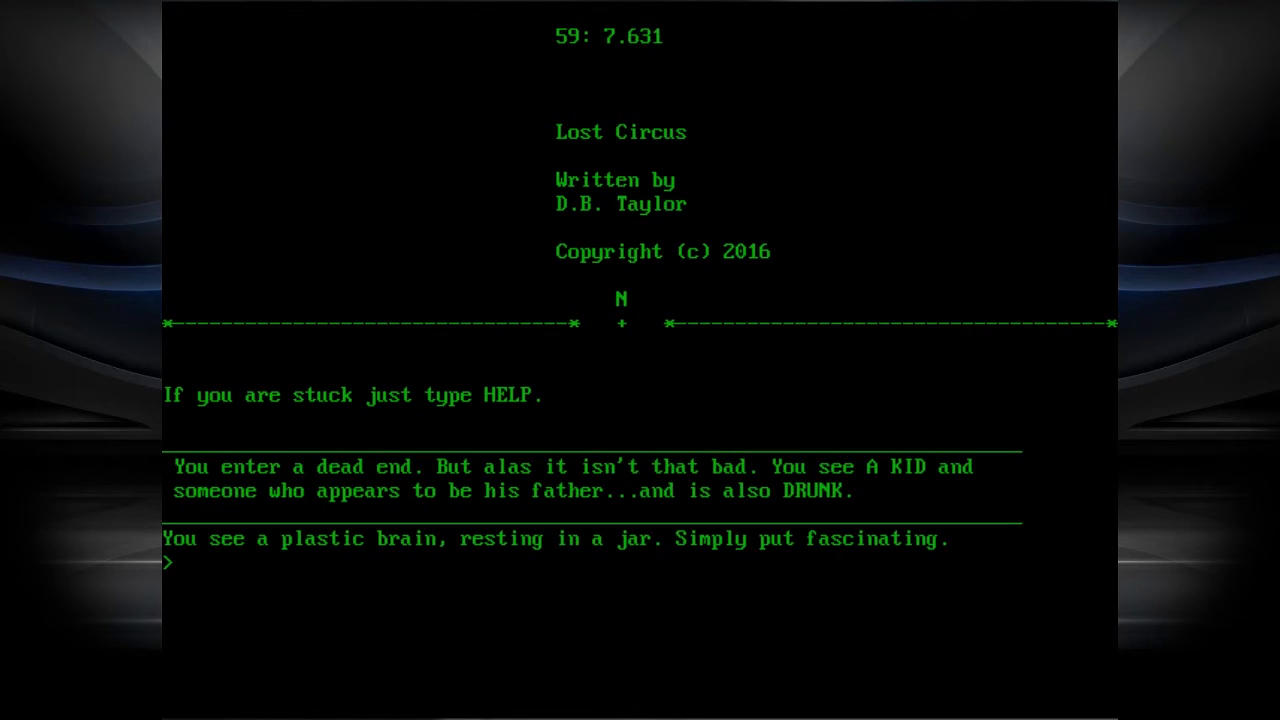
{"action": "type", "text": "TAKE"}
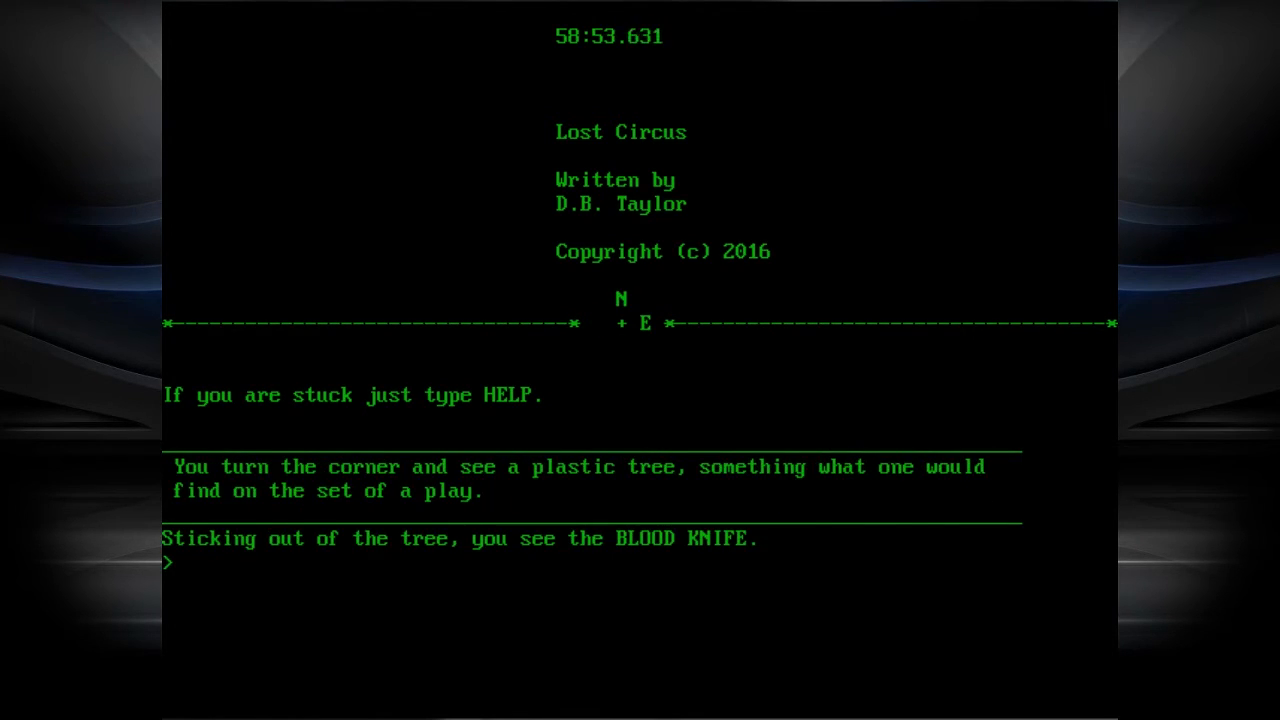
- Take the BLOOD KNIFE, then take the lost SOUL at the graveyard
{"action": "type", "text": "TAK"}
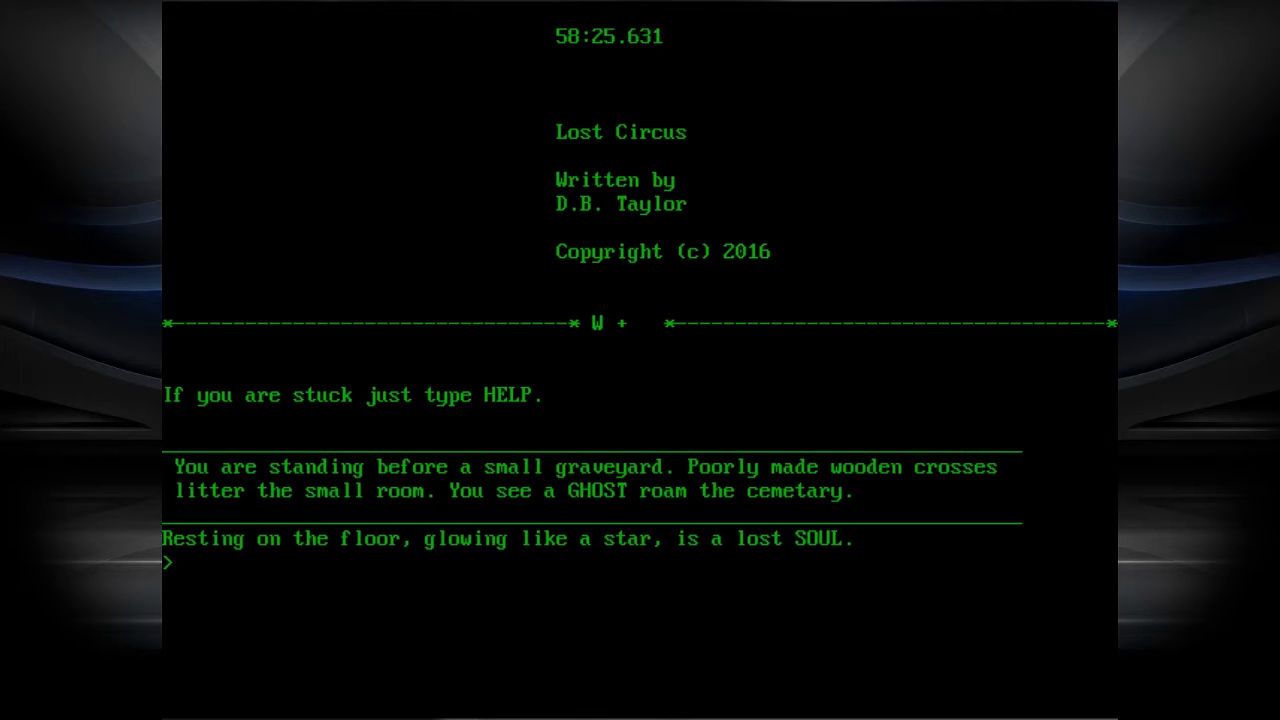
{"action": "type", "text": "TAKE SOUL"}
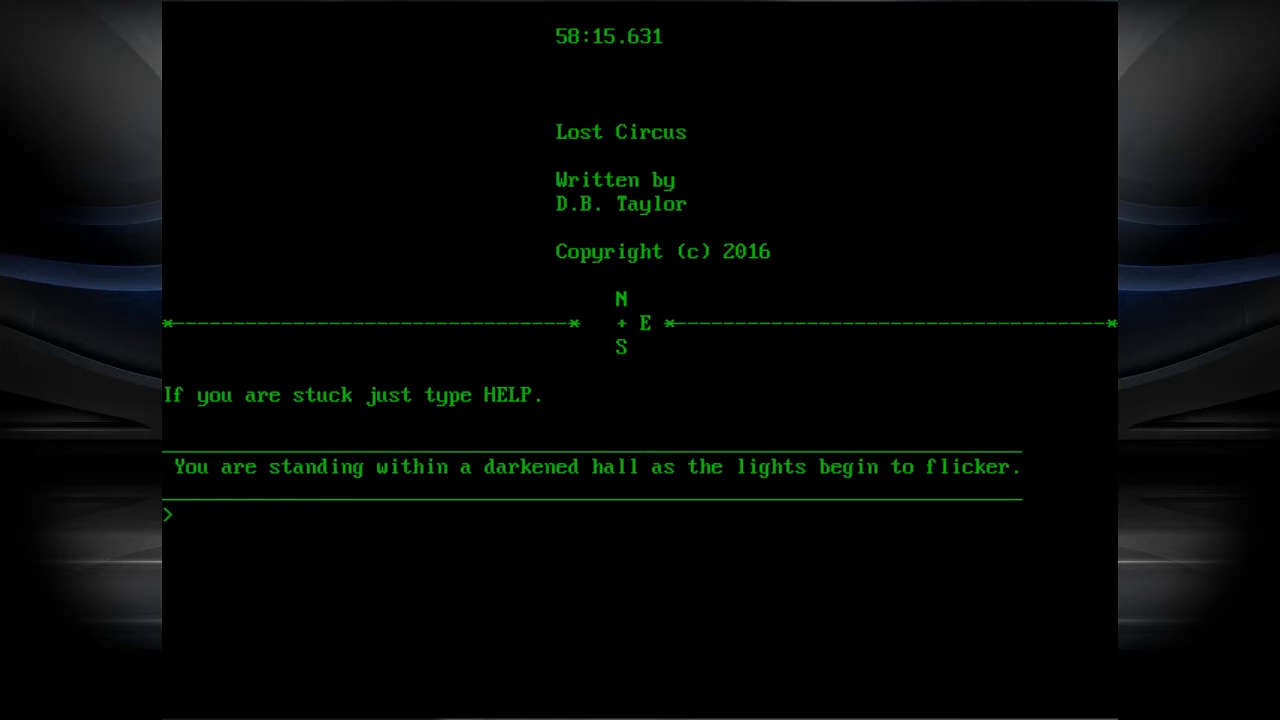
- Walk north, west, north and south through the display rooms to the DANCING CYBORG stage
{"action": "type", "text": "N"}
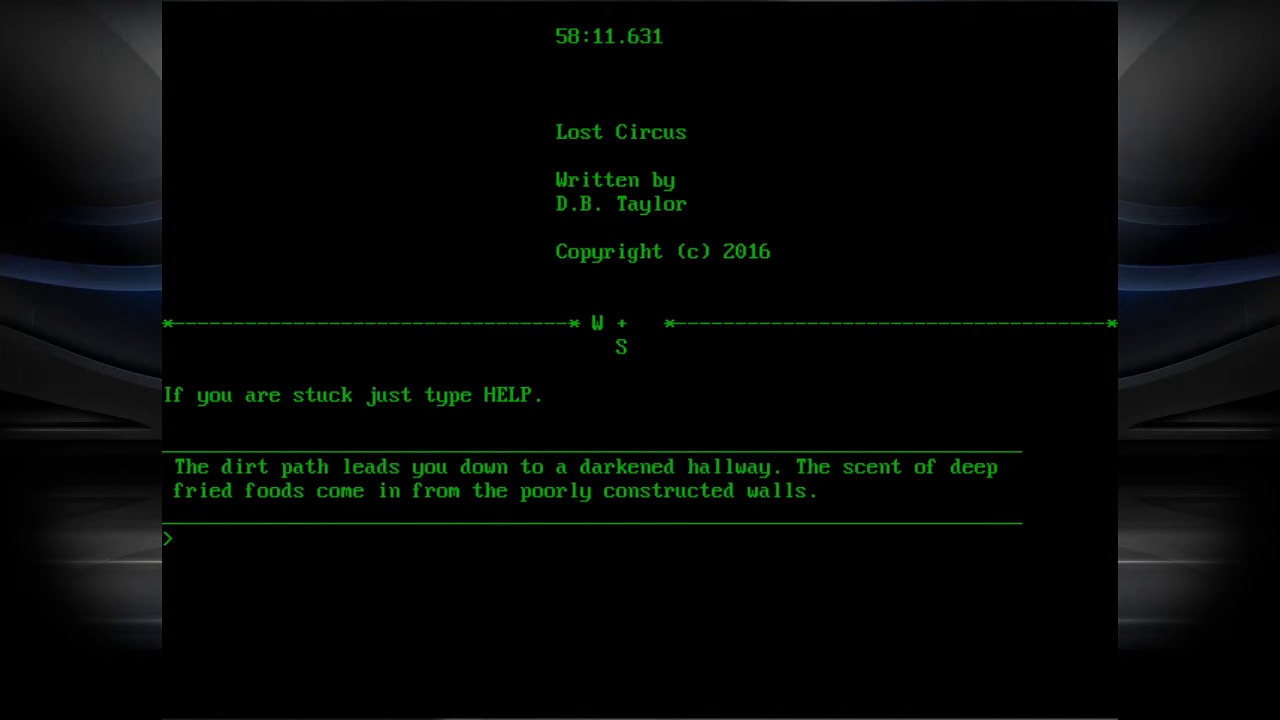
{"action": "type", "text": "W"}
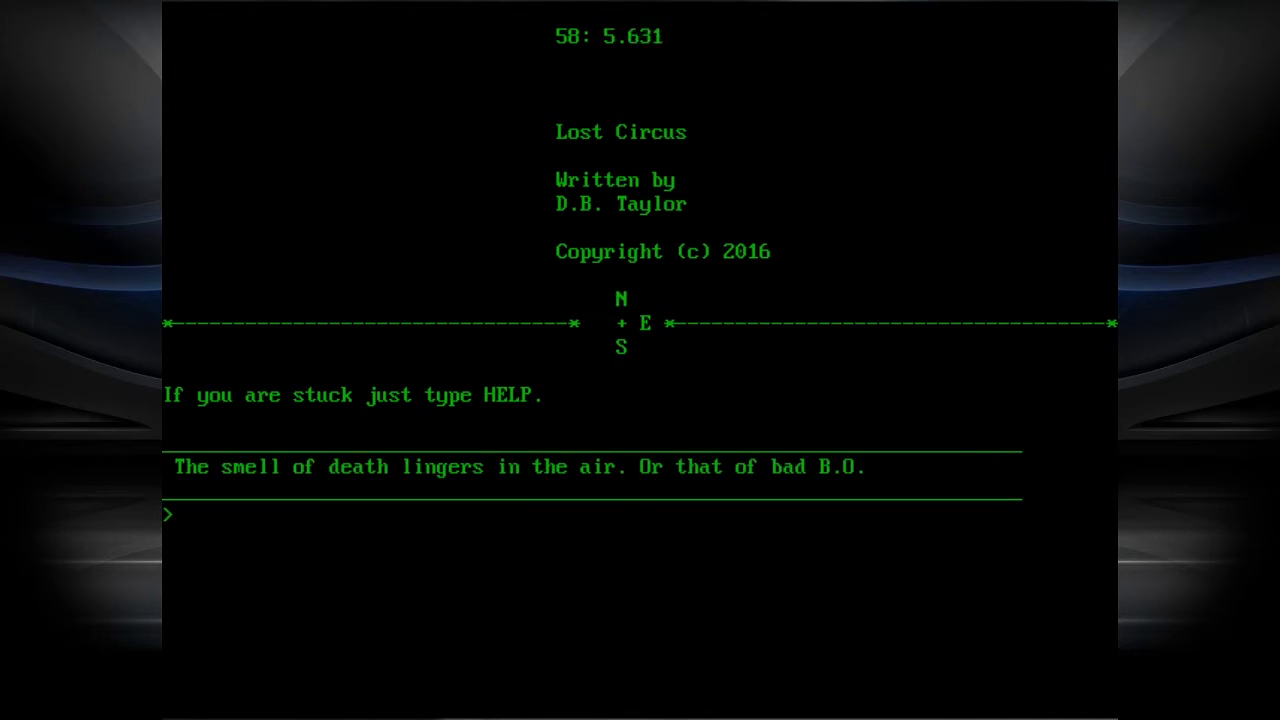
{"action": "type", "text": "N"}
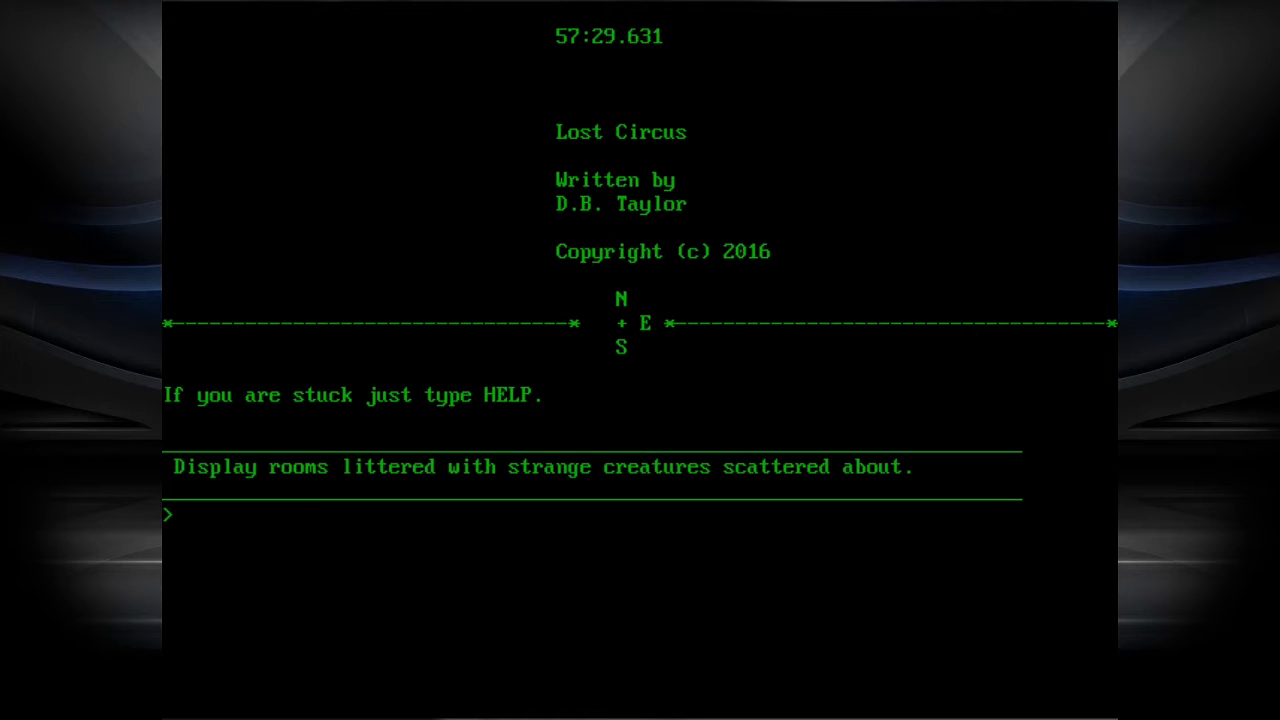
{"action": "type", "text": "S"}
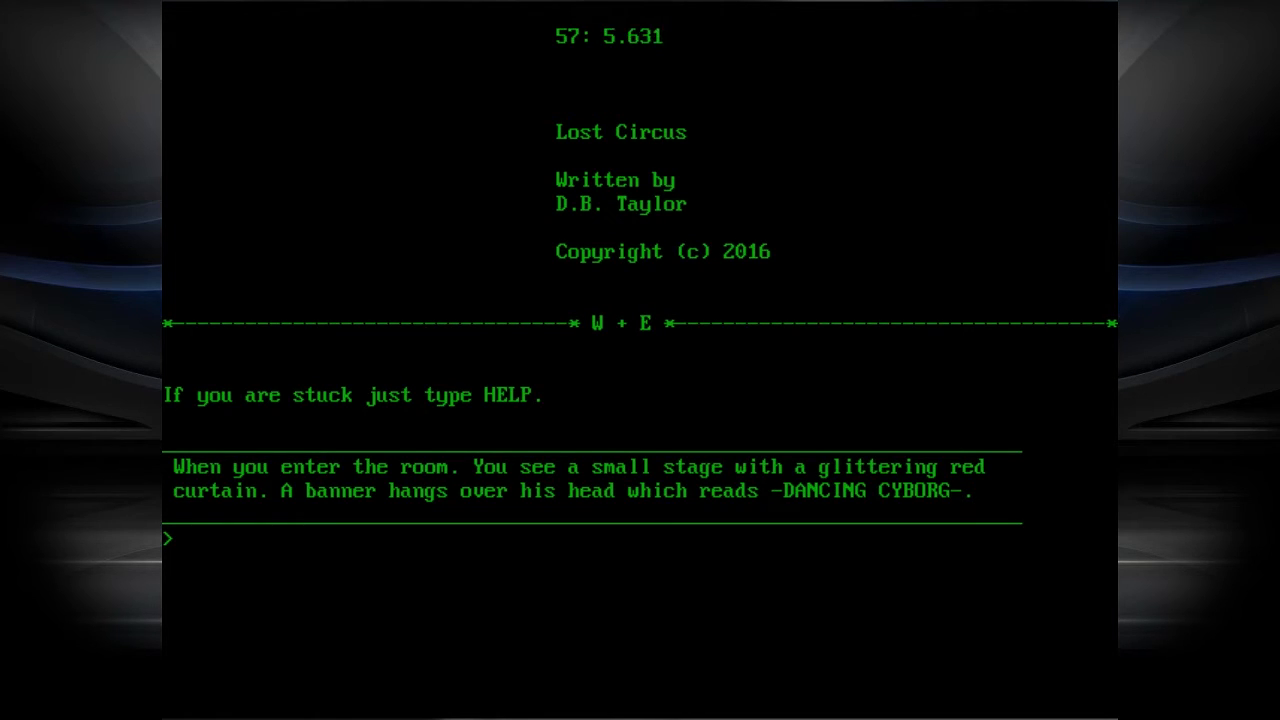
- Examine the DANCING CYBORG on the small stage
{"action": "type", "text": "EXAMINE DANCING"}
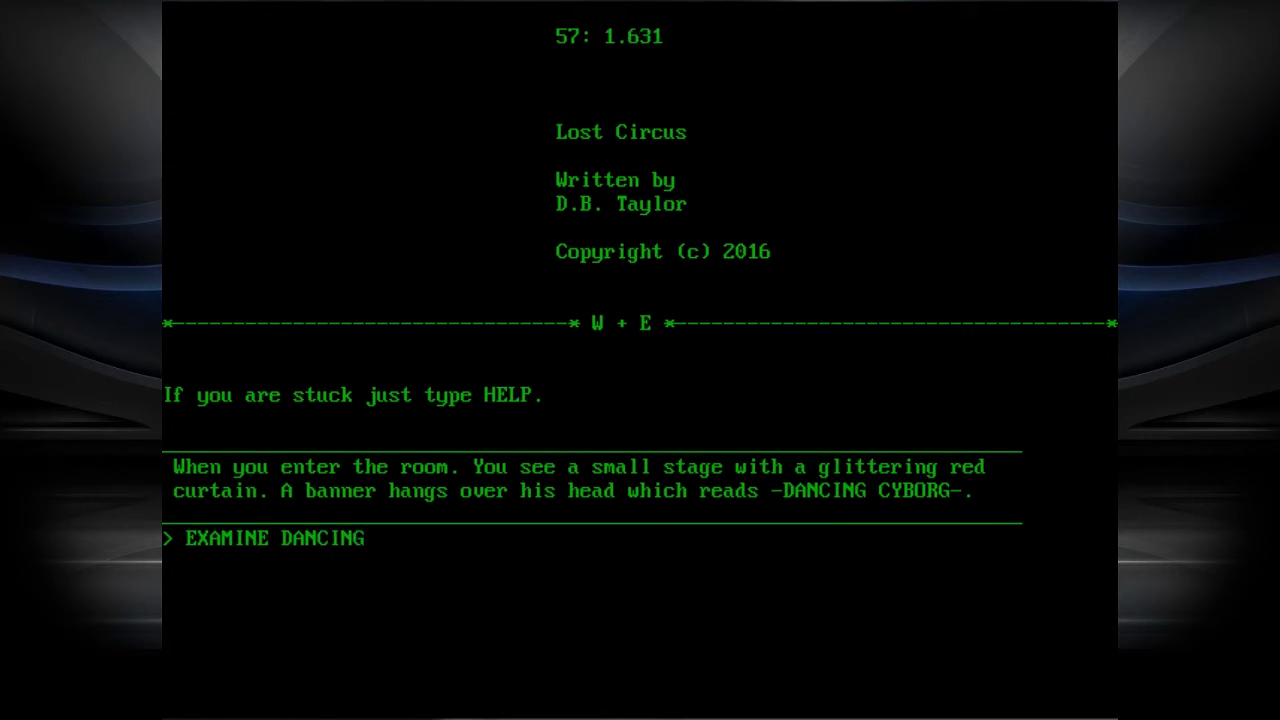
{"action": "type", "text": "CYBOR"}
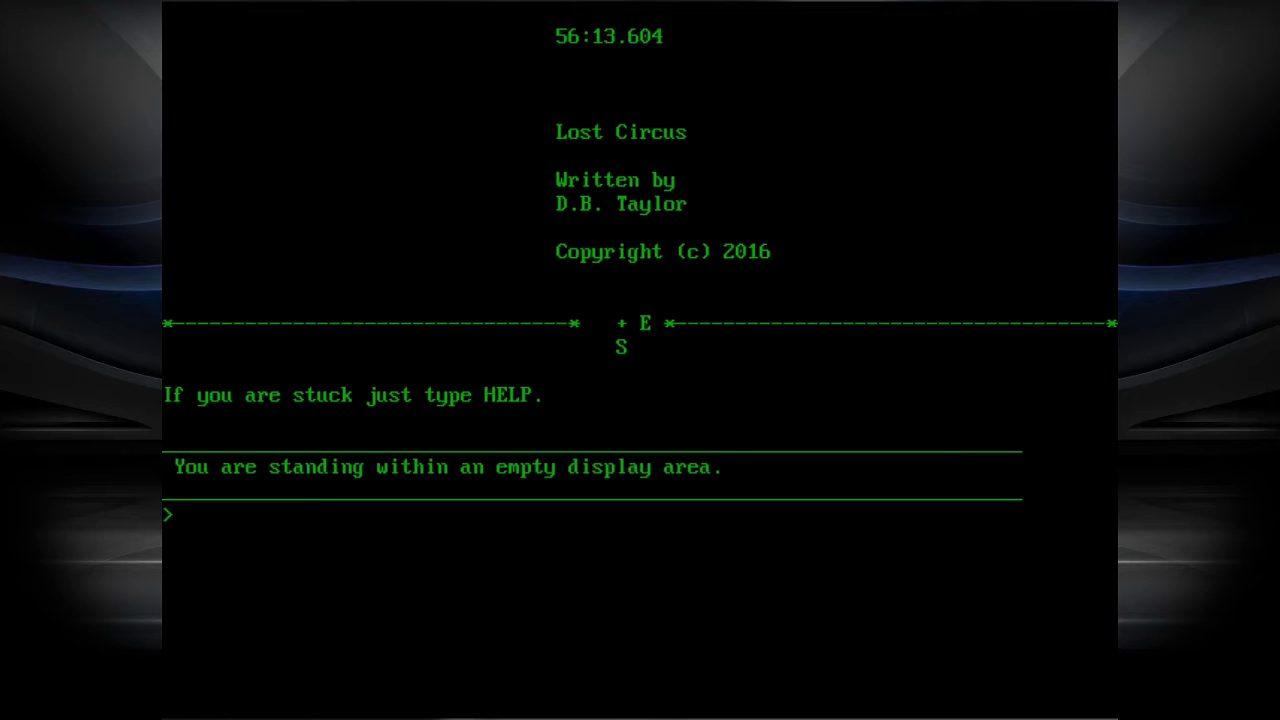
- Go east, then examine and talk to the old ADVENTURER
{"action": "type", "text": "E"}
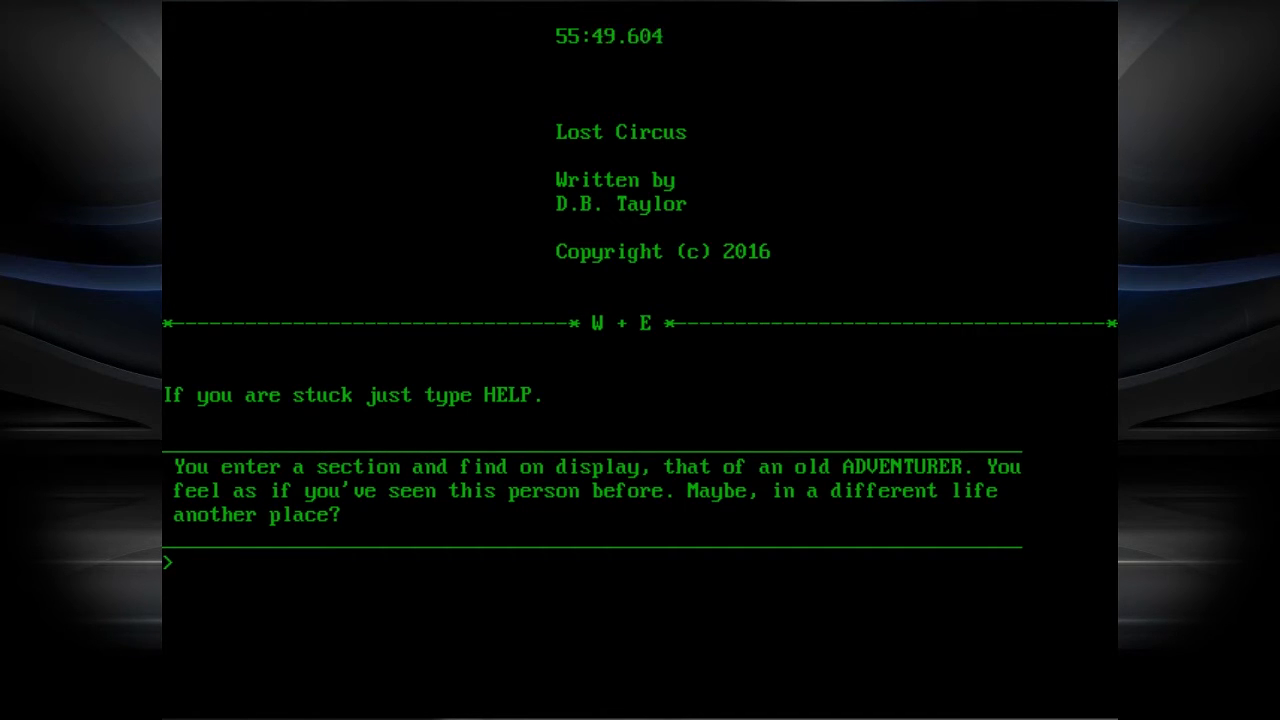
{"action": "type", "text": "EXAMI"}
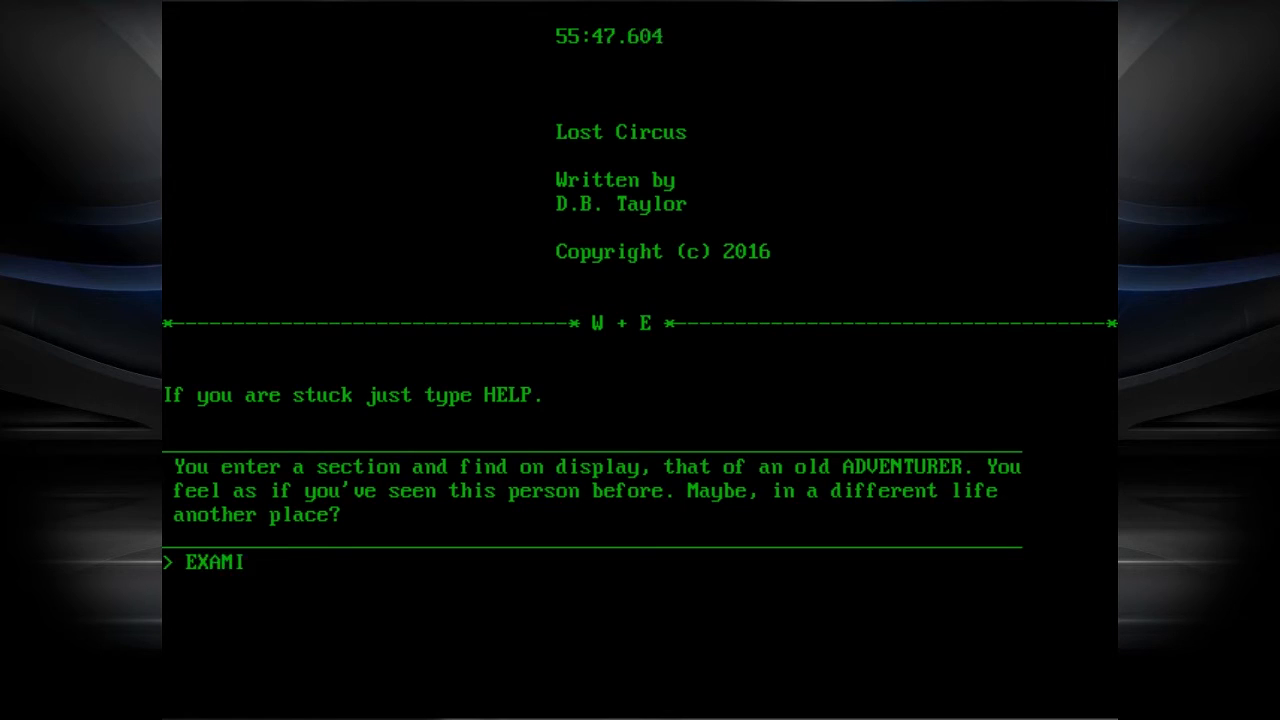
{"action": "type", "text": "NE ADVENTUR"}
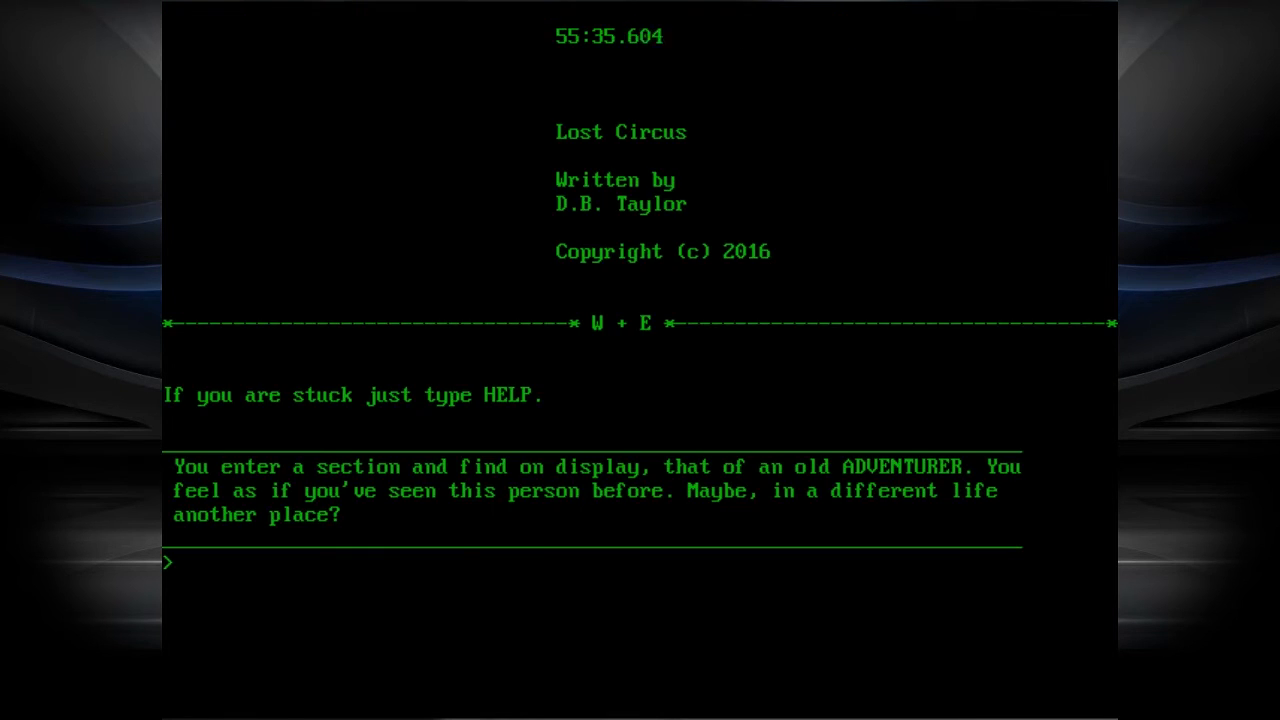
{"action": "type", "text": "TALK TO"}
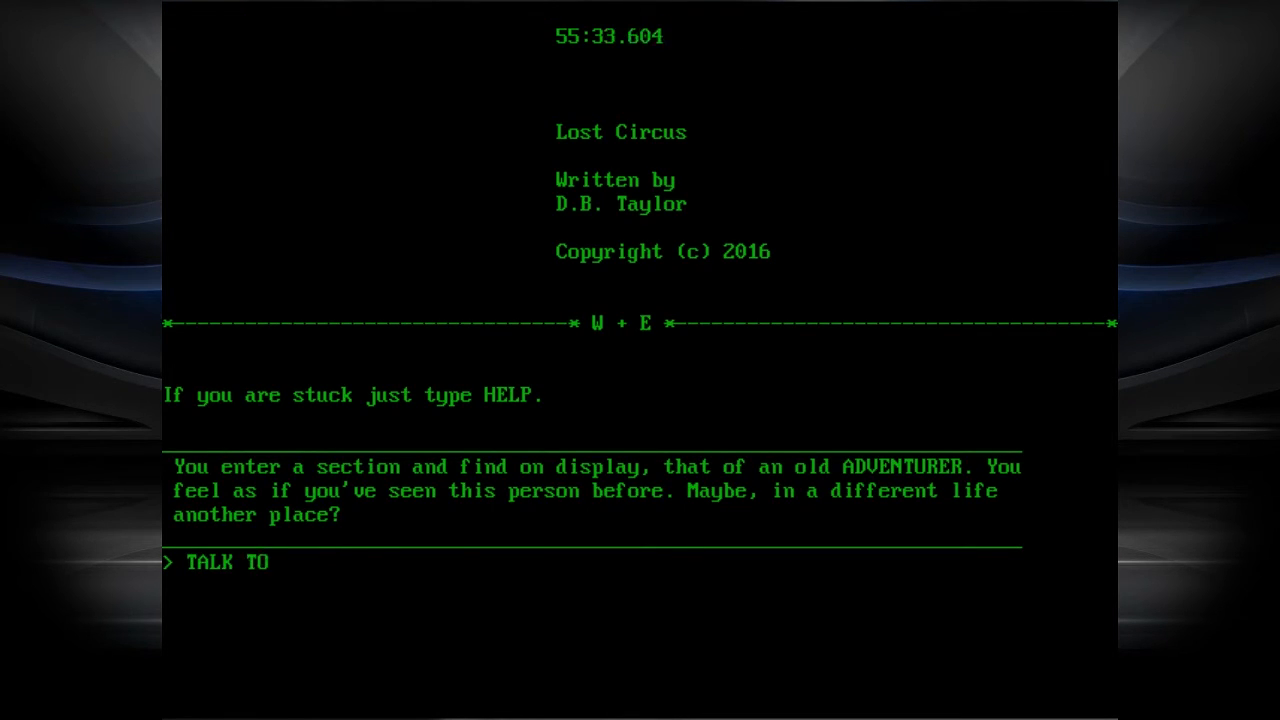
{"action": "type", "text": "ADVENTURER"}
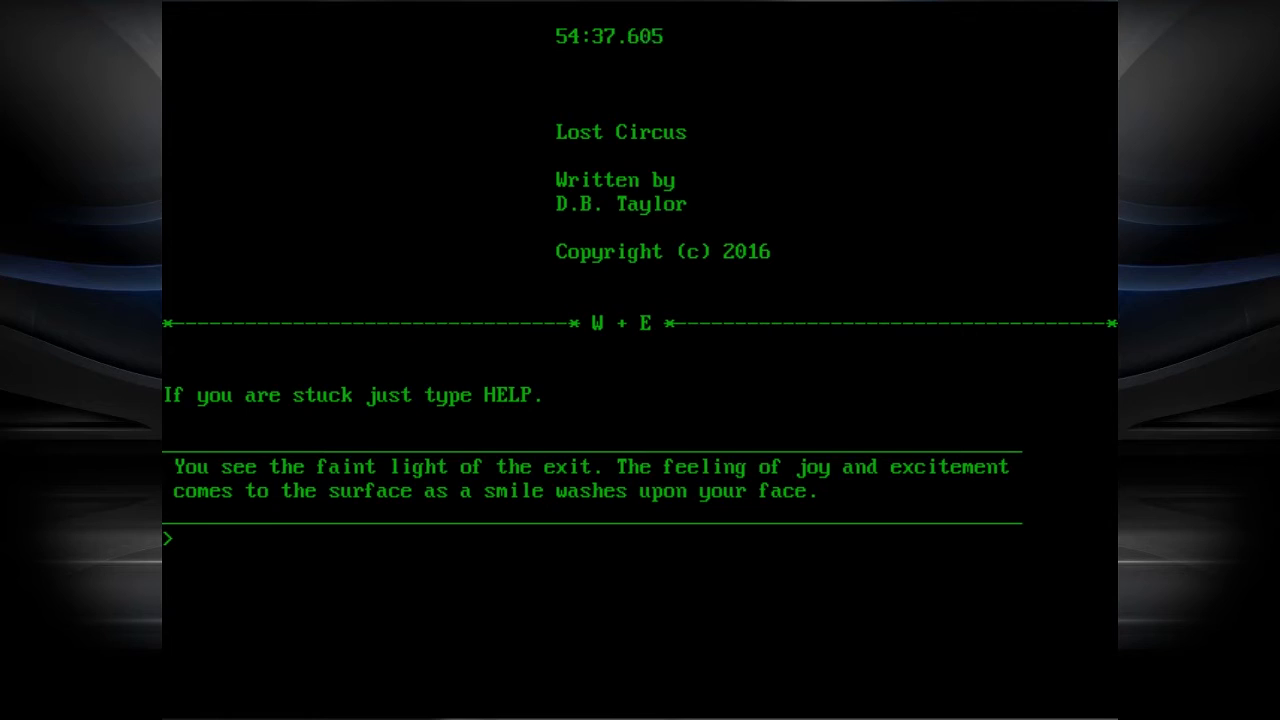
- Move east to the exit with the smoking CLOWN and try a TALK command
{"action": "type", "text": "E"}
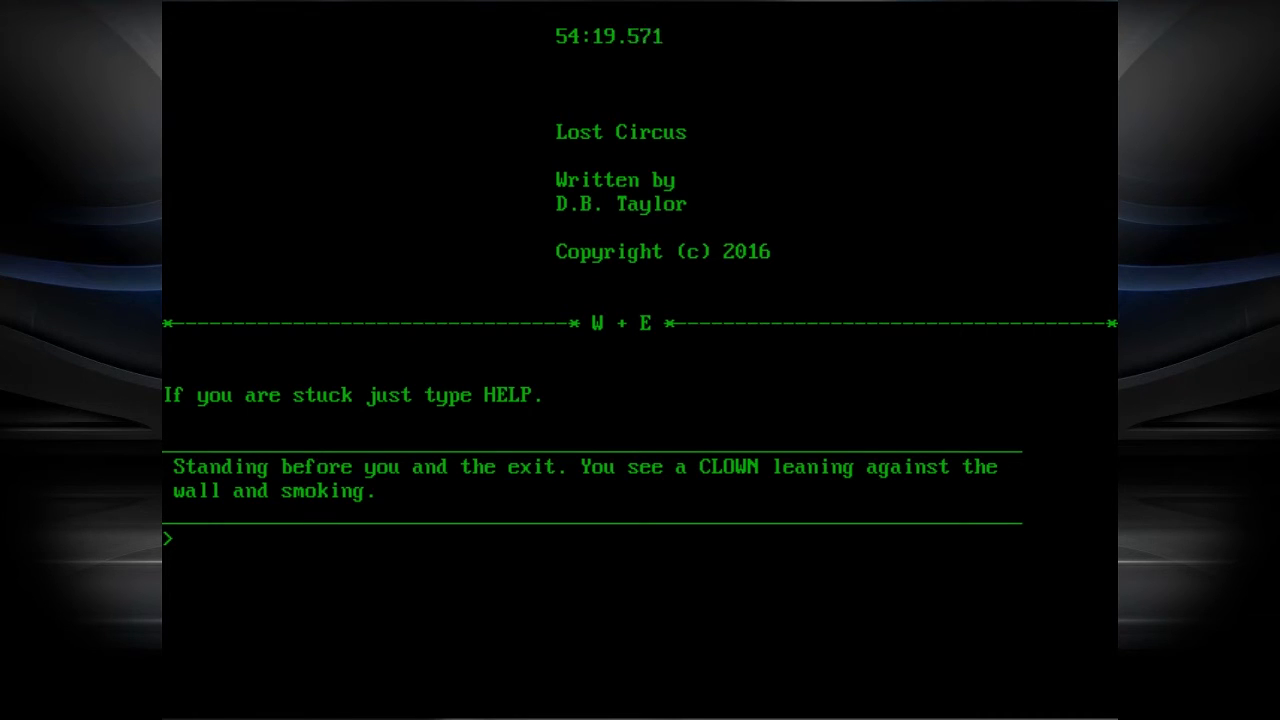
{"action": "type", "text": "TALK"}
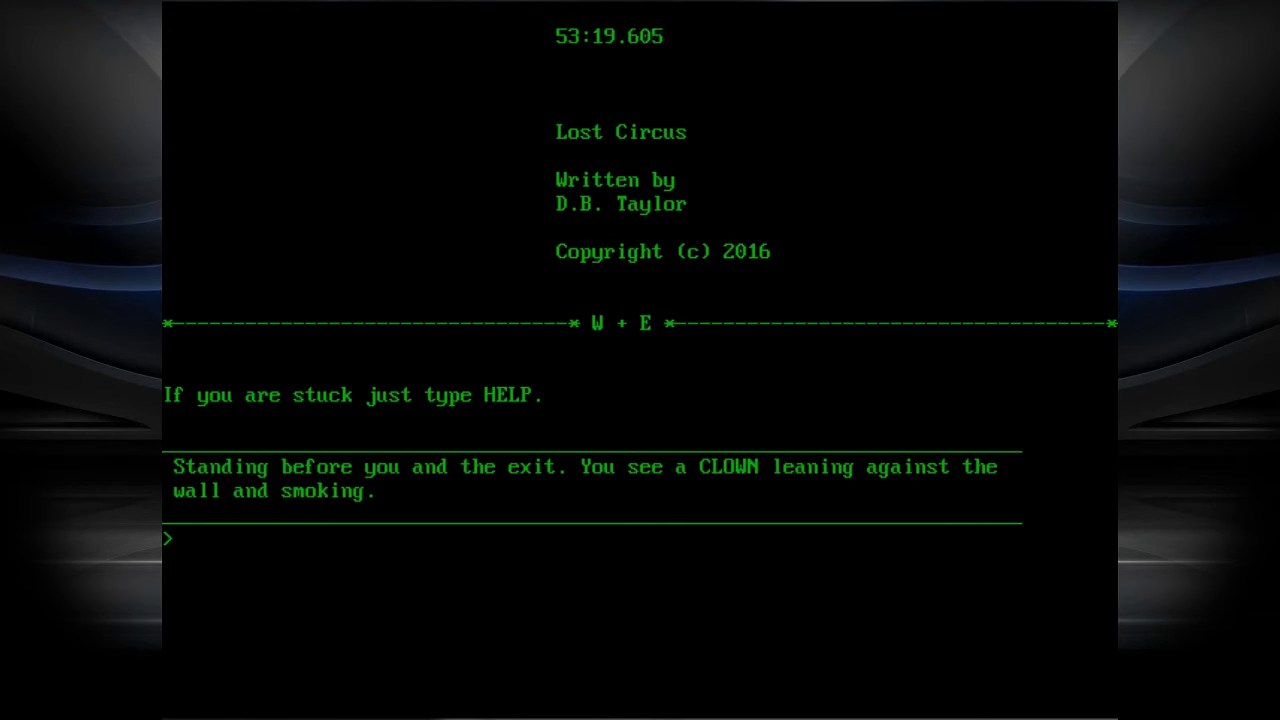
- Examine the CLOWN, then go east to the archway demanding HAND OVER ITEMS
{"action": "type", "text": "EXAMINE"}
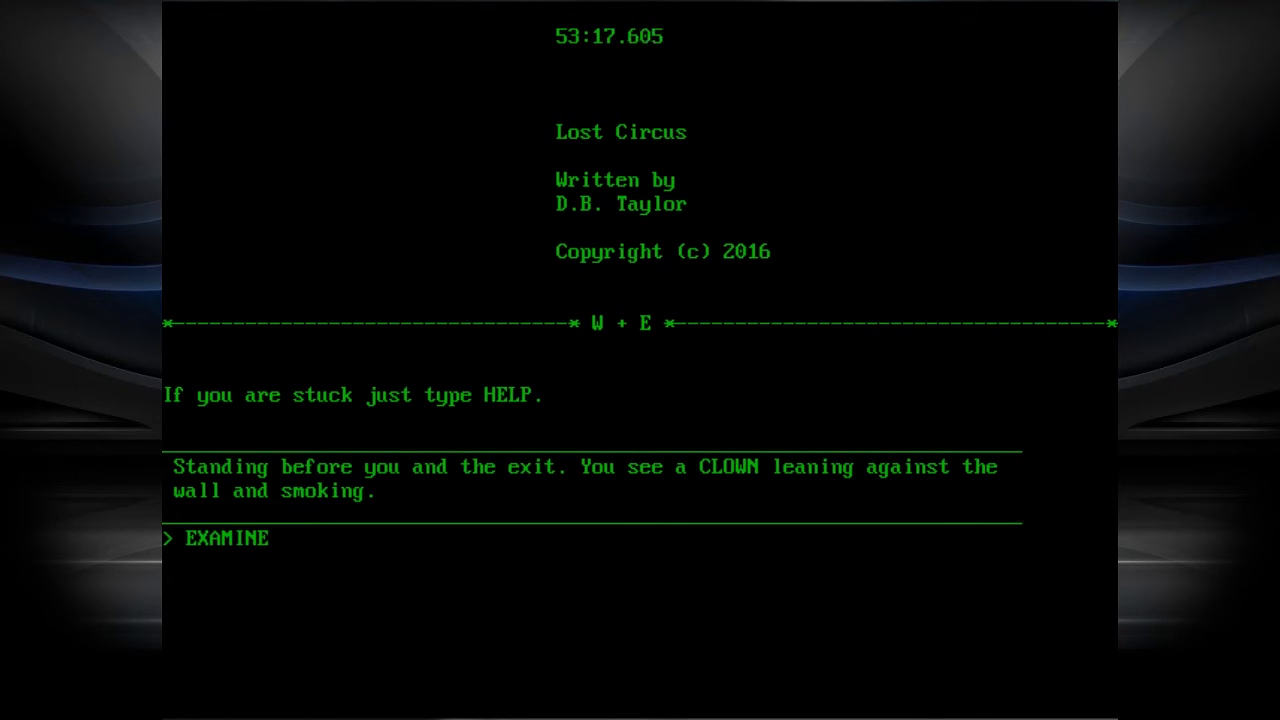
{"action": "type", "text": "CLOWN"}
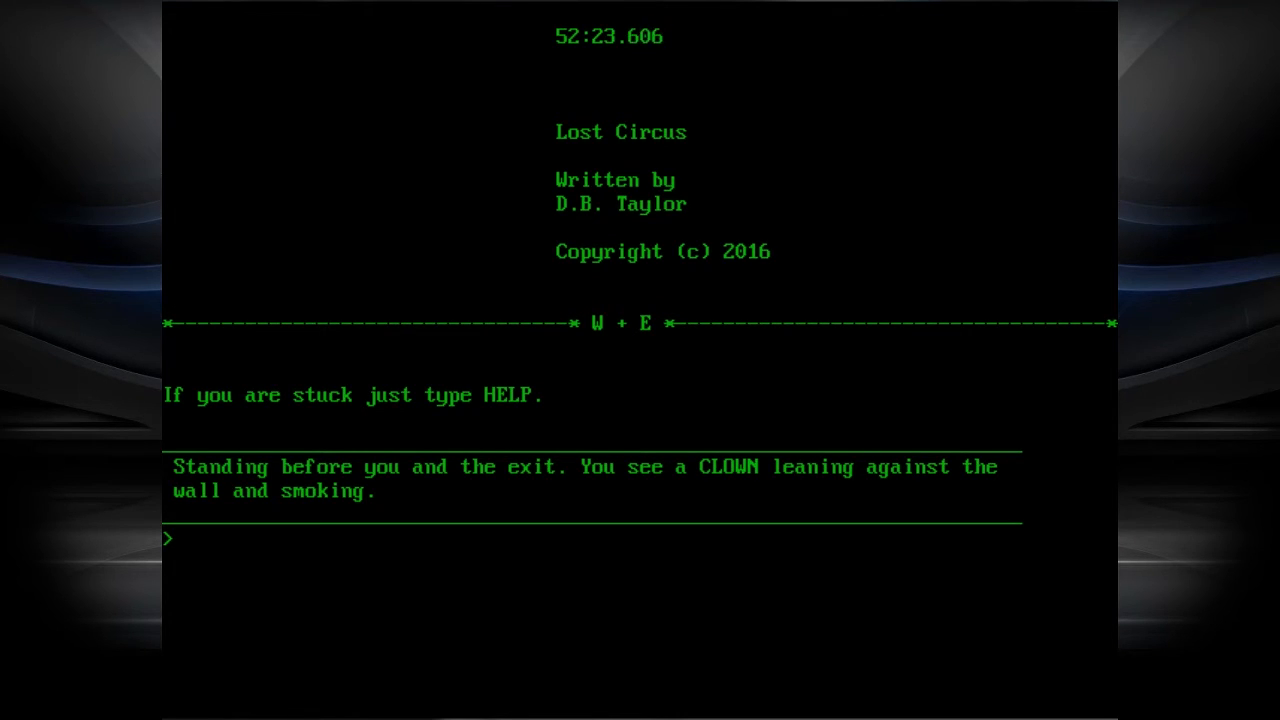
{"action": "type", "text": "E"}
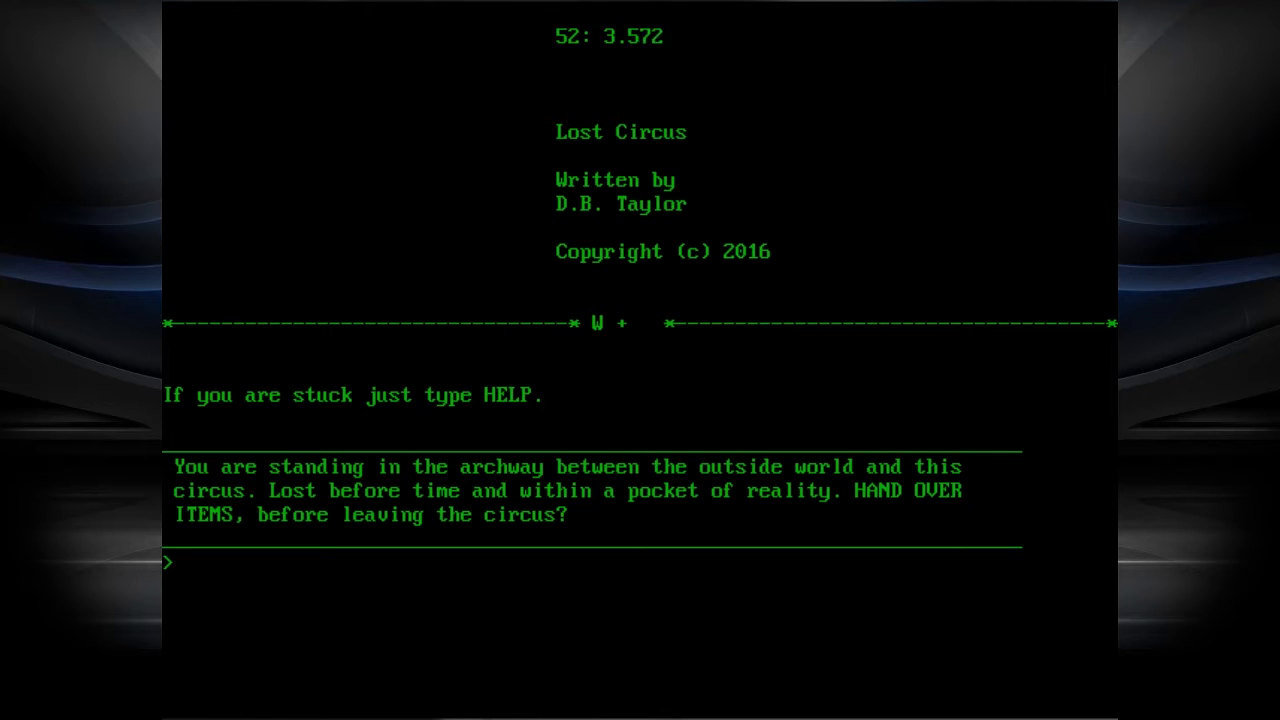
- Go west back past the muffled-moans room, then head south
{"action": "type", "text": "W"}
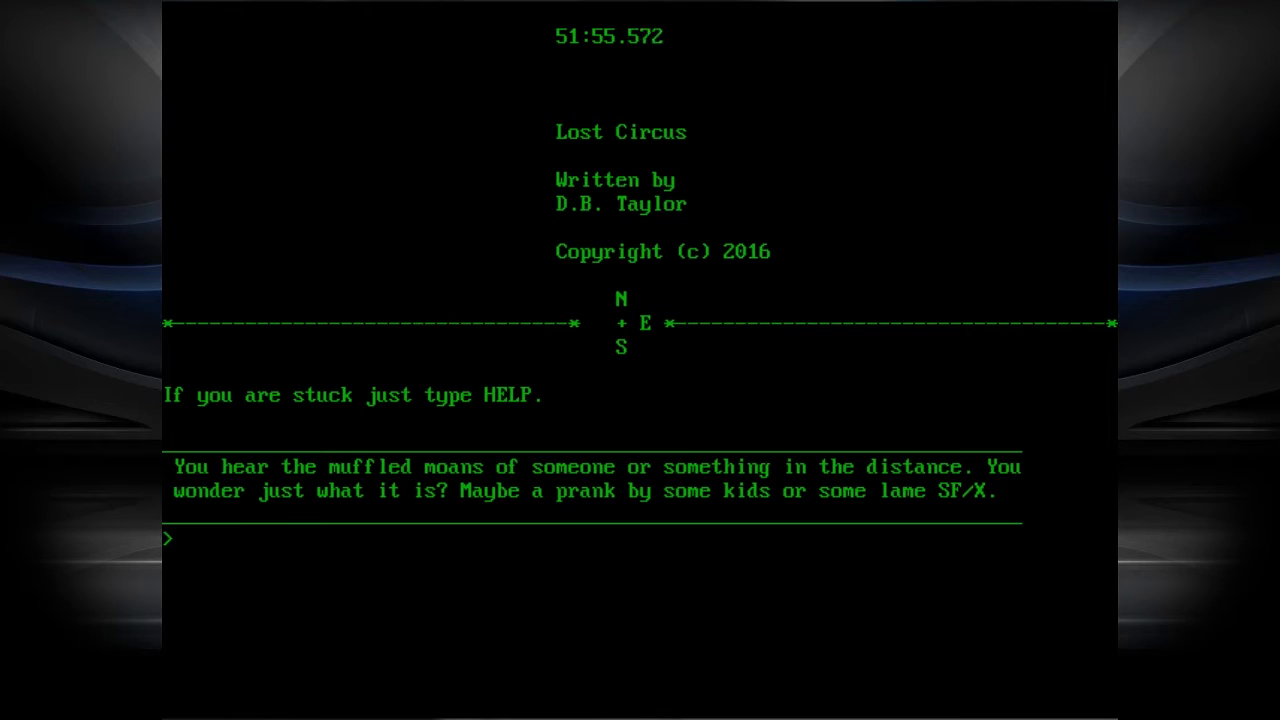
{"action": "type", "text": "S"}
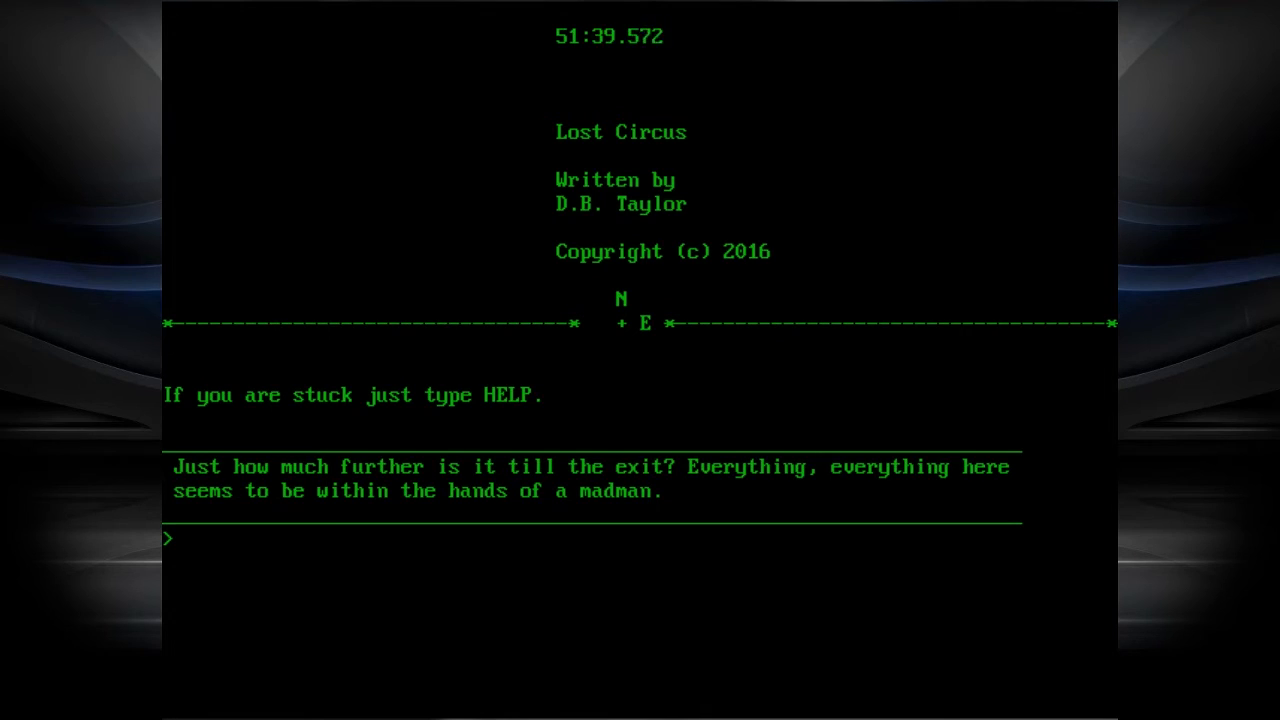
- Walk east and south to MUSCLE GUY's workout room and begin talking to him
{"action": "type", "text": "E"}
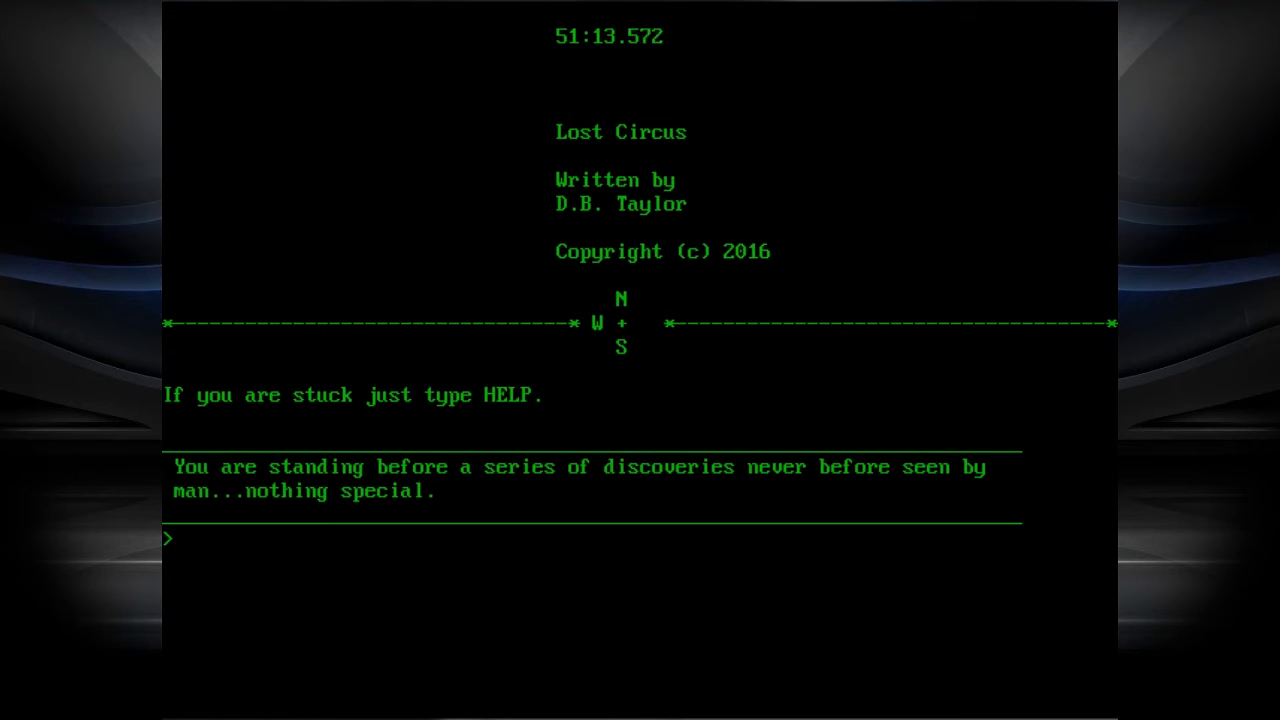
{"action": "type", "text": "S"}
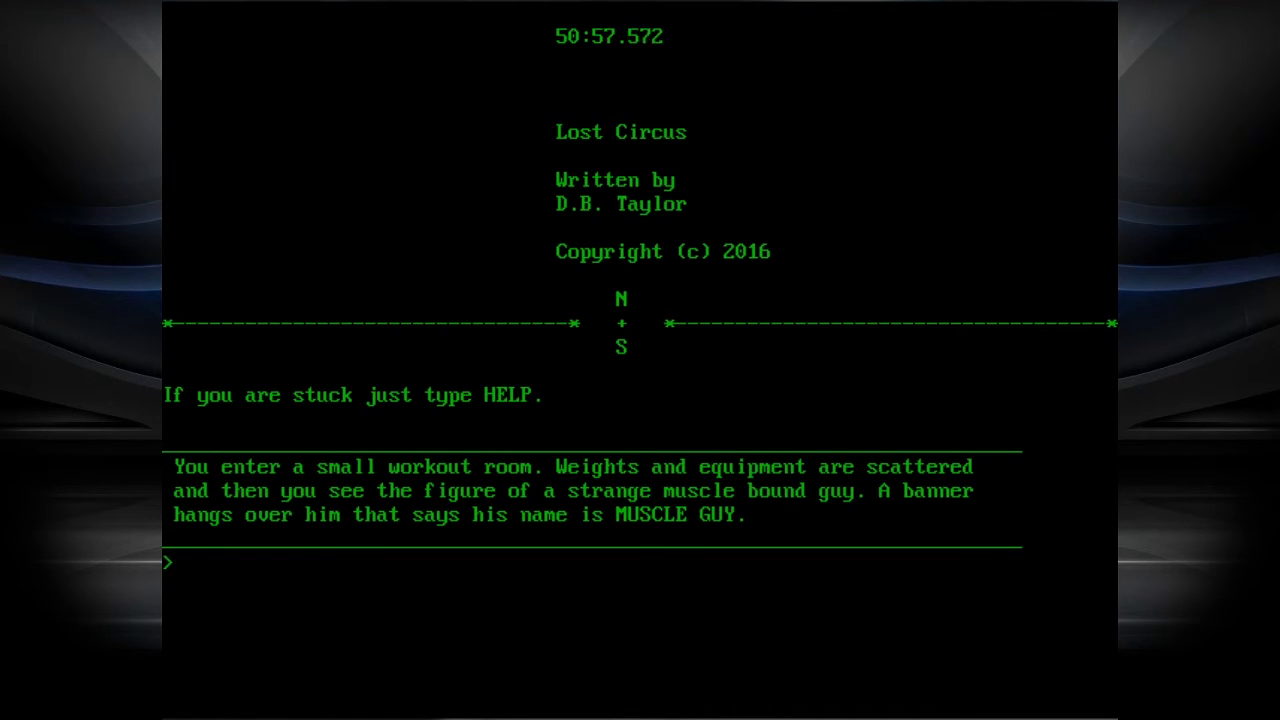
{"action": "type", "text": "TALK TO MU"}
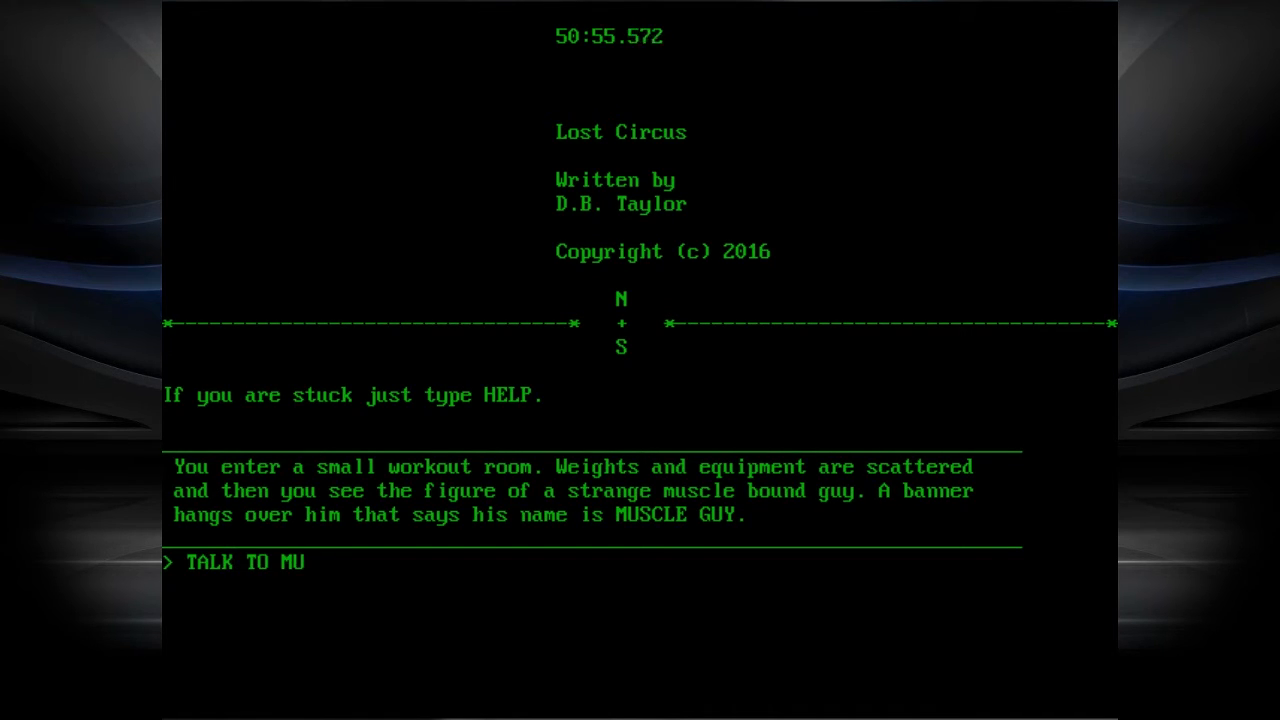
- Finish the talk command to MUSCLE GUY, then examine him
{"action": "type", "text": "SCLE GUY"}
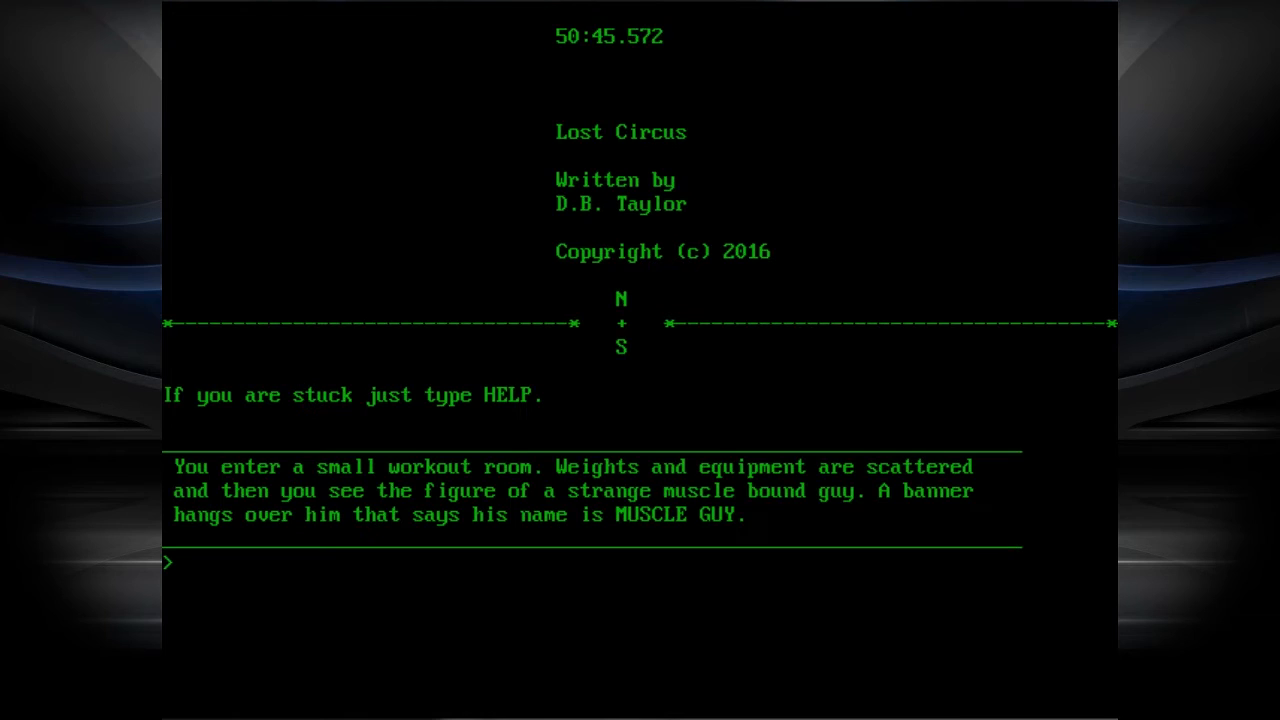
{"action": "type", "text": "EXAMI"}
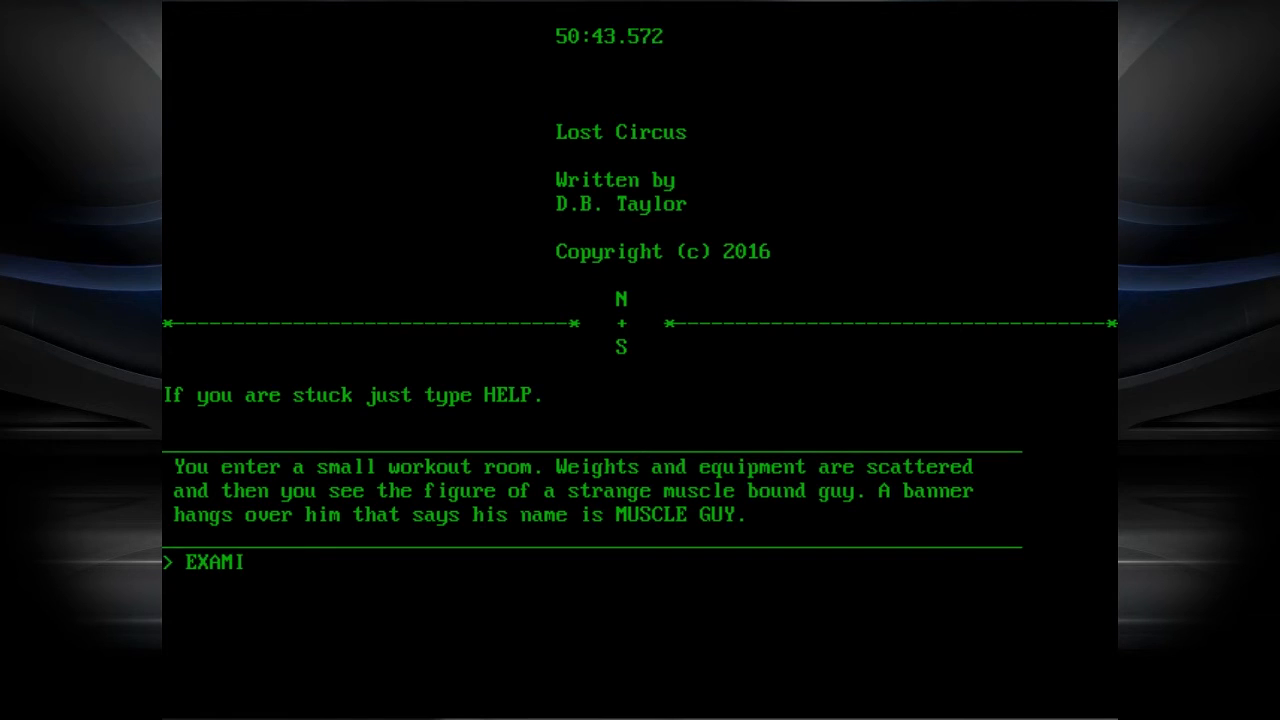
{"action": "type", "text": "NE"}
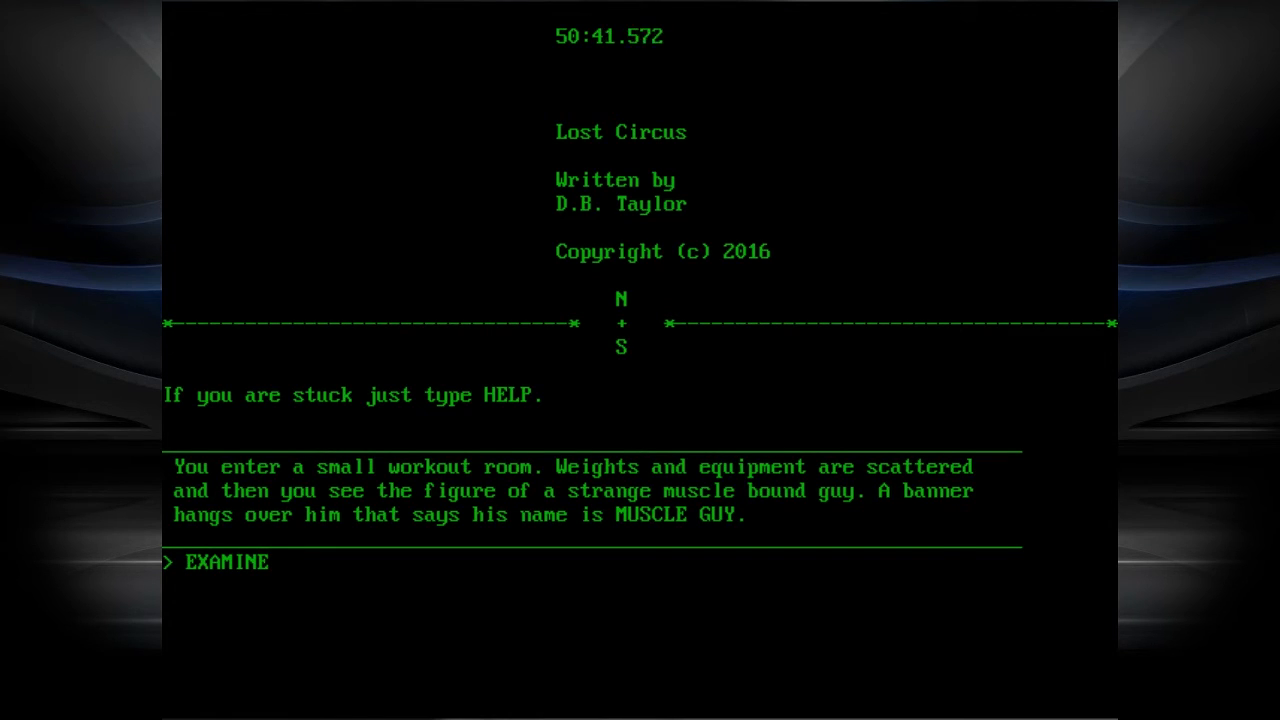
{"action": "type", "text": "MU"}
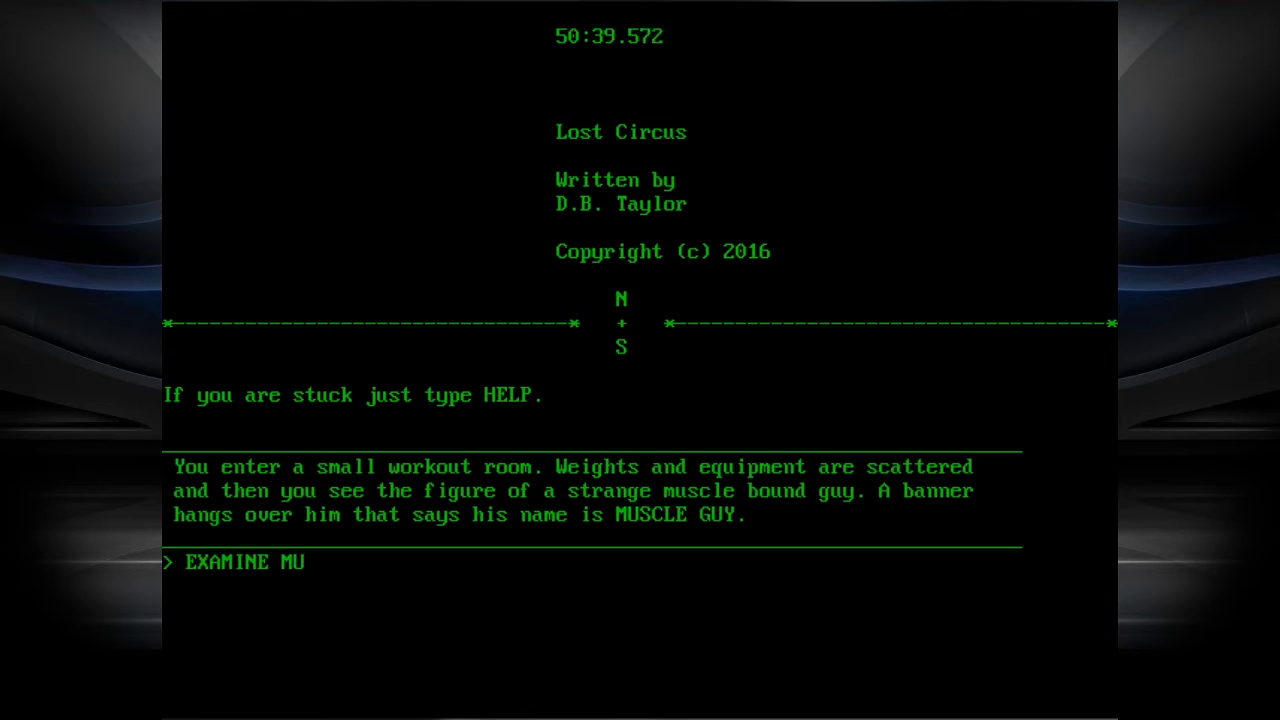
{"action": "type", "text": "SCLE G"}
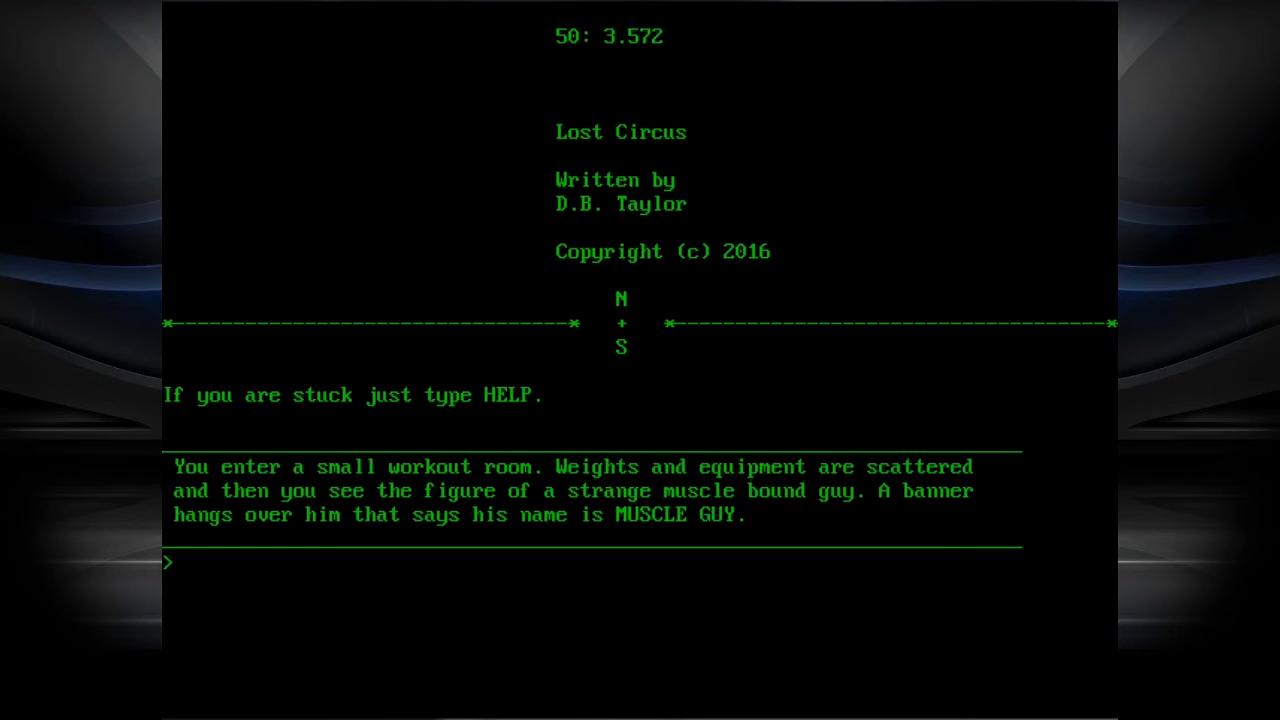
- Take a lesson, then go south to the Cowboys-and-Indians wallpaper room
{"action": "type", "text": "T"}
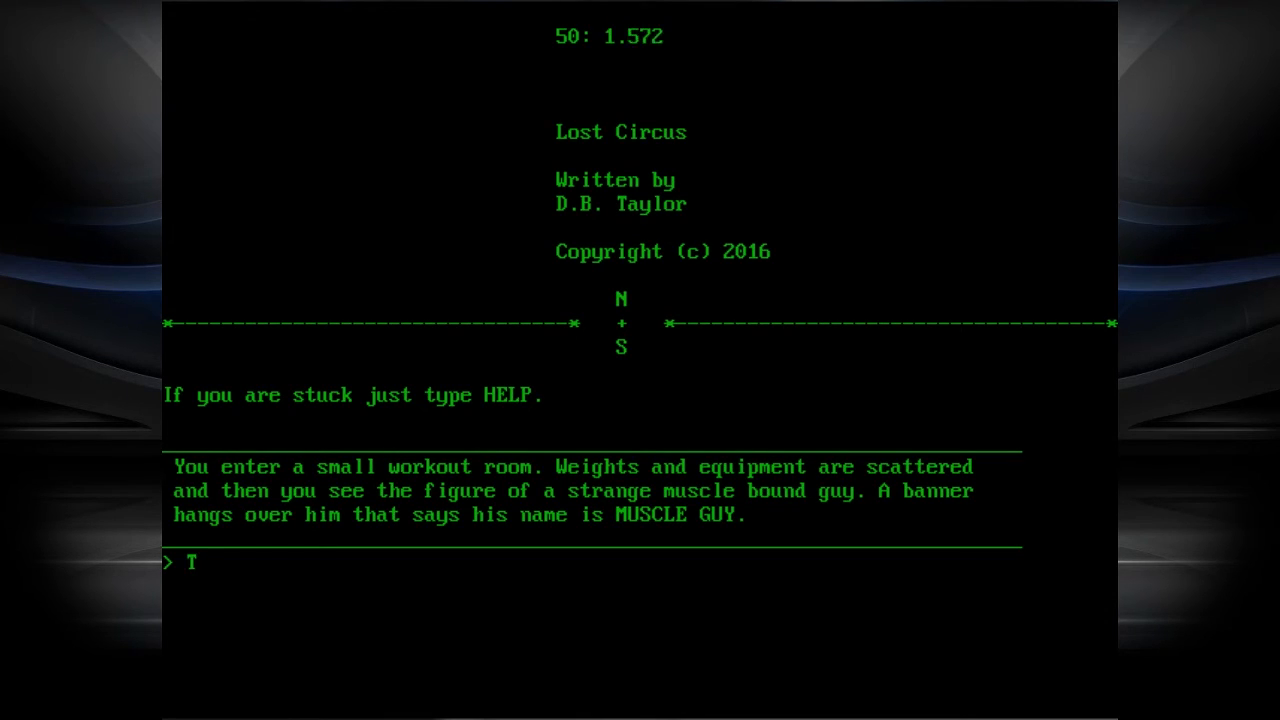
{"action": "type", "text": "AKE LESSO"}
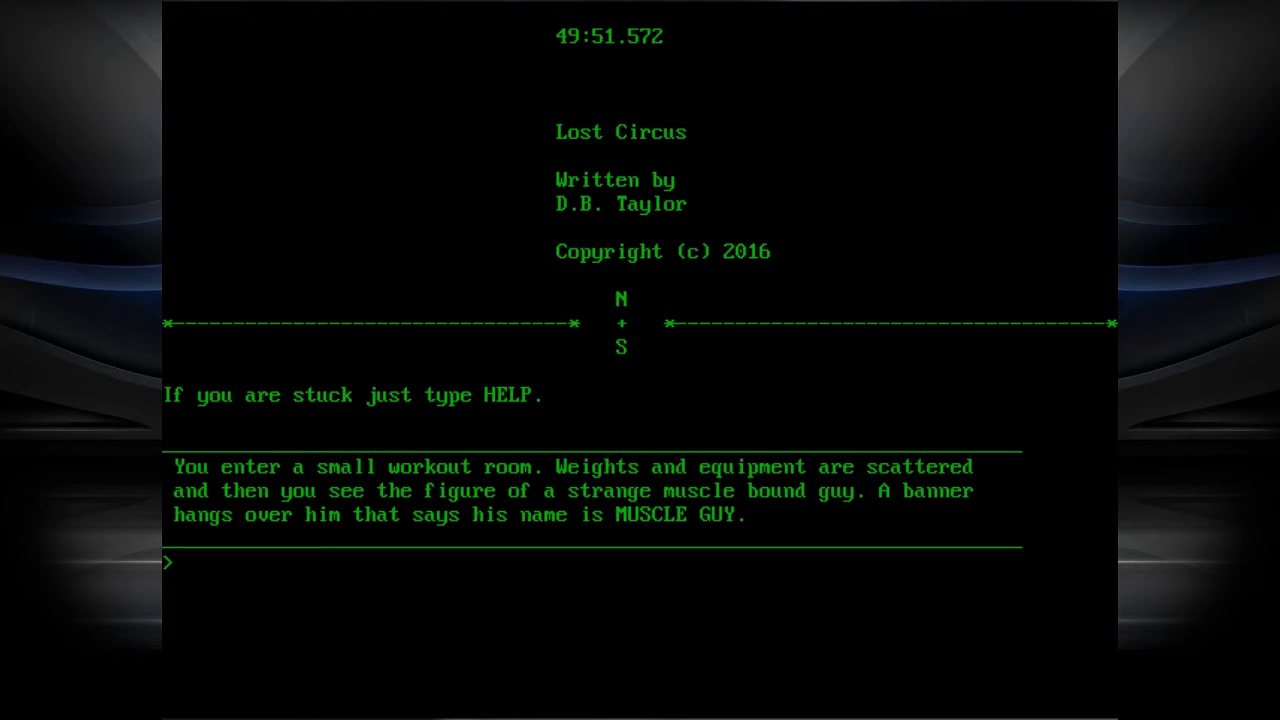
{"action": "type", "text": "S"}
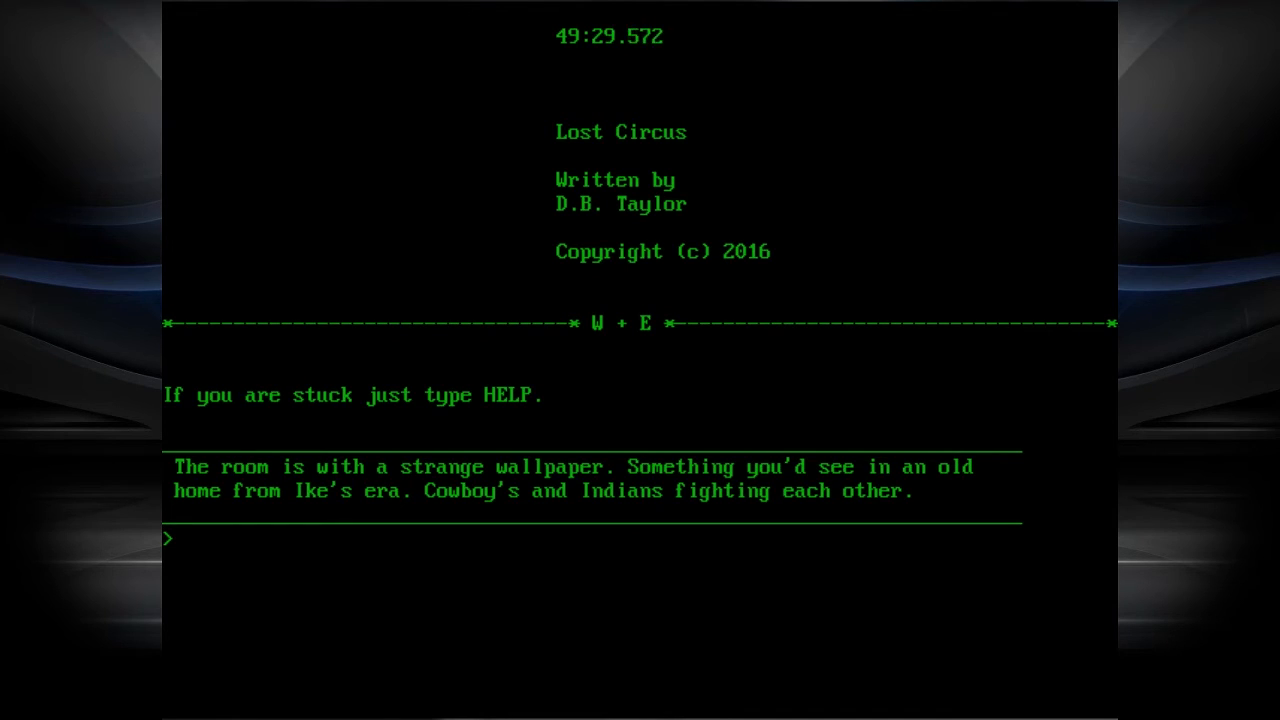
- Walk east, then west past the wallpaper room to the shelf room with the smiling DOLL
{"action": "type", "text": "E"}
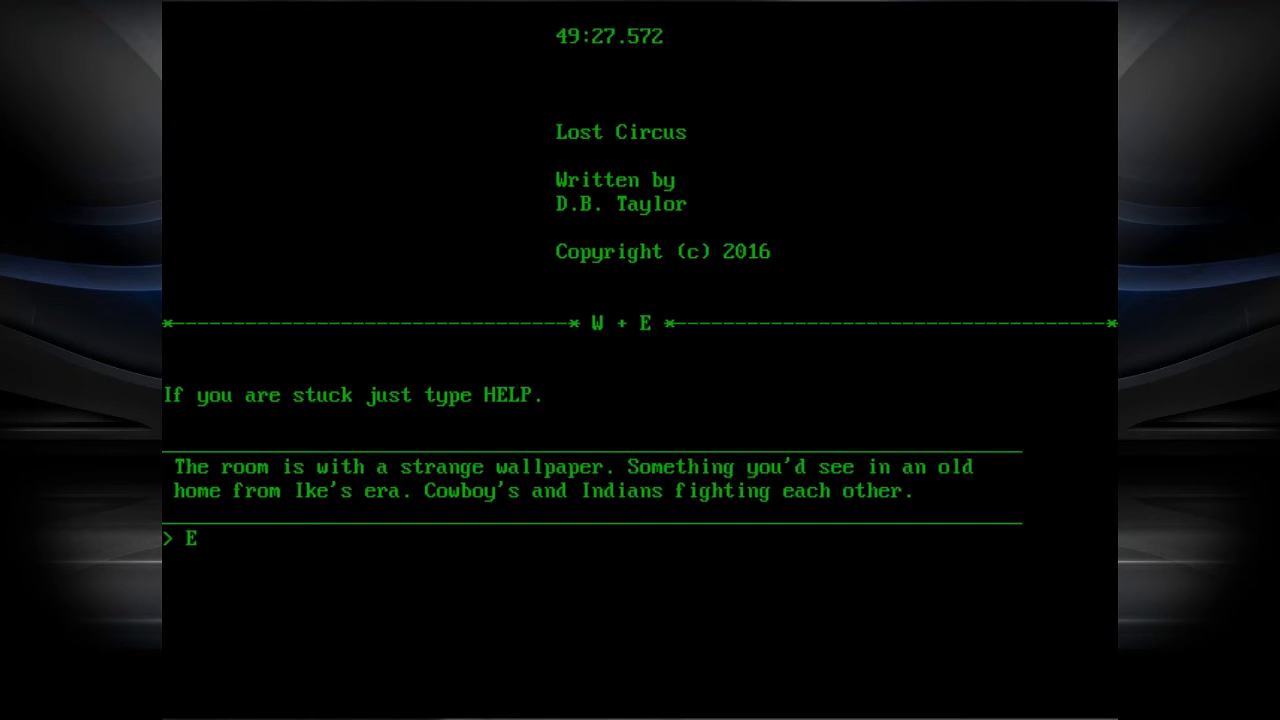
{"action": "key", "text": "Enter"}
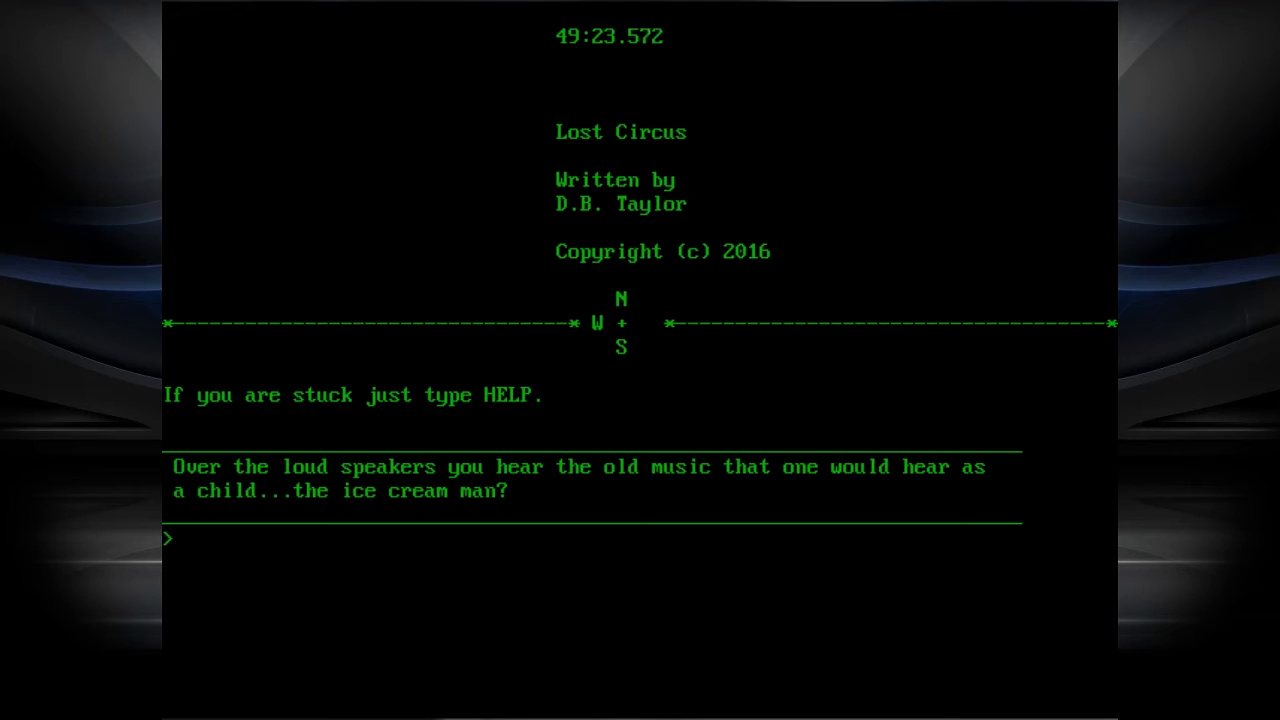
{"action": "type", "text": "W"}
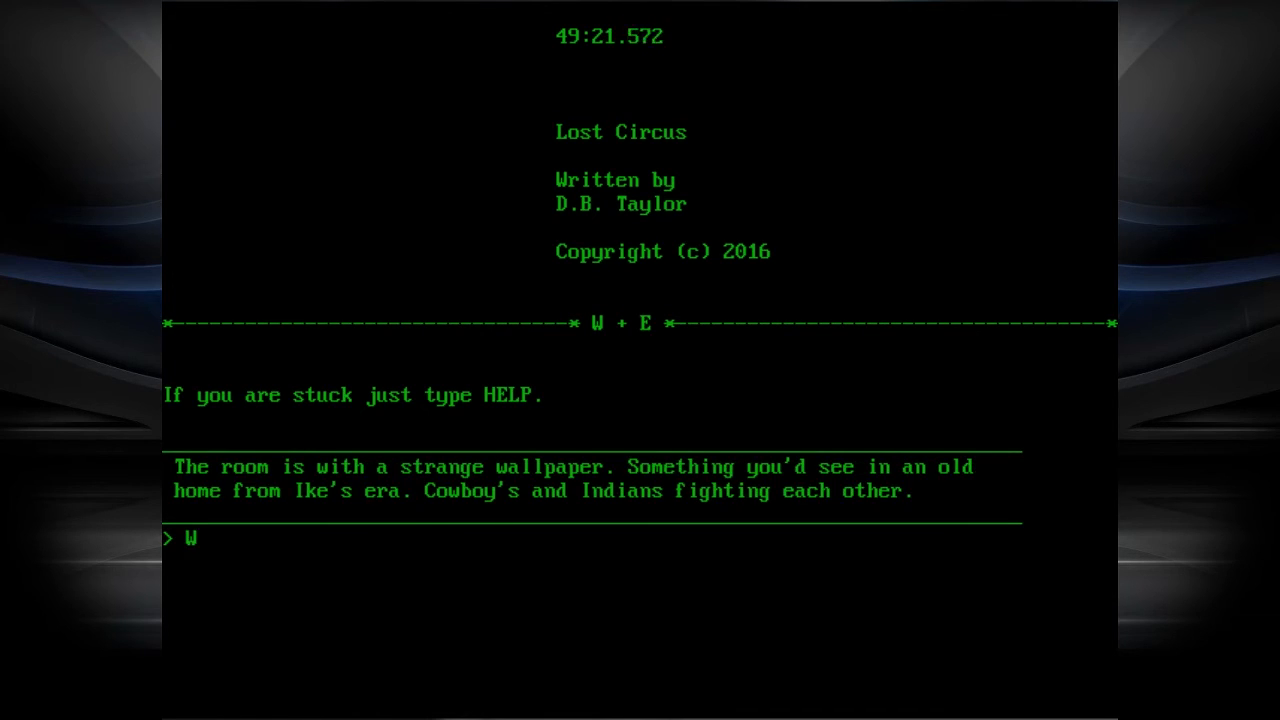
{"action": "key", "text": "enter"}
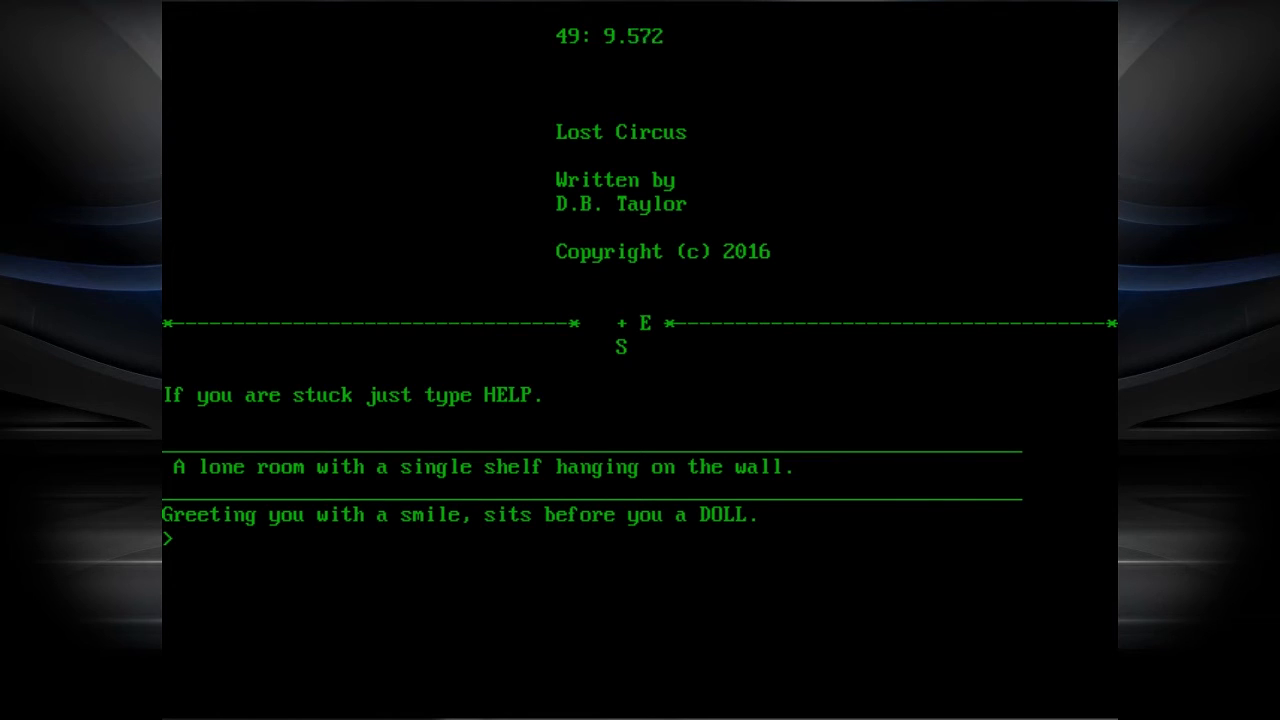
{"action": "type", "text": "TAK"}
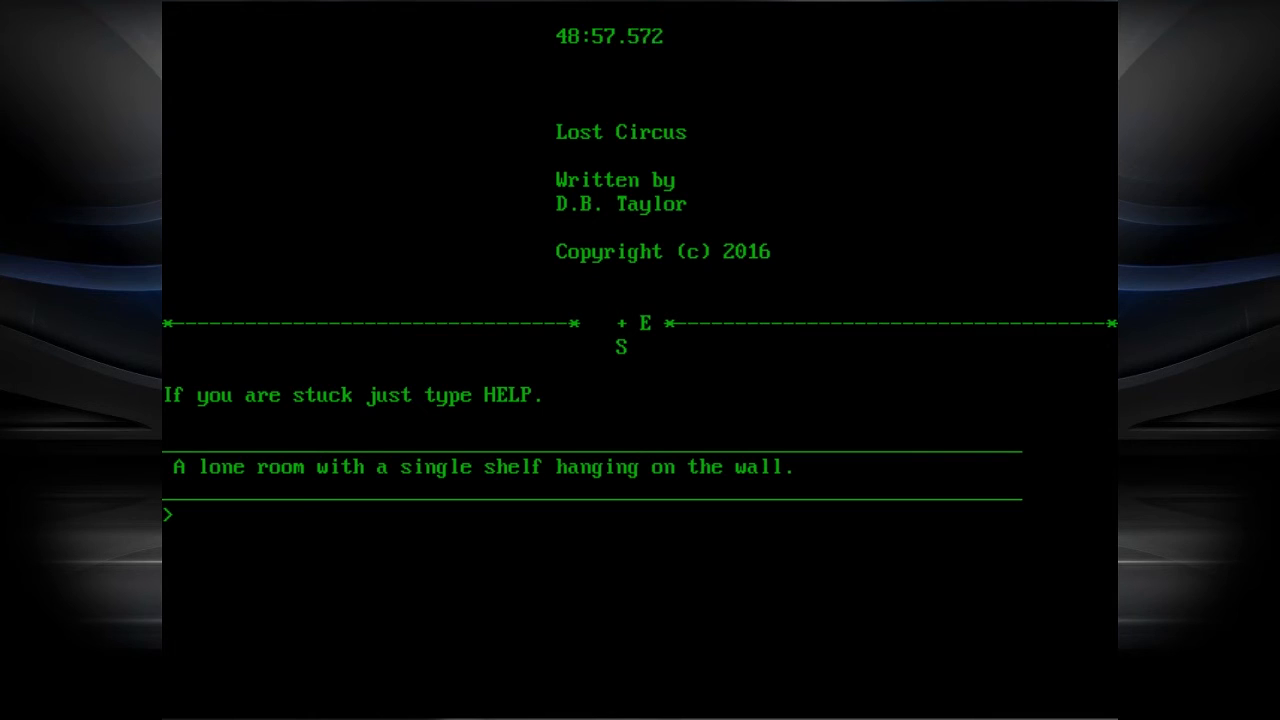
- Head north to the dead-end mine shaft where a ZOMBIE emerges
{"action": "type", "text": "N"}
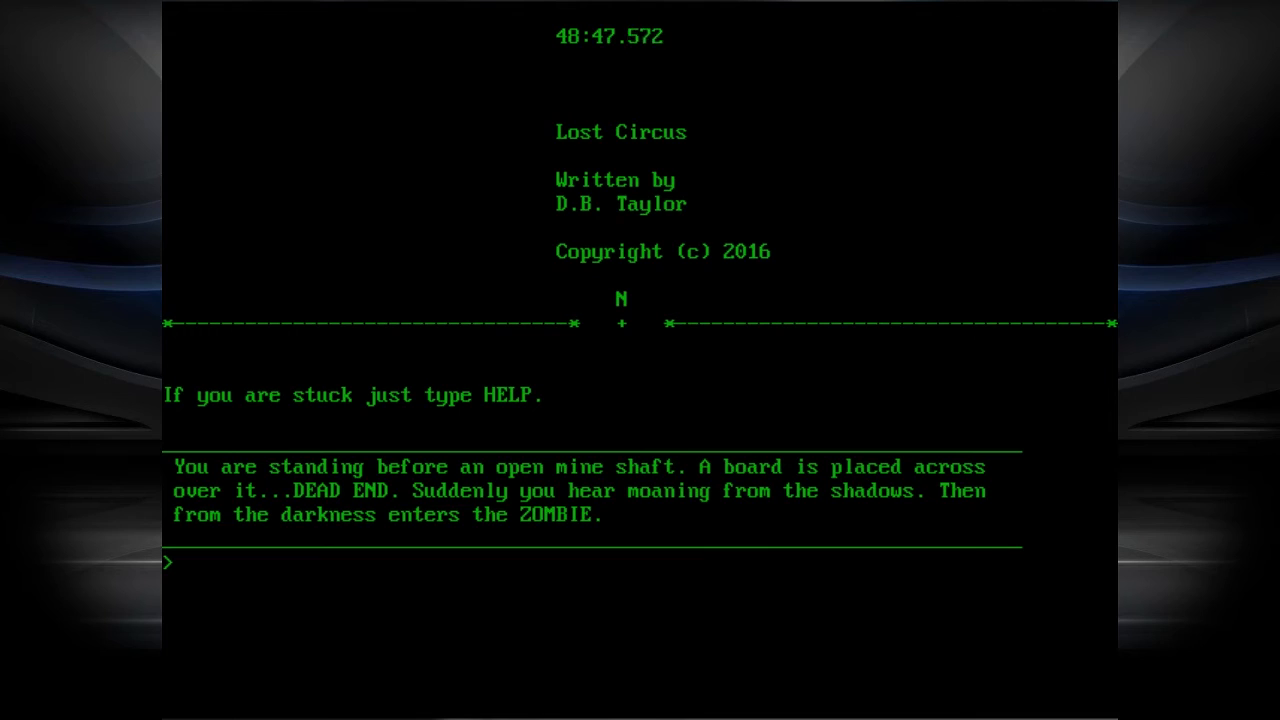
{"action": "type", "text": "TALK"}
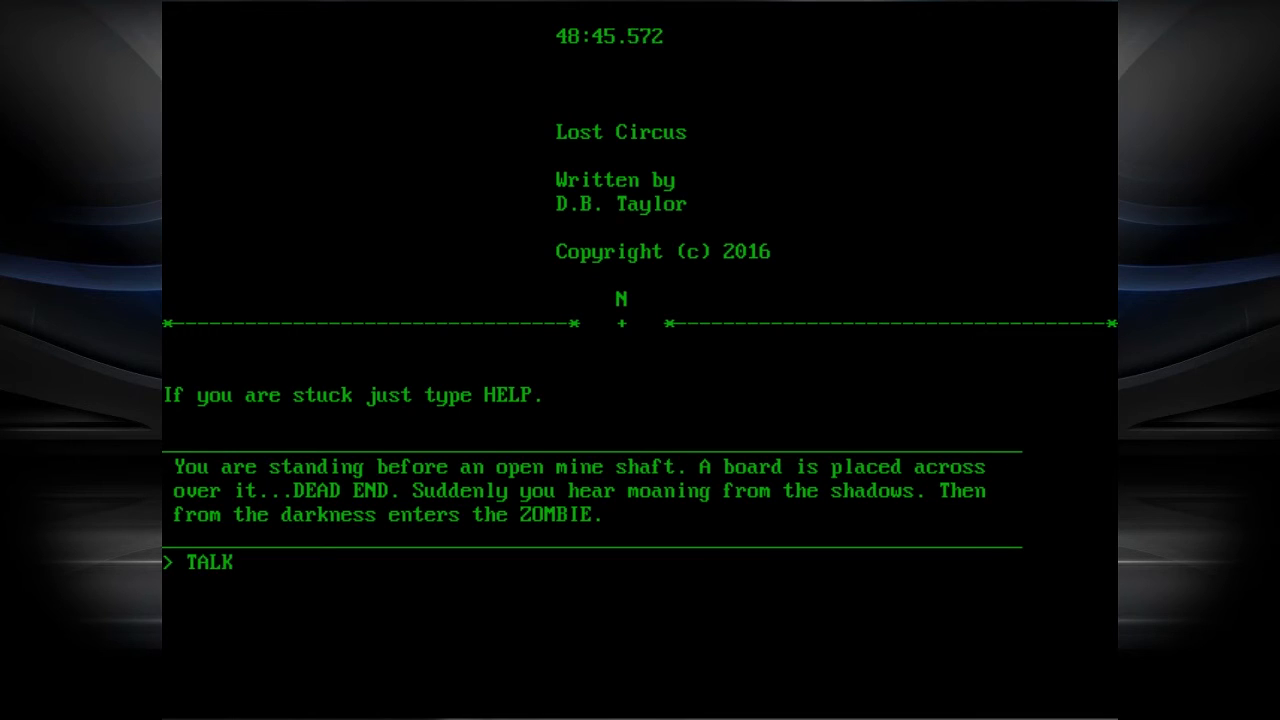
- Talk to the zombie, try giving, examine the shaft, then head east
{"action": "type", "text": "TO ZOMBIE"}
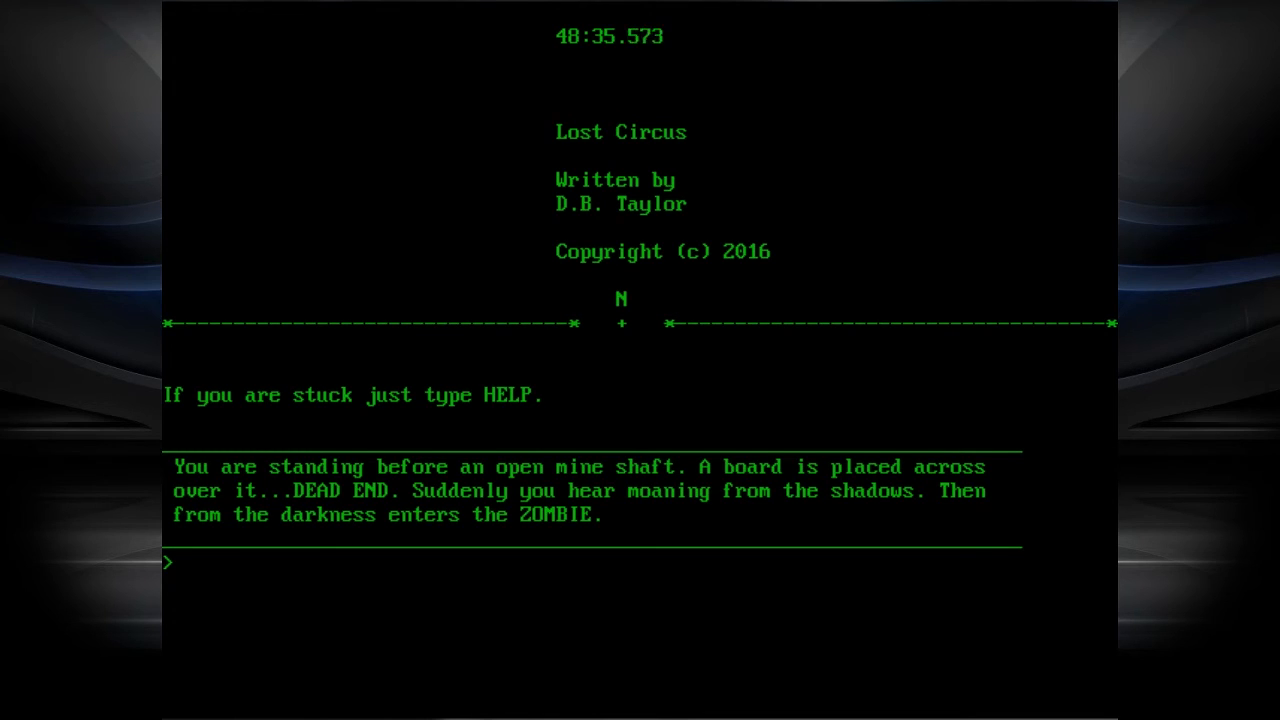
{"action": "type", "text": "GI"}
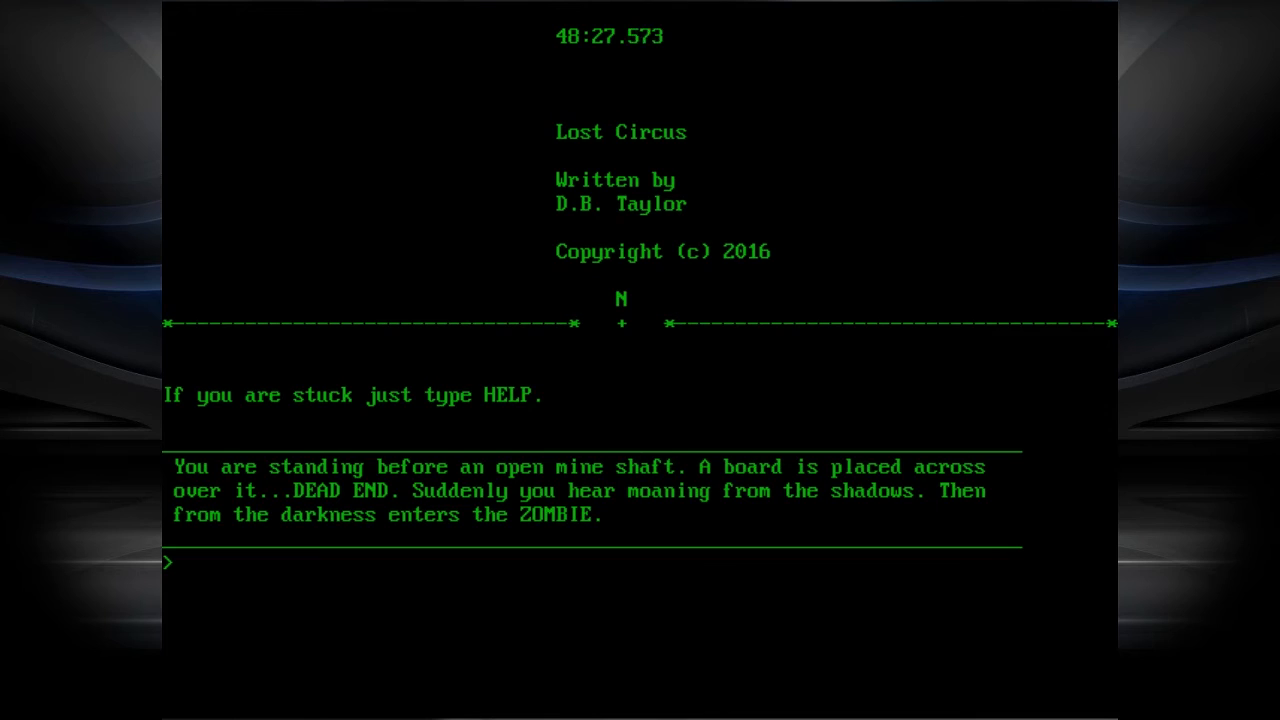
{"action": "type", "text": "EXAMINE"}
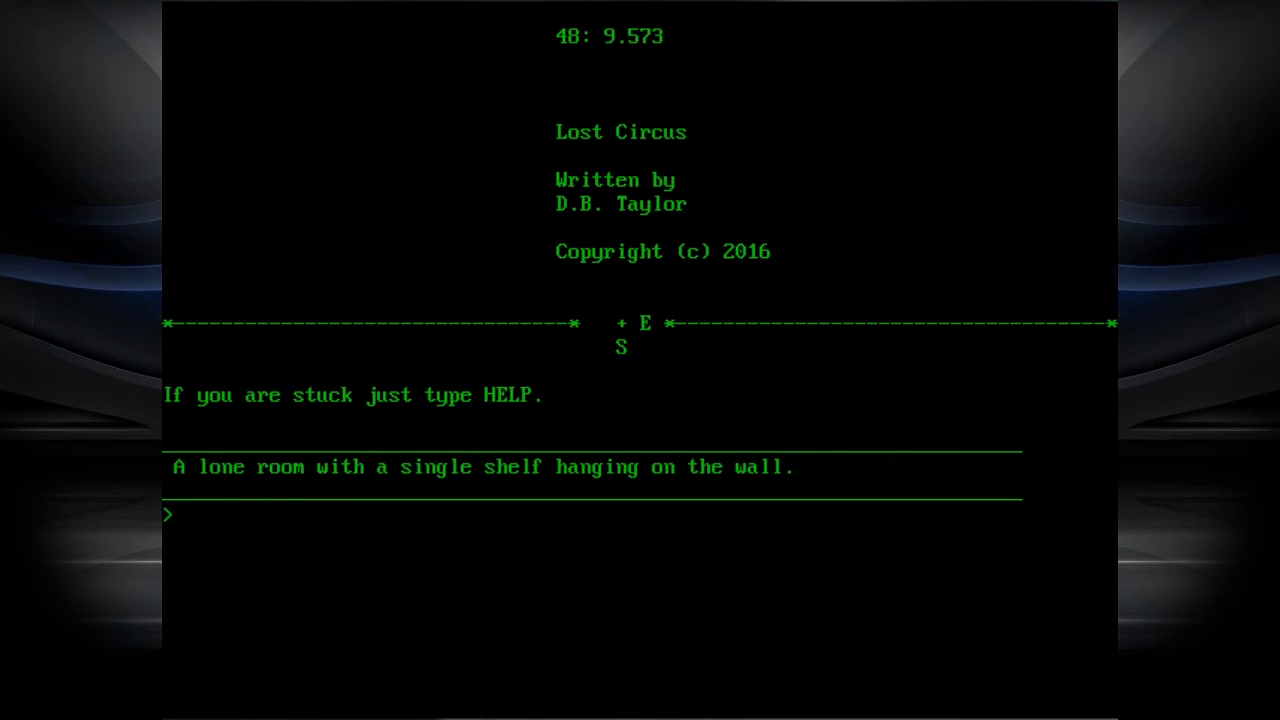
{"action": "type", "text": "E"}
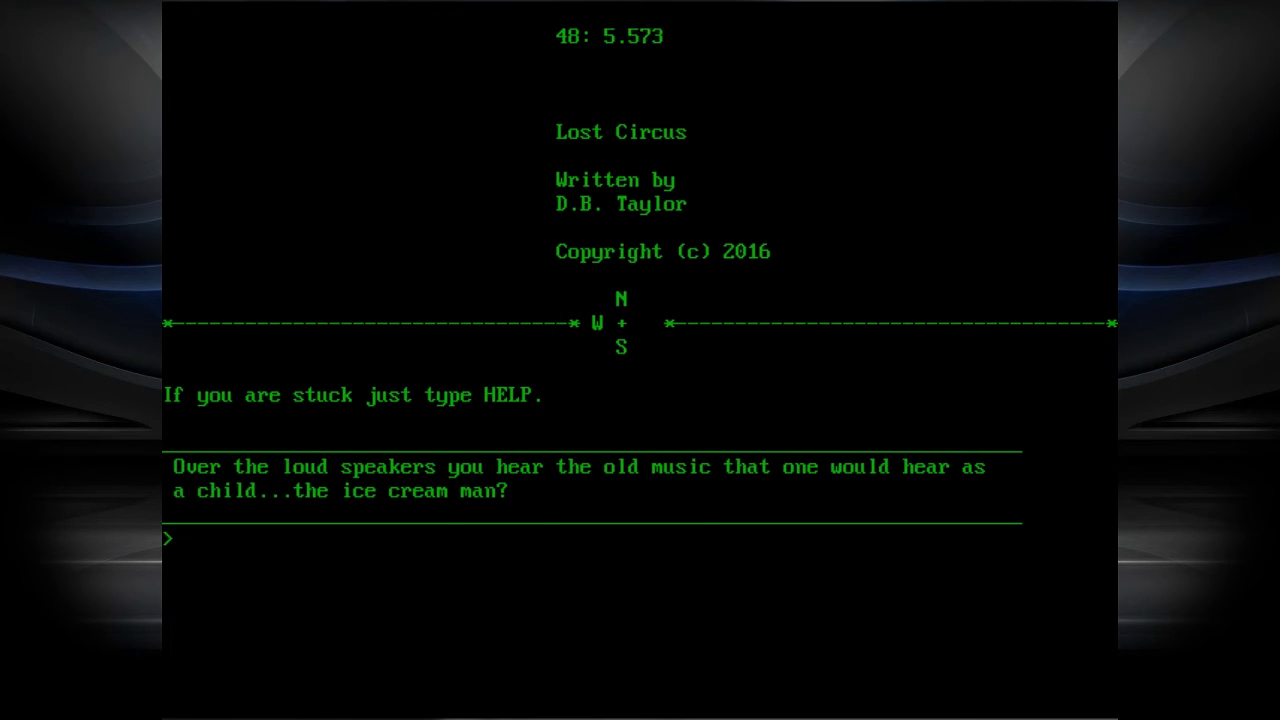
- Walk east past the loudspeaker area into the TROLL's room beside the pond
{"action": "type", "text": "east"}
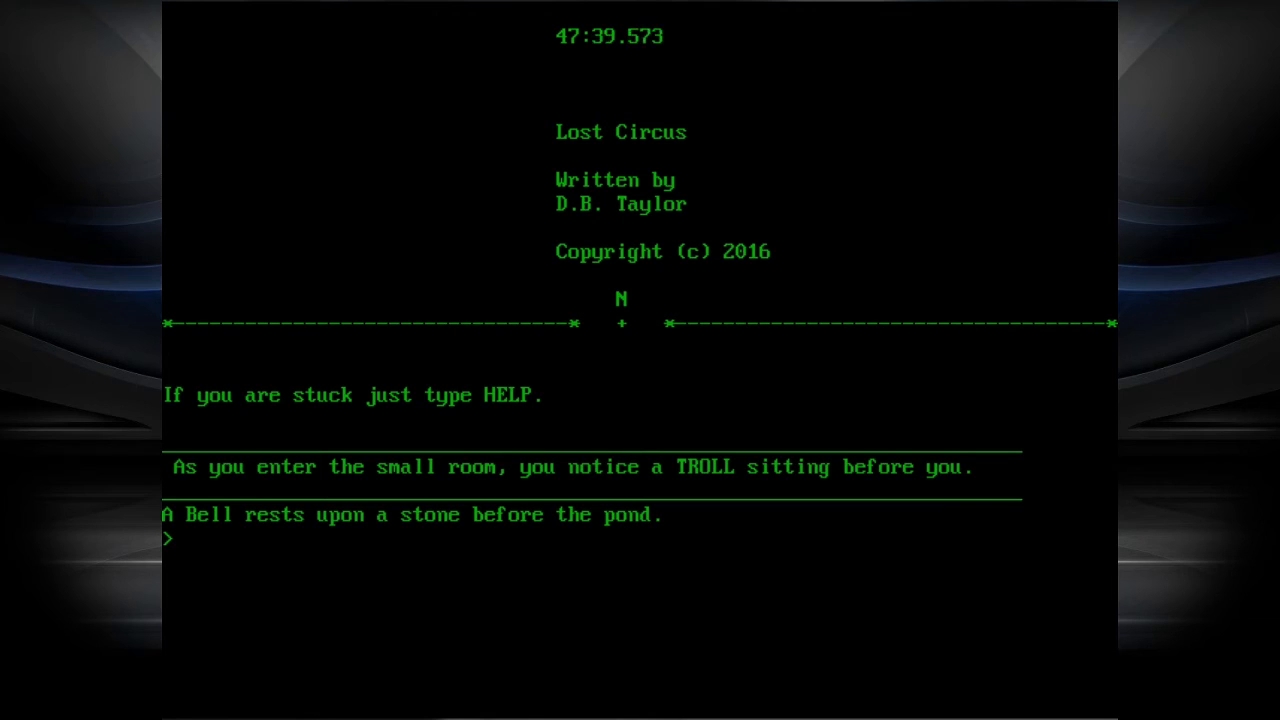
{"action": "type", "text": "PAY TROLL TO"}
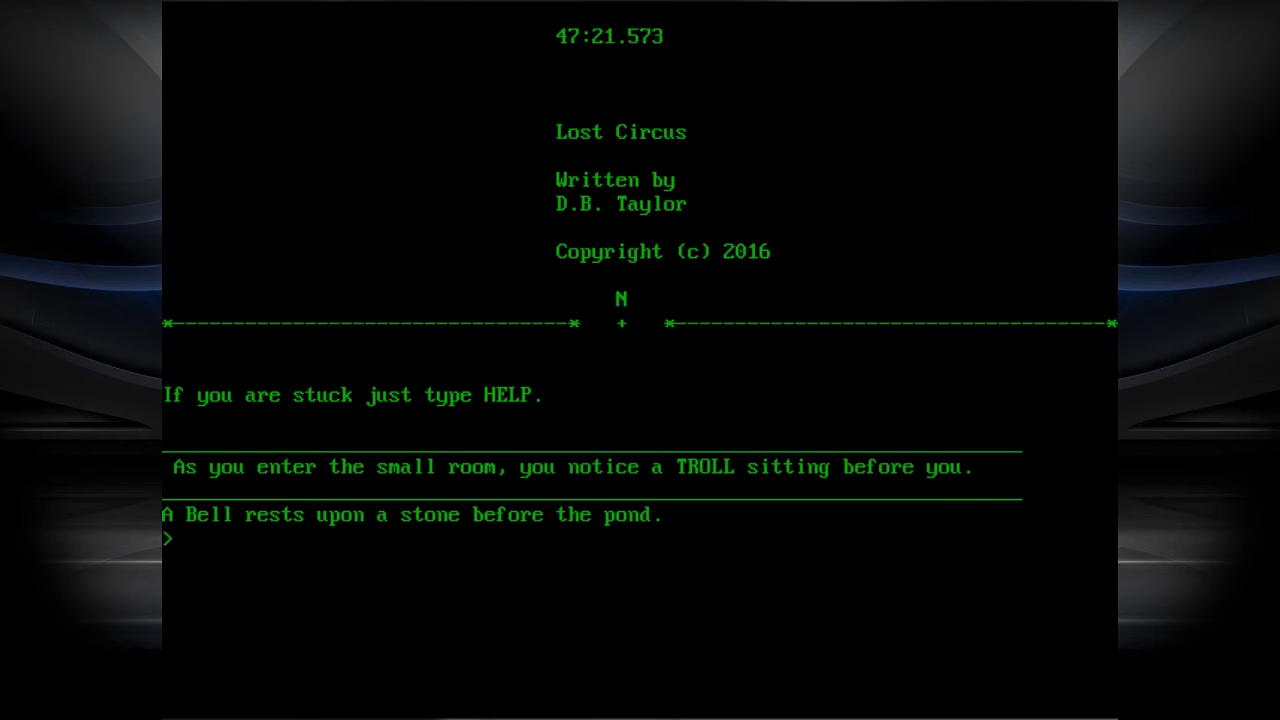
- Talk to the TROLL, examine the room, and take an item
{"action": "type", "text": "TALK TO TROLL"}
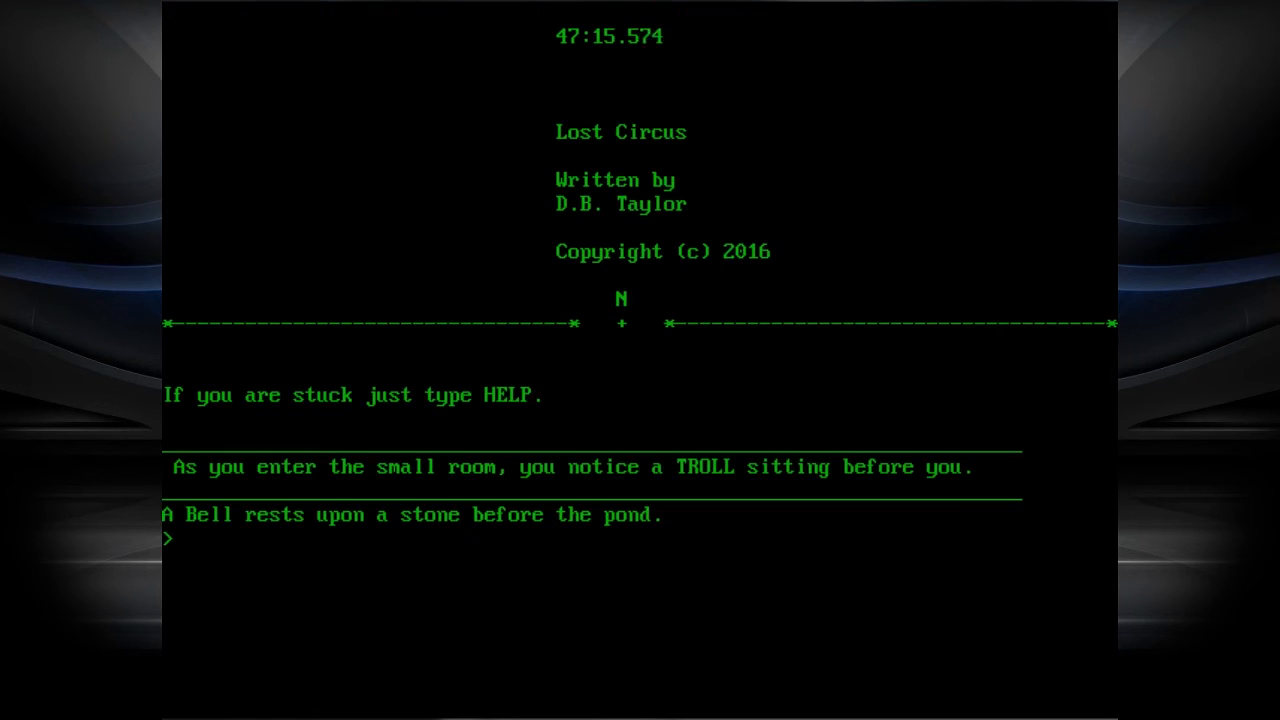
{"action": "type", "text": "EXAM"}
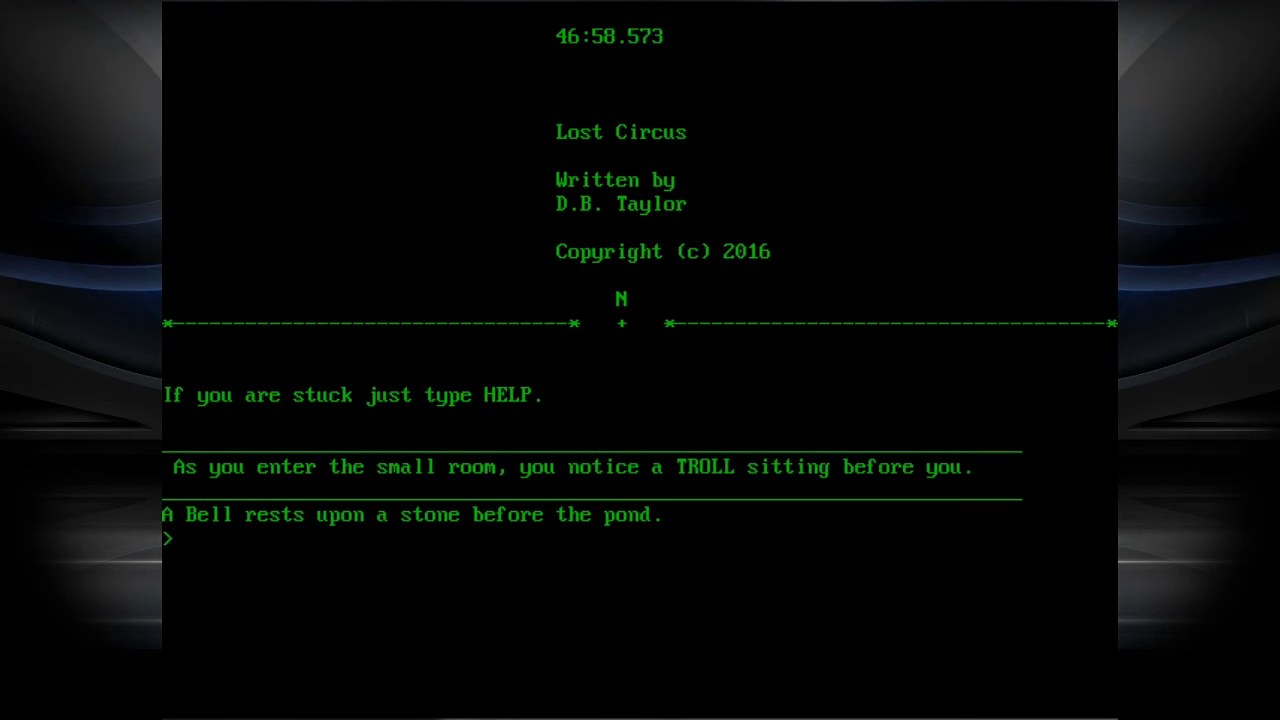
{"action": "type", "text": "TAKE"}
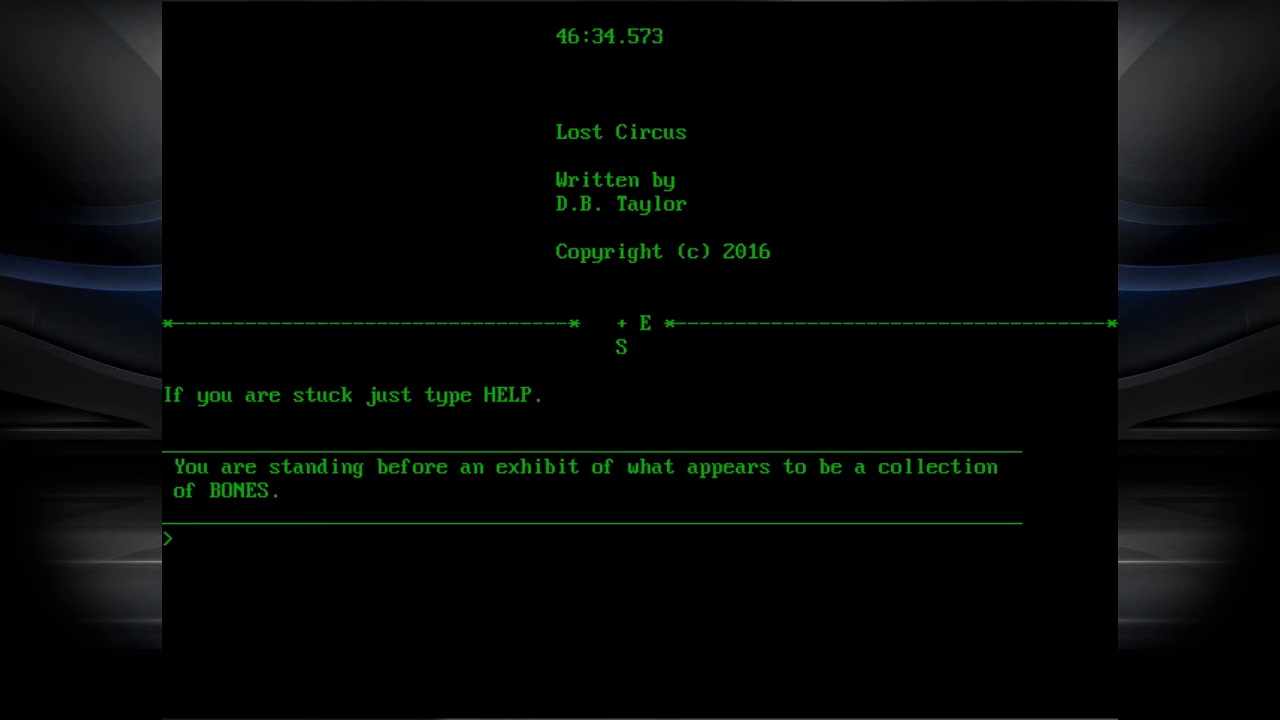
- Examine the BONES exhibit, read its plaque, and talk to the bones
{"action": "type", "text": "EX"}
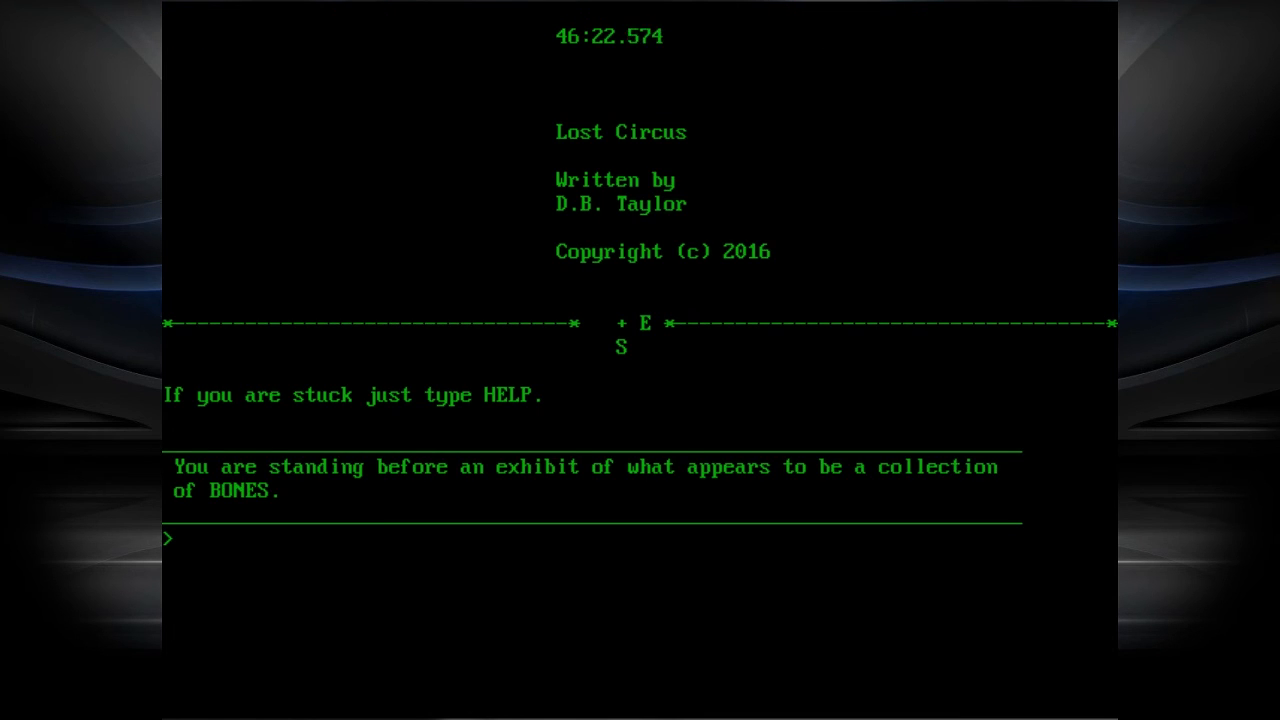
{"action": "type", "text": "READ PLA"}
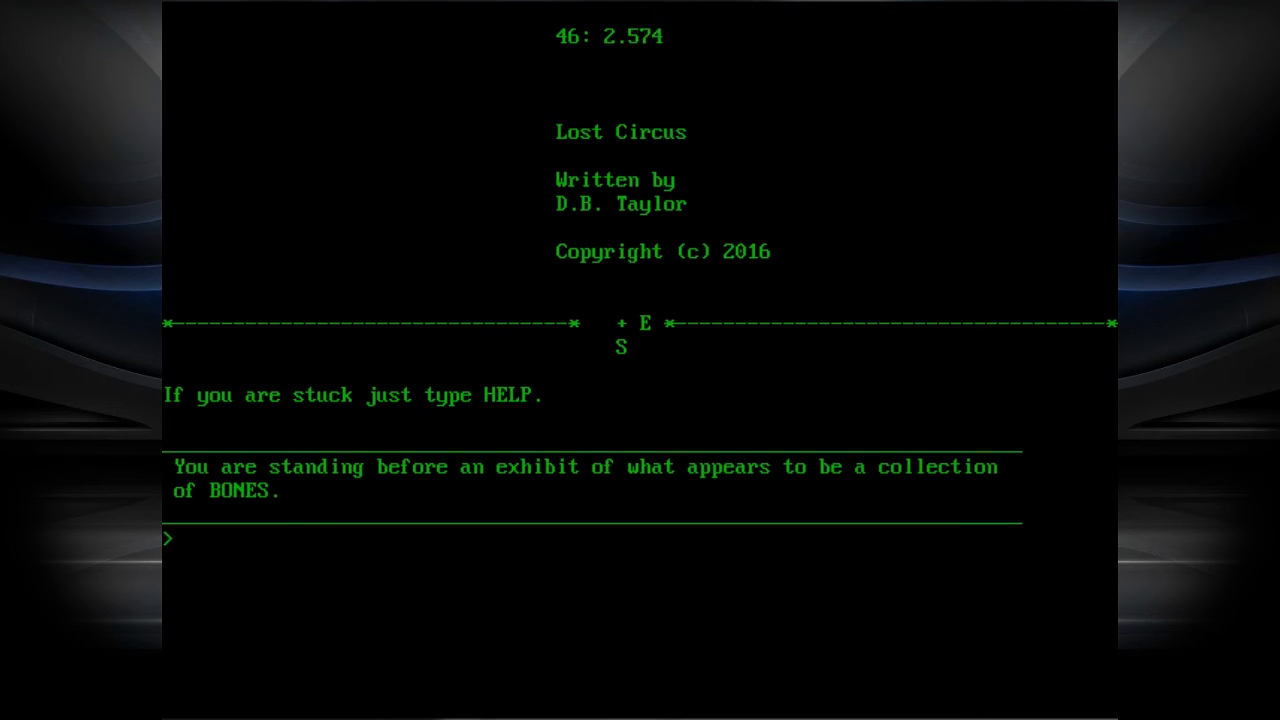
{"action": "type", "text": "TALK TO B"}
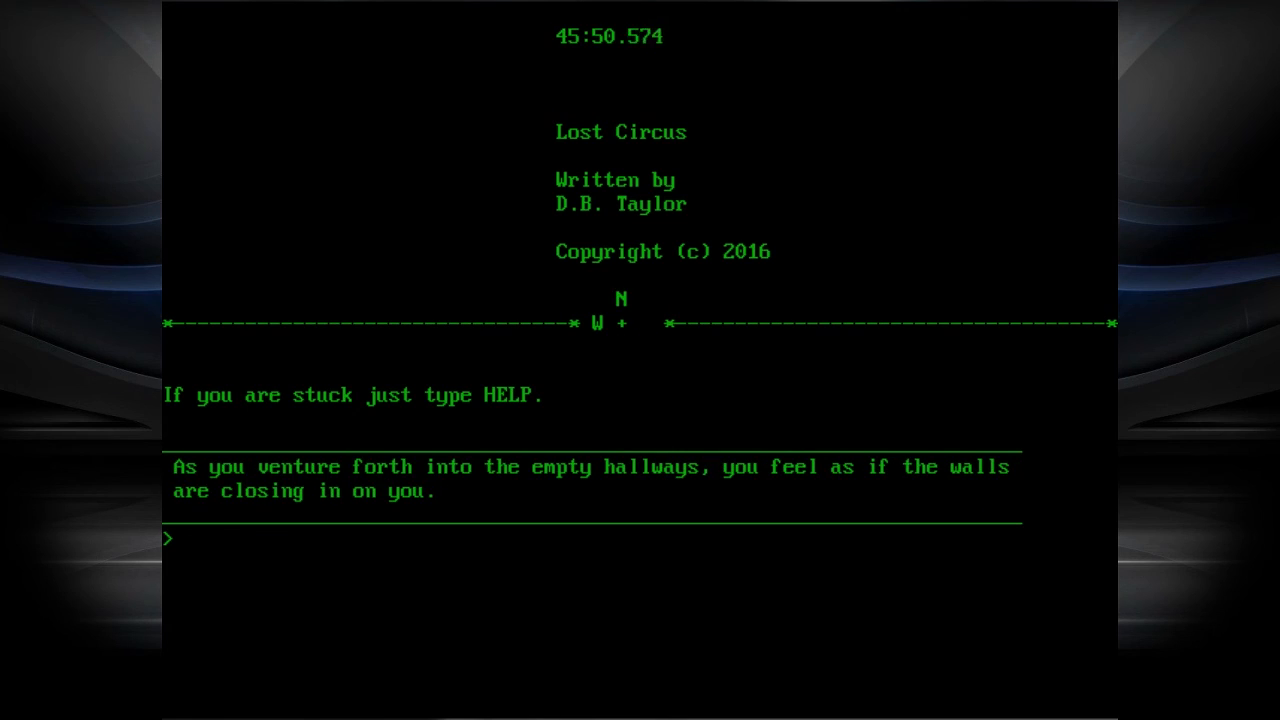
- Walk west, north, east, north and east to the HAND OVER ITEMS archway
{"action": "type", "text": "W"}
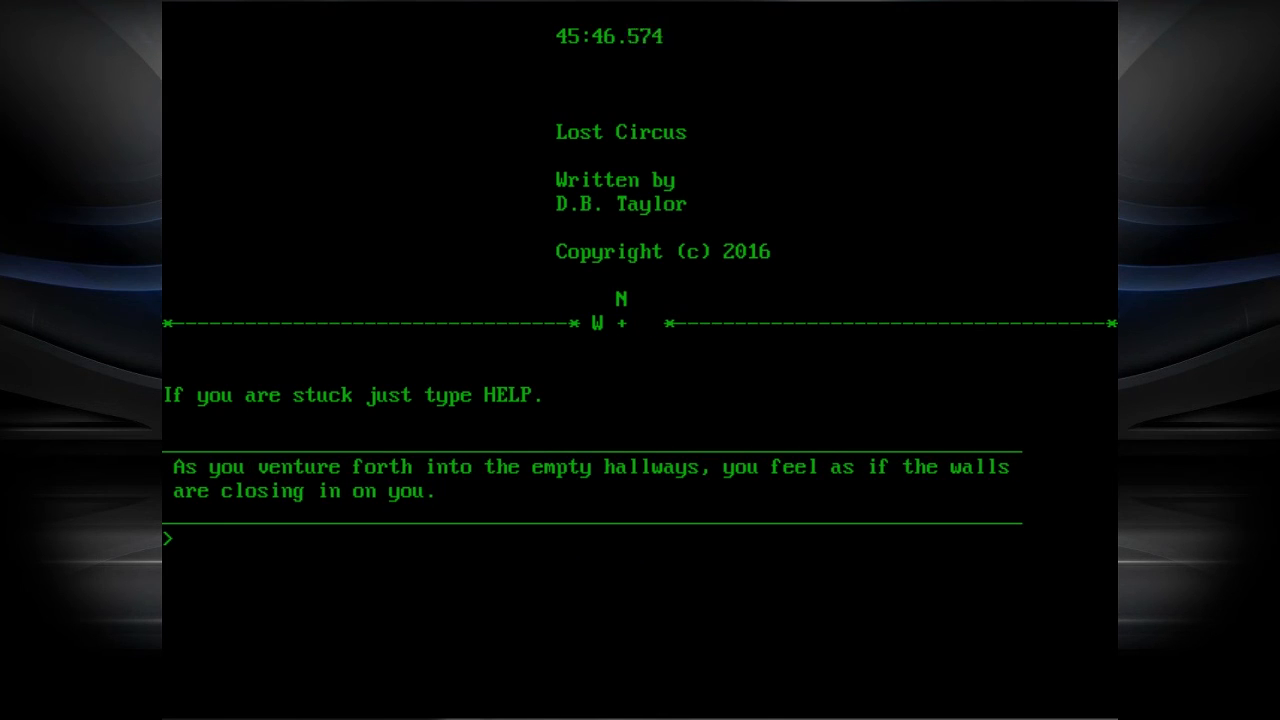
{"action": "type", "text": "N"}
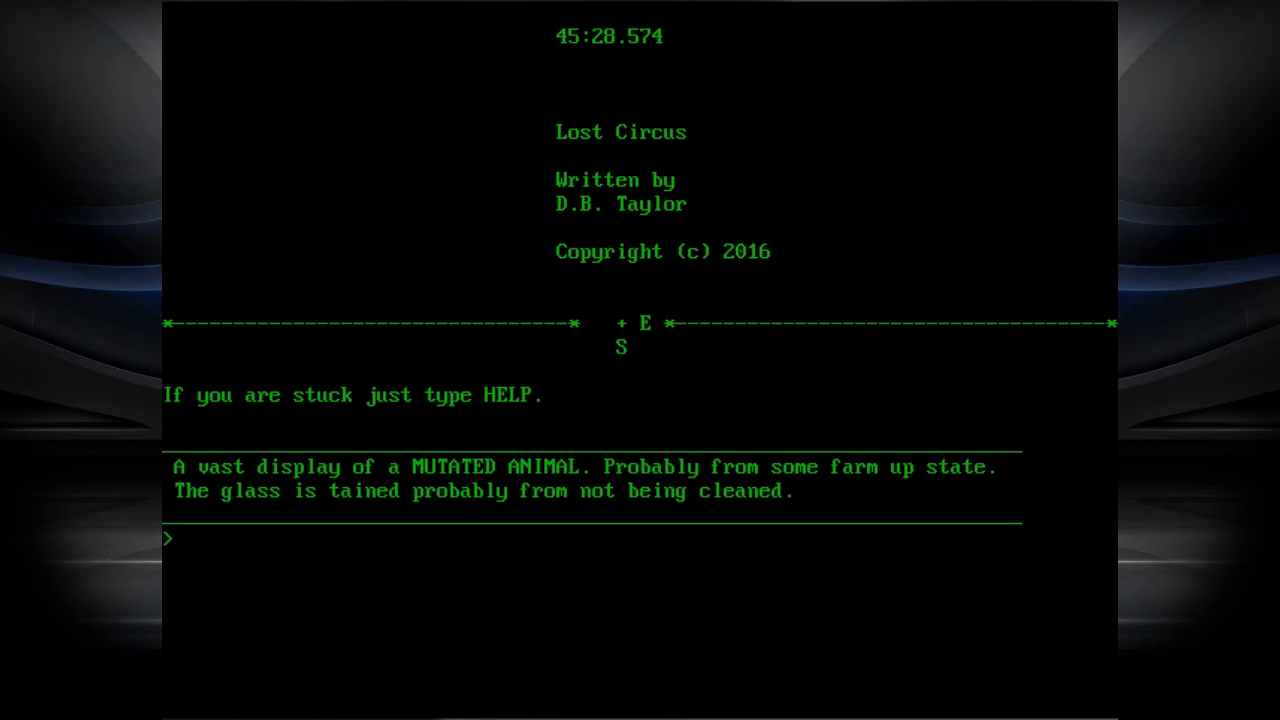
{"action": "type", "text": "E"}
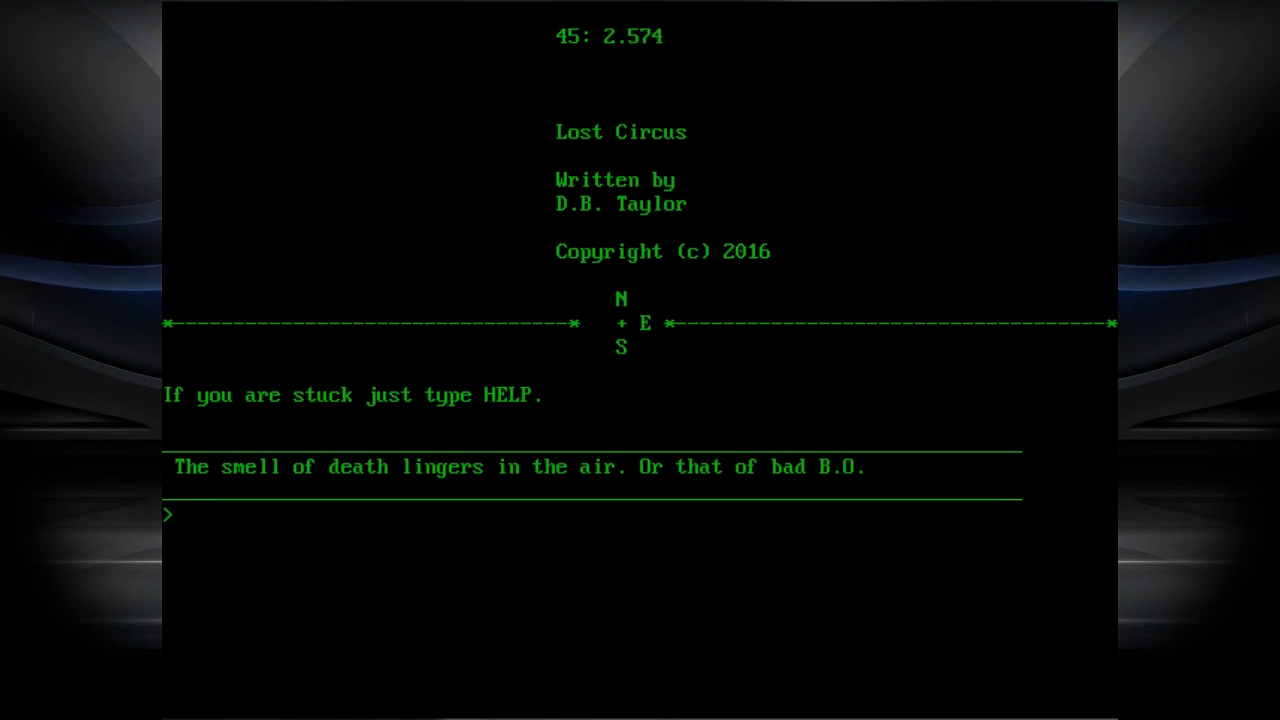
{"action": "type", "text": "N"}
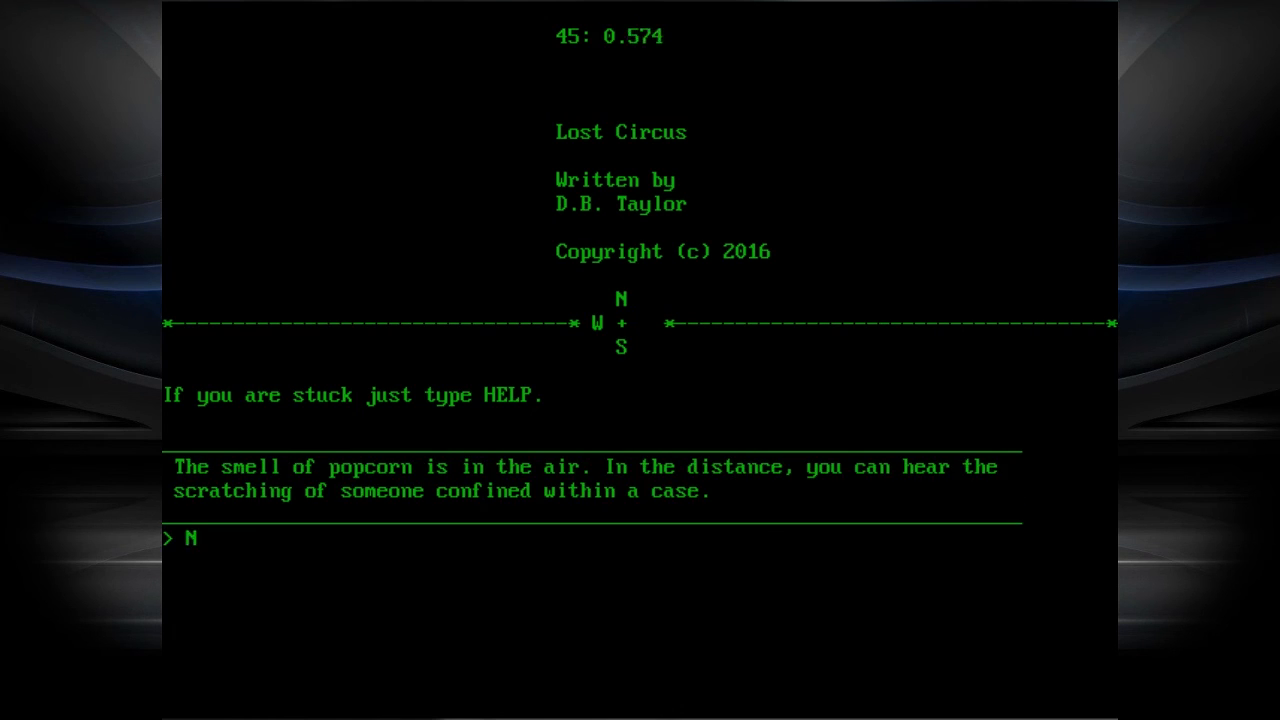
{"action": "type", "text": "E"}
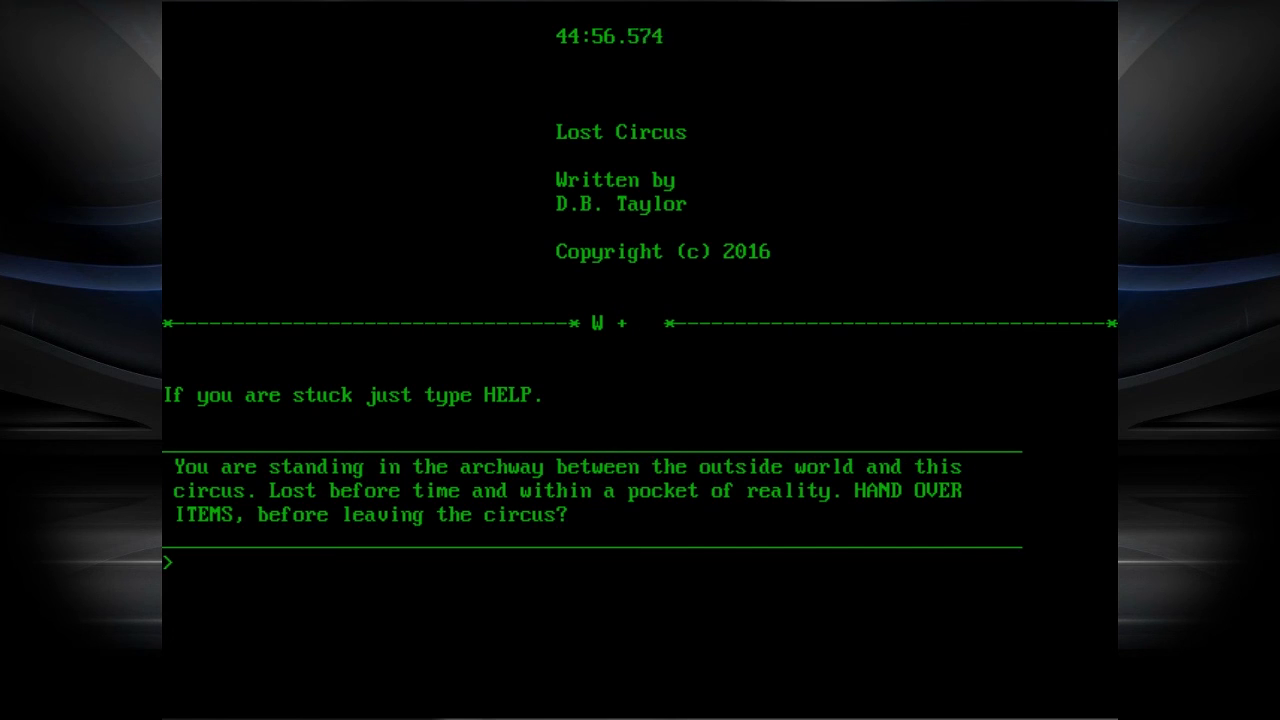
{"action": "type", "text": "HAND"}
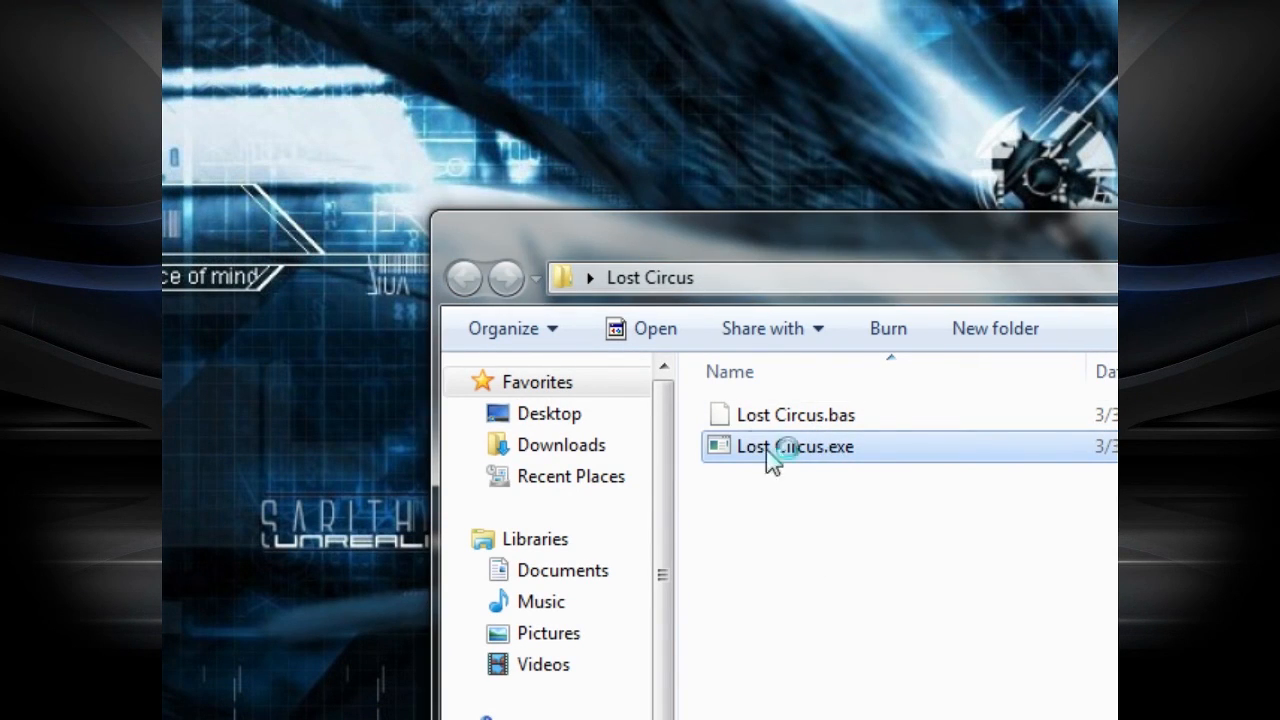
- Launch Lost Circus.exe for a fresh run at the Friday-night October intro
{"action": "double_click", "coordinate": [775, 446]}
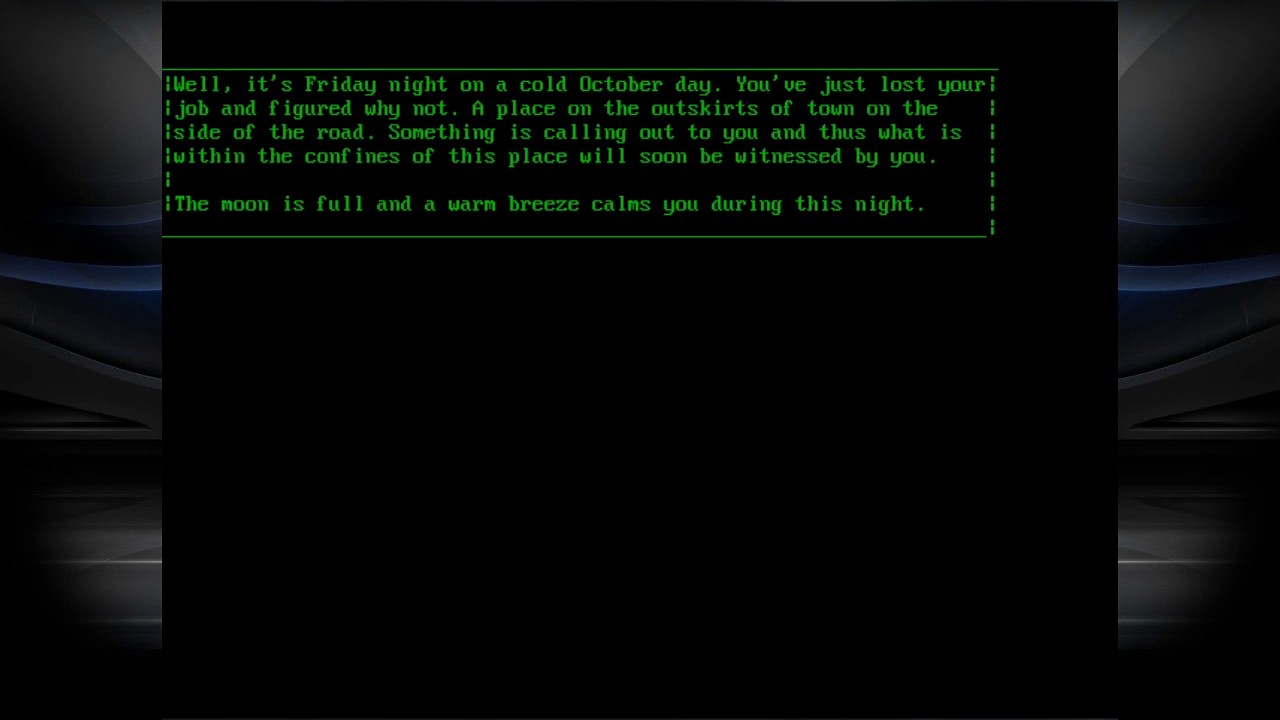
{"action": "mouse_move", "coordinate": [590, 220]}
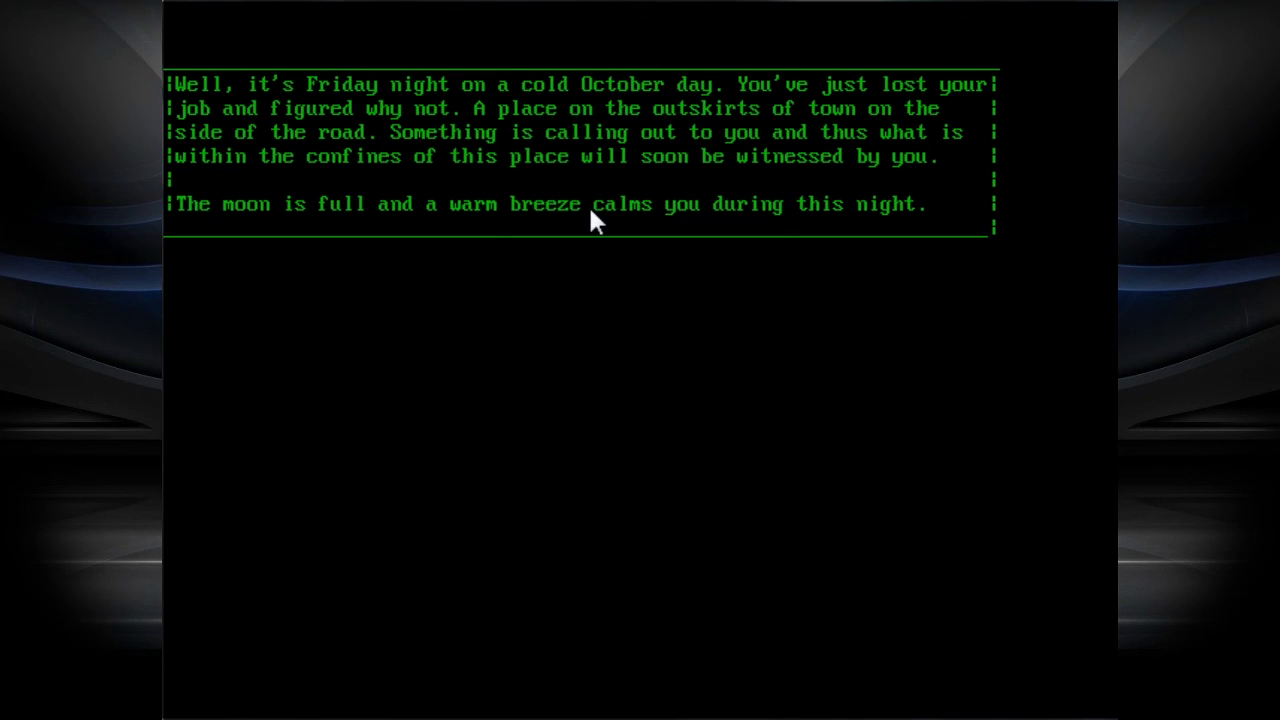